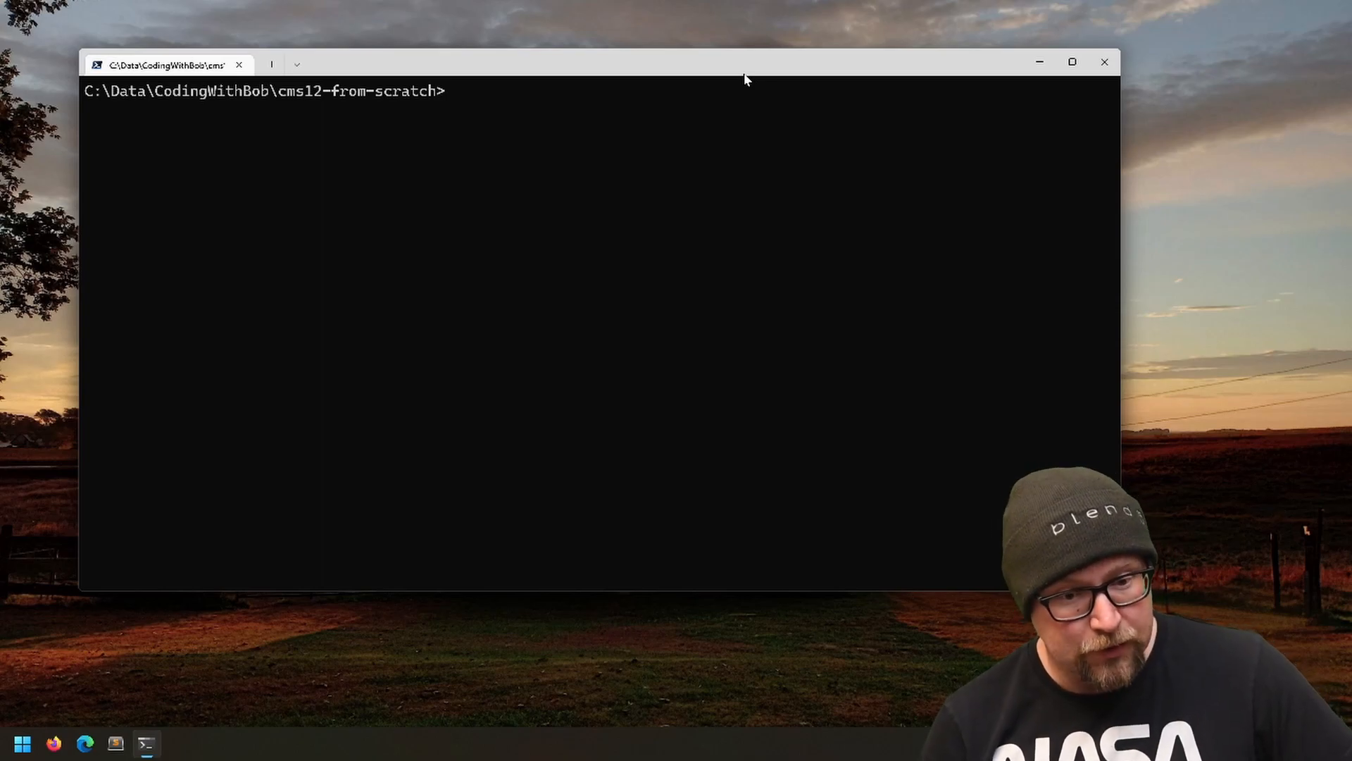
mouse_move(715, 184)
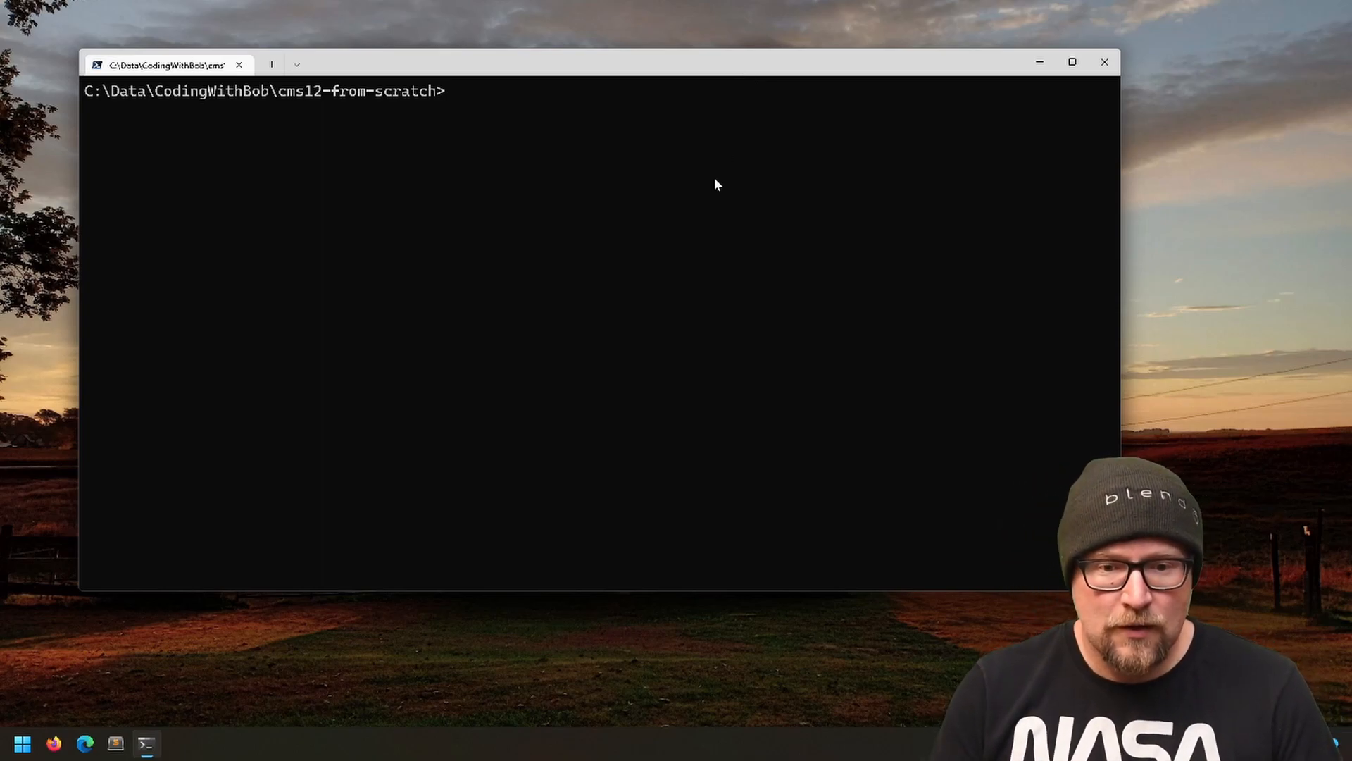
Install the EPiServer.Templates package with dotnet new -i to get the Optimizely templates
text(dotnet new -i EPiServer.Templates)
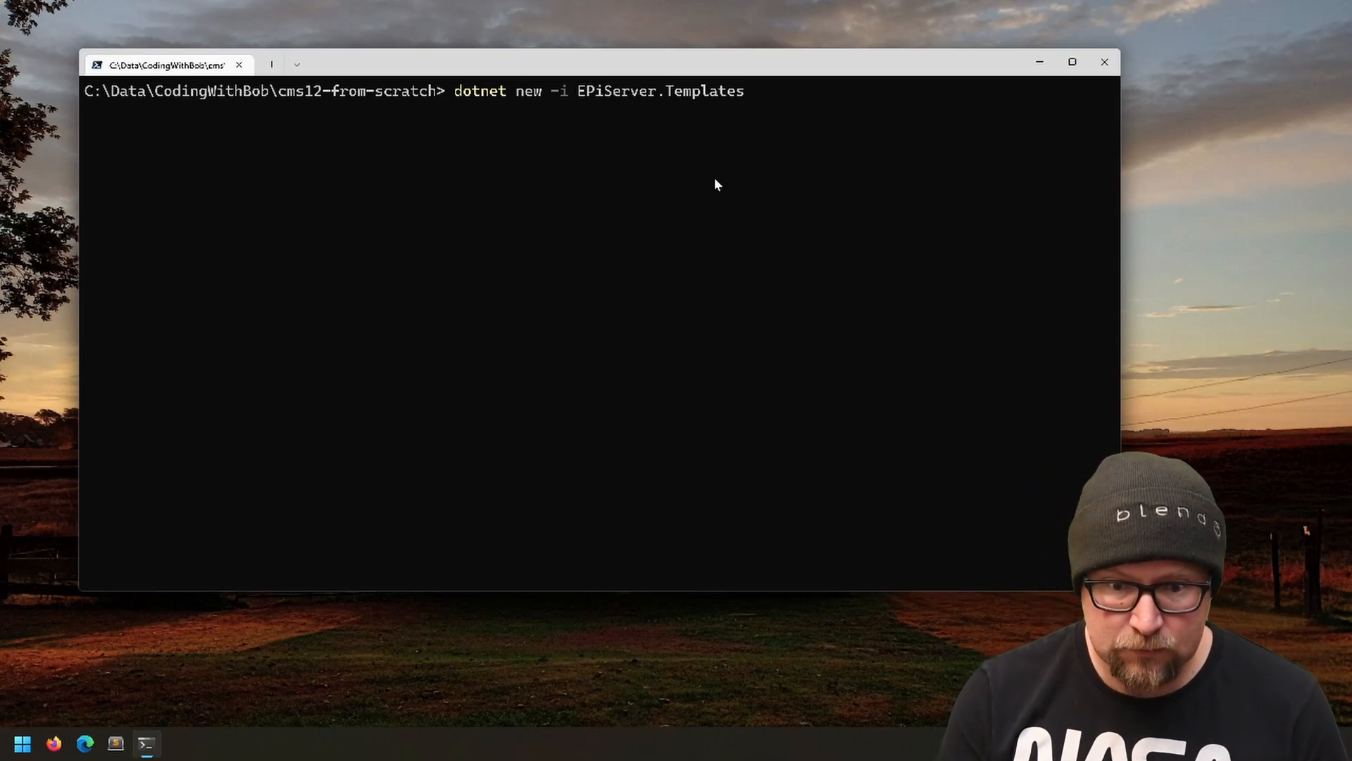
key(Return)
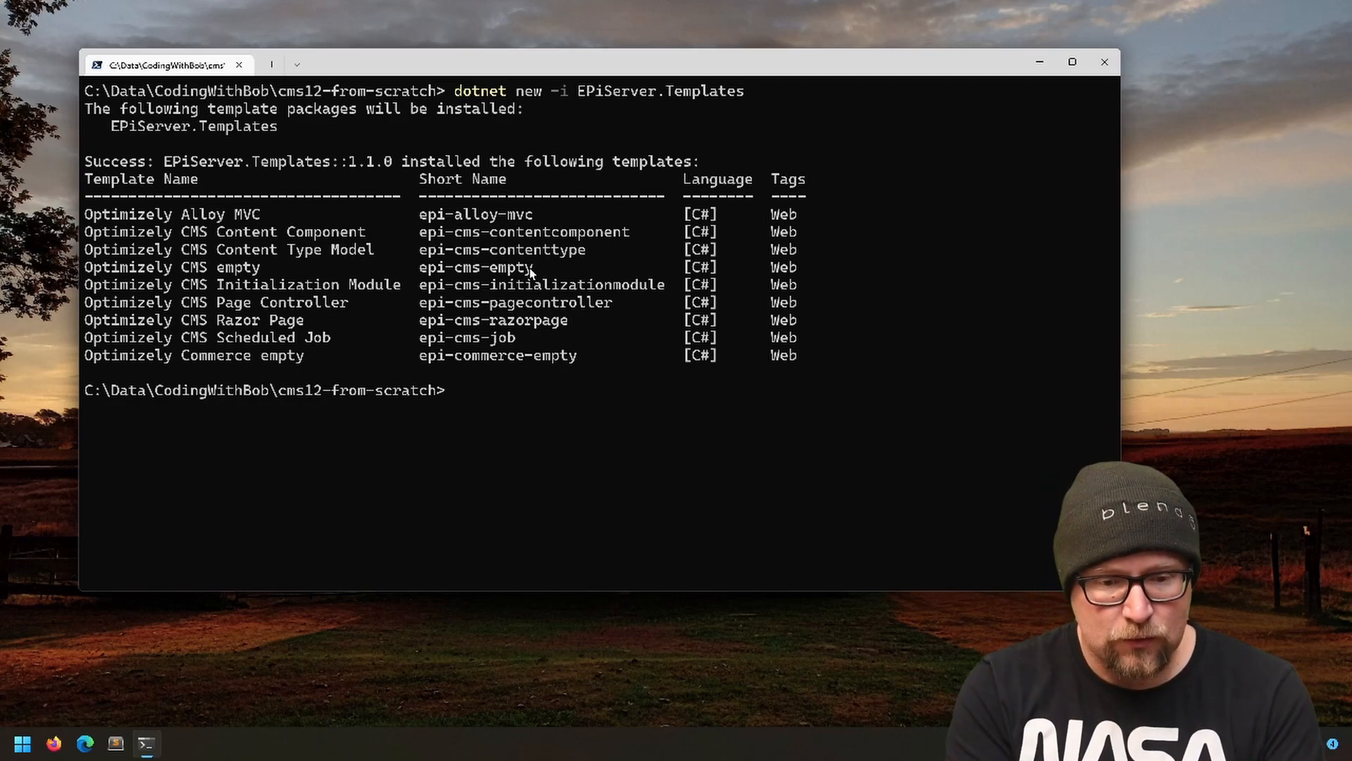
Create Blend.Cms12 from the epi-cms-empty template, then list the generated files with ls
text(dotnet ne)
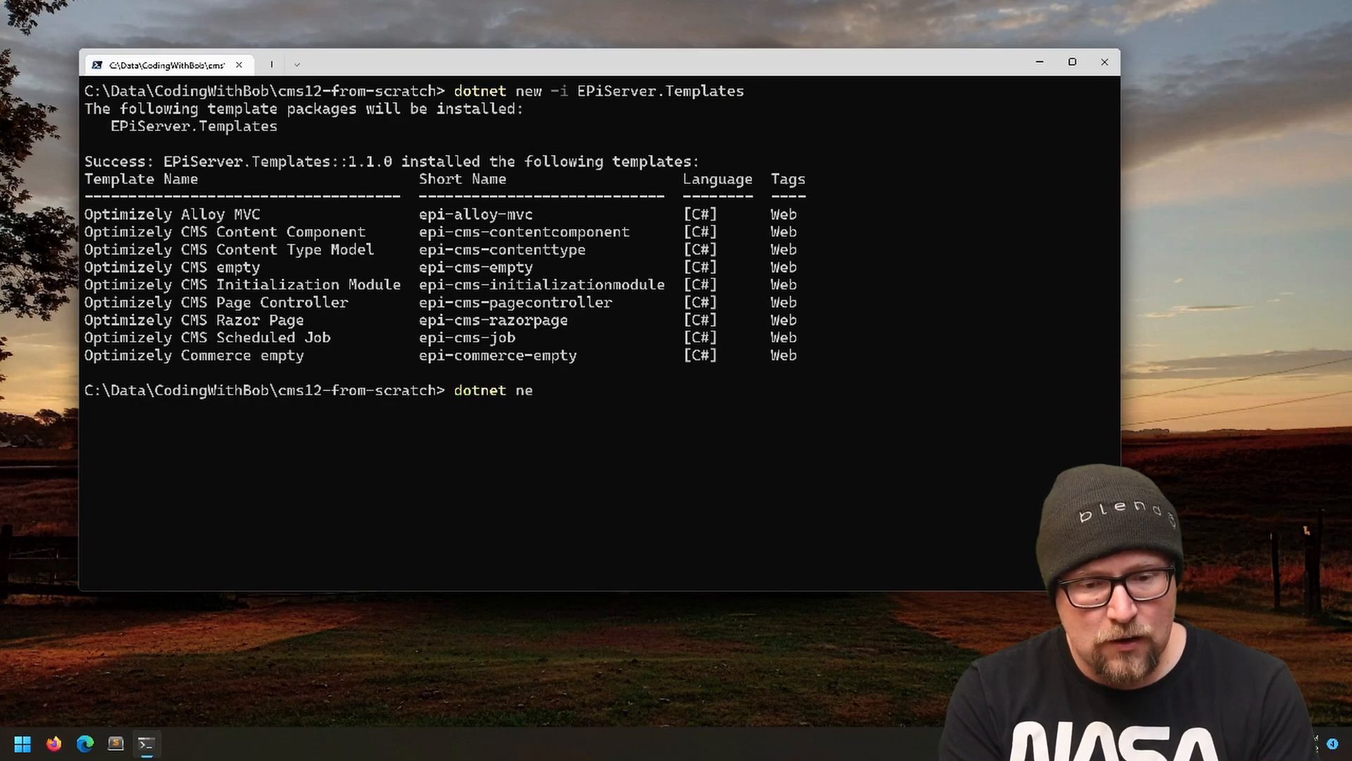
text(w epi-)
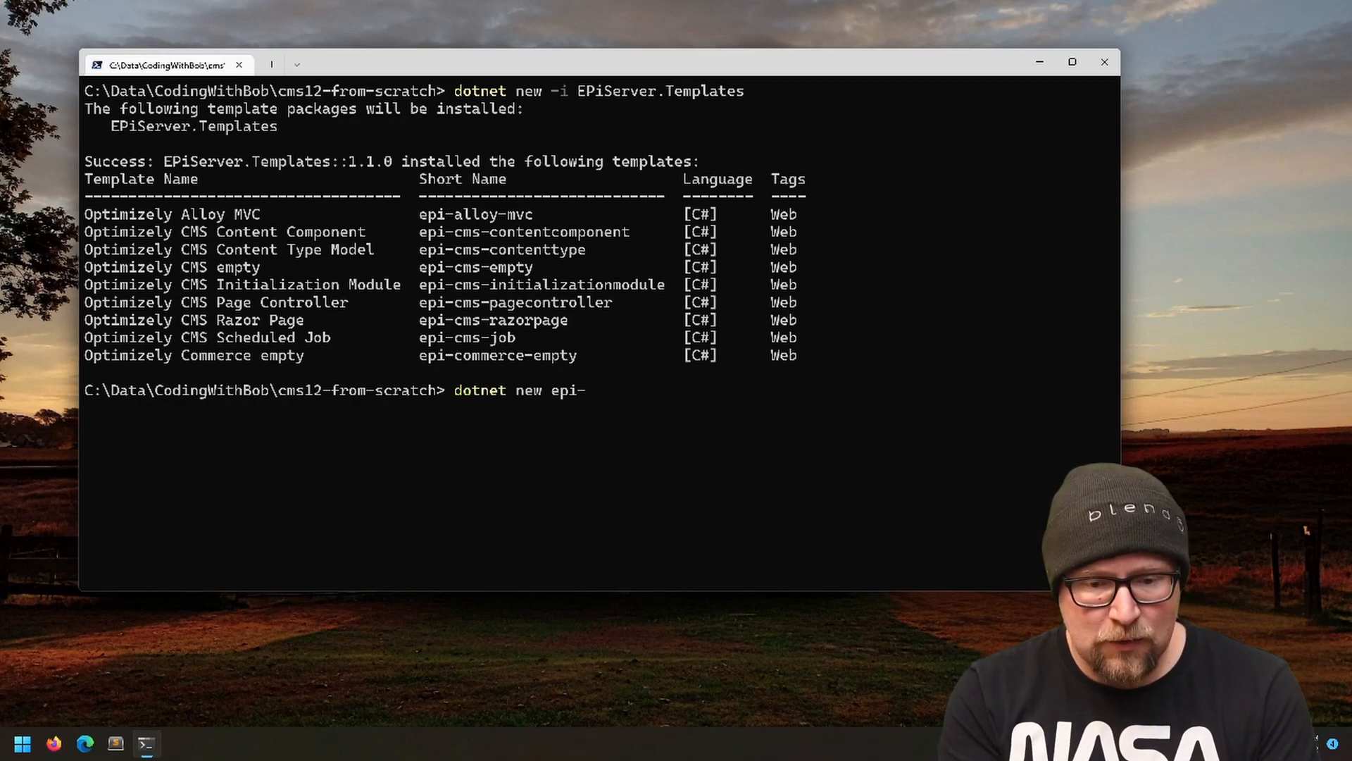
text(cms-em)
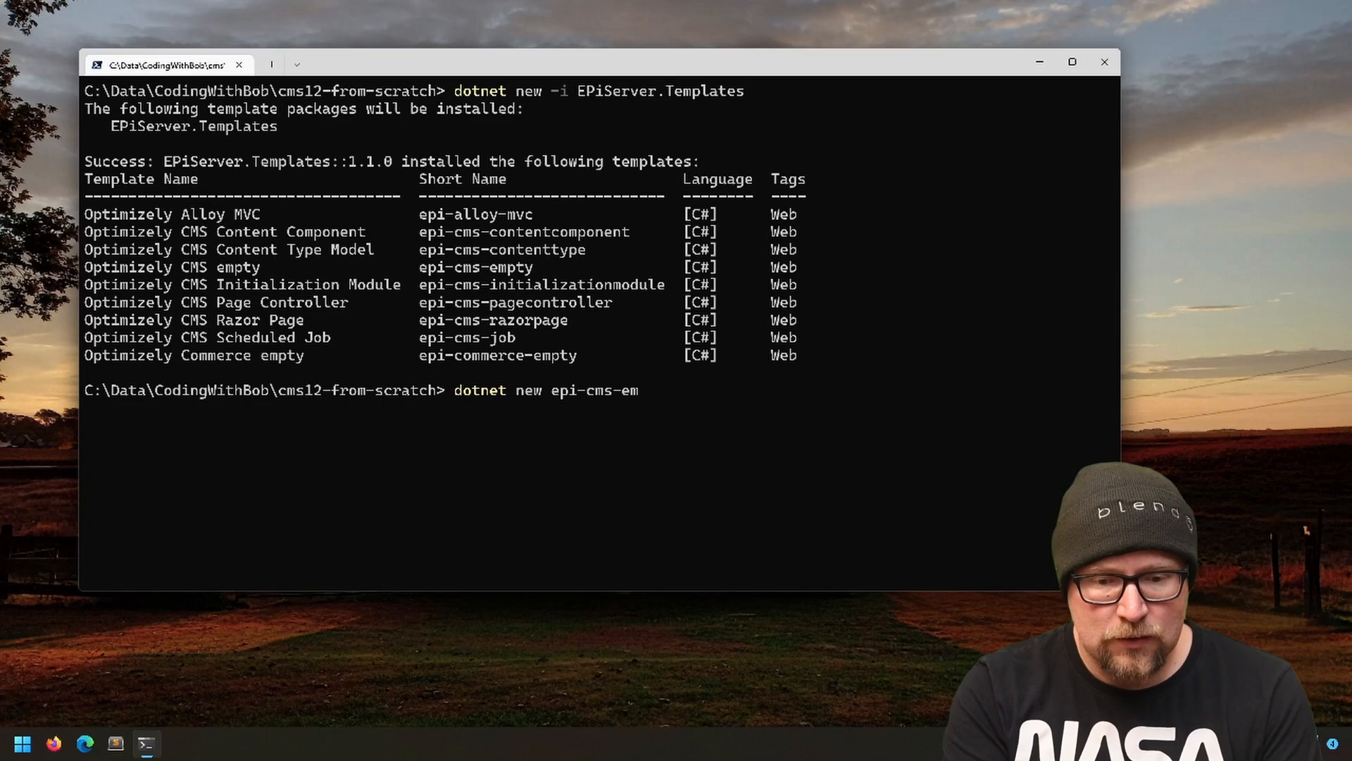
text(pty --name)
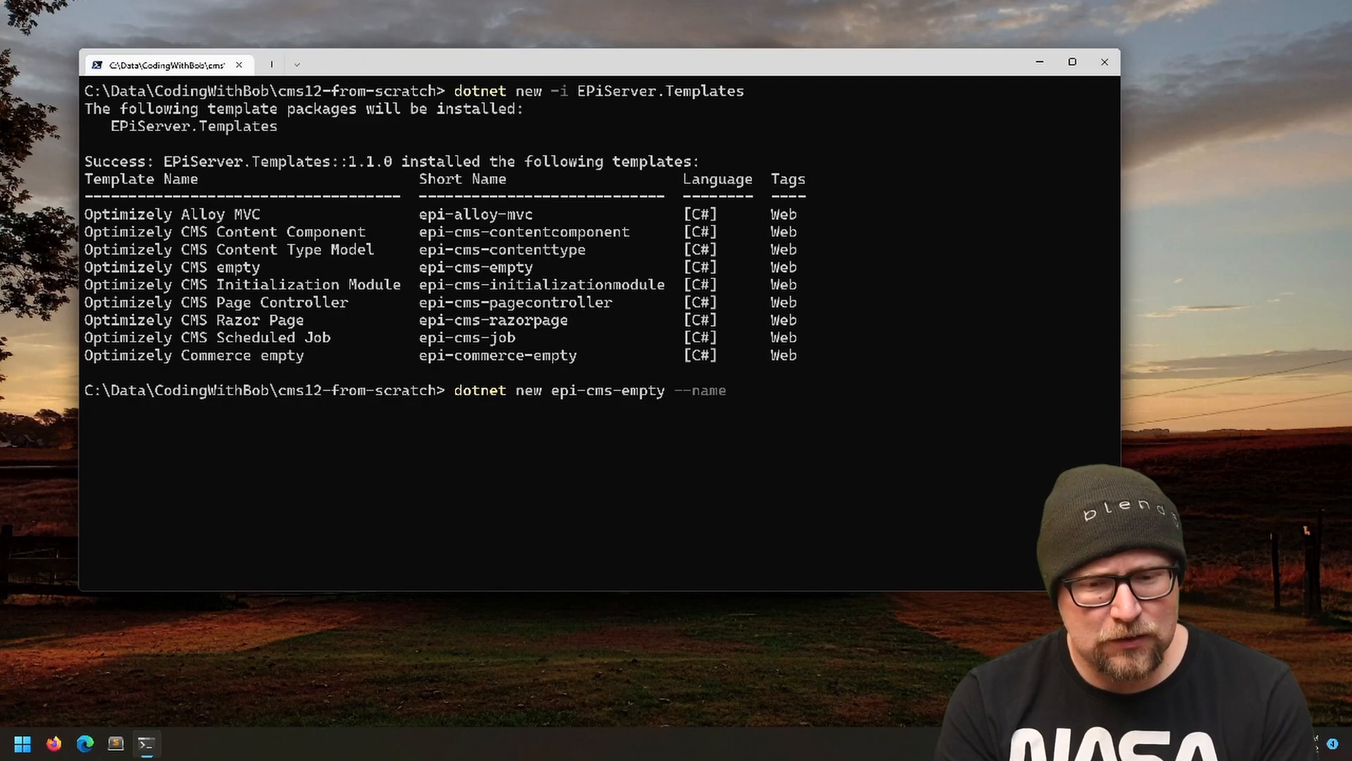
text(Blend.C)
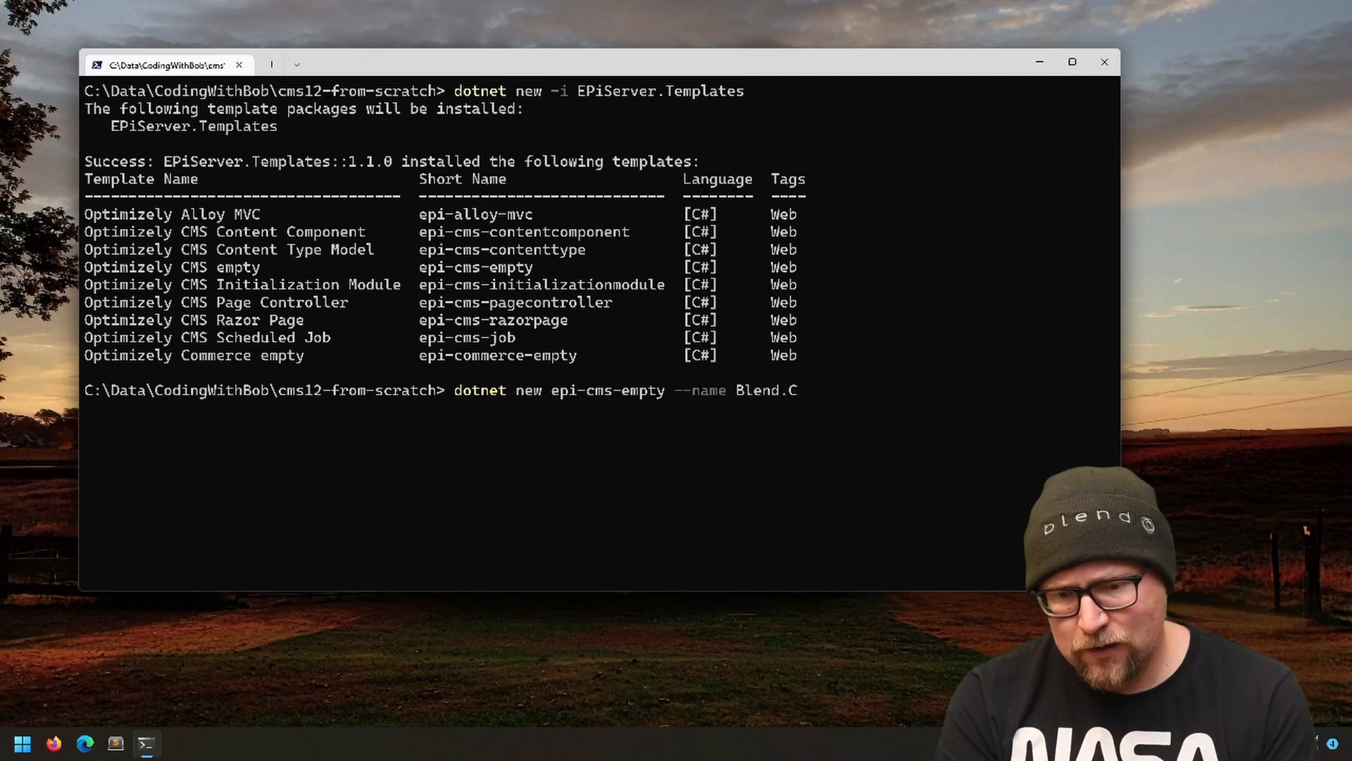
text(ms12)
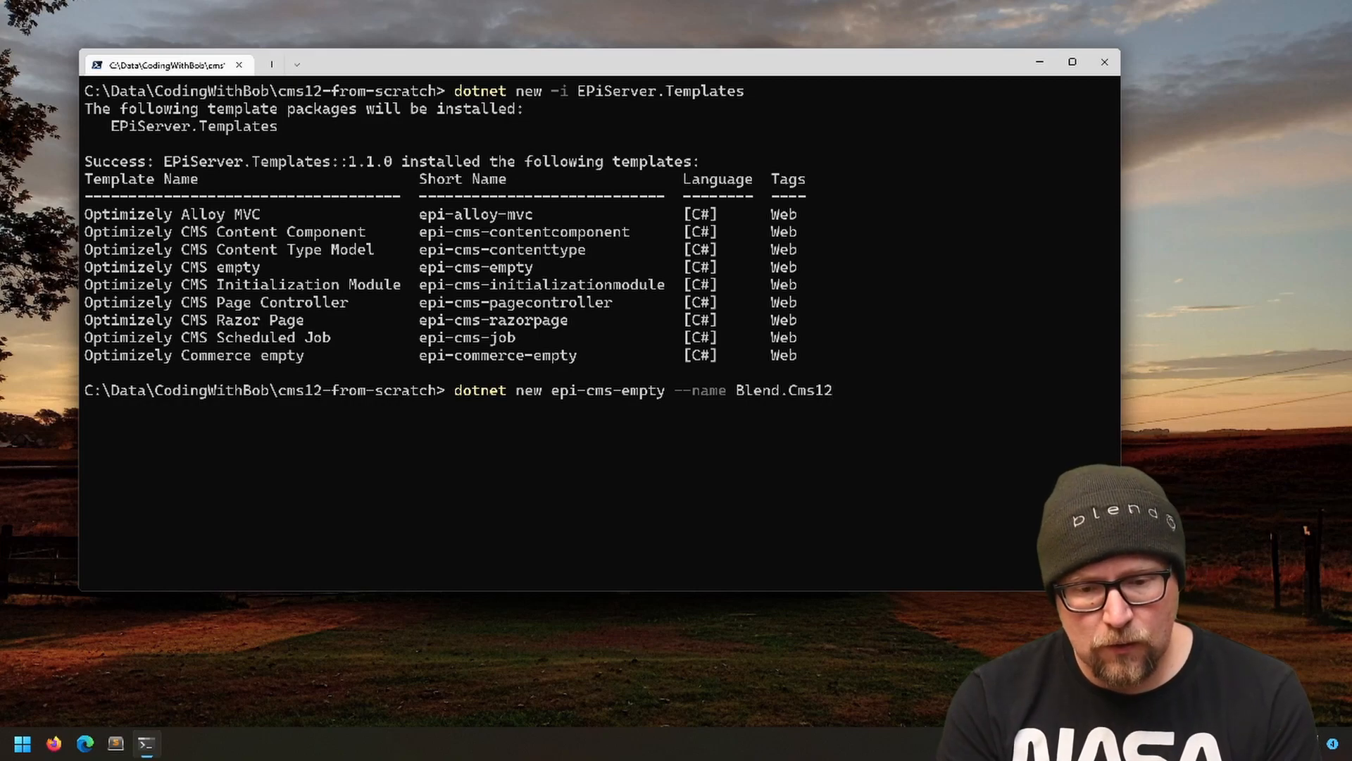
key(Return)
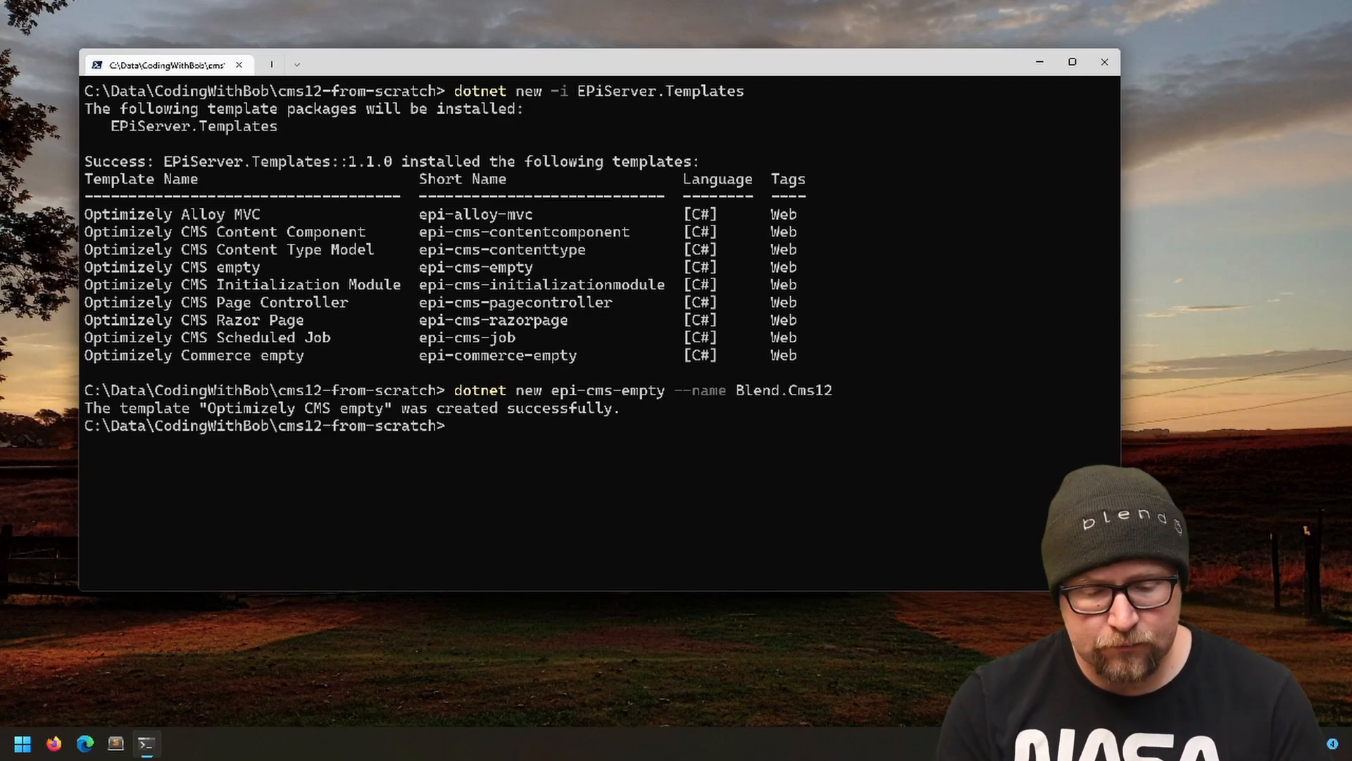
text(ls)
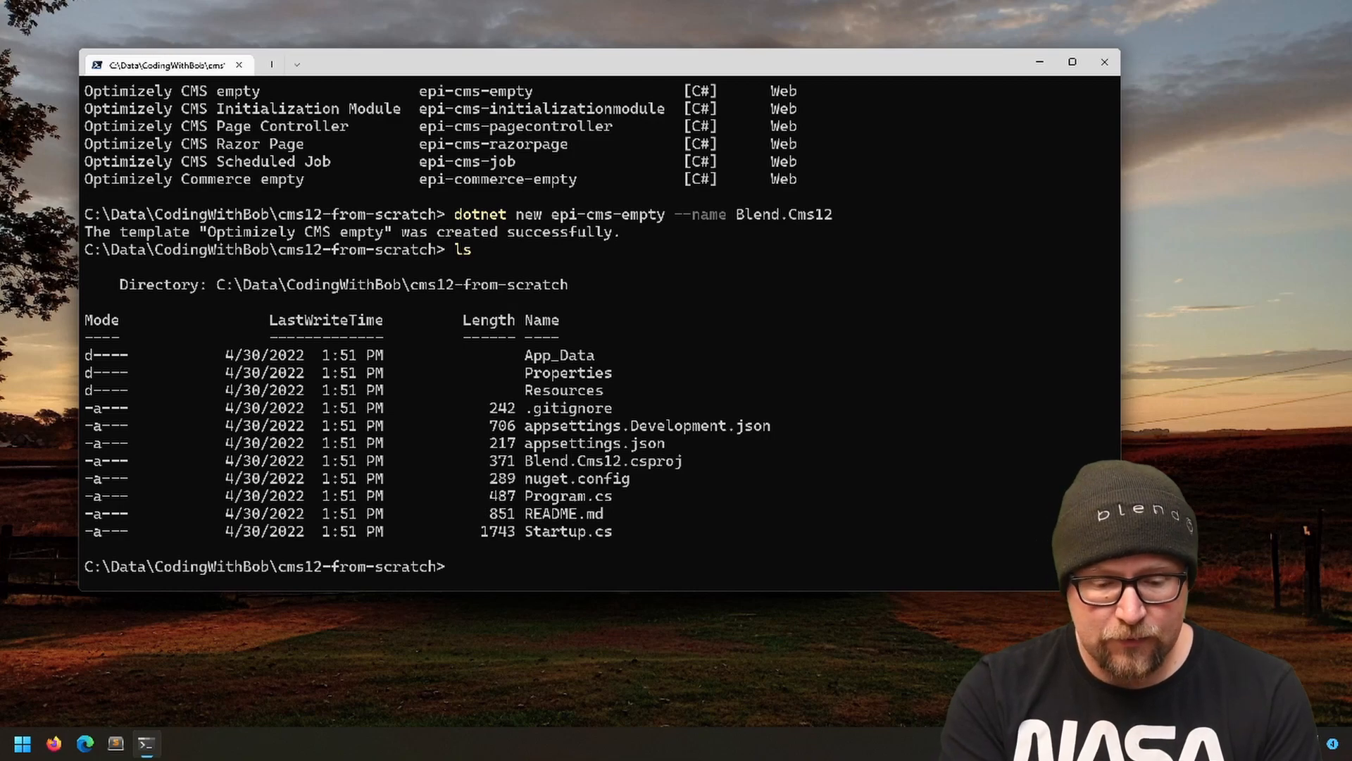
Run dotnet build on Blend.Cms12 and scroll to confirm zero warnings and errors
text(dotnet build)
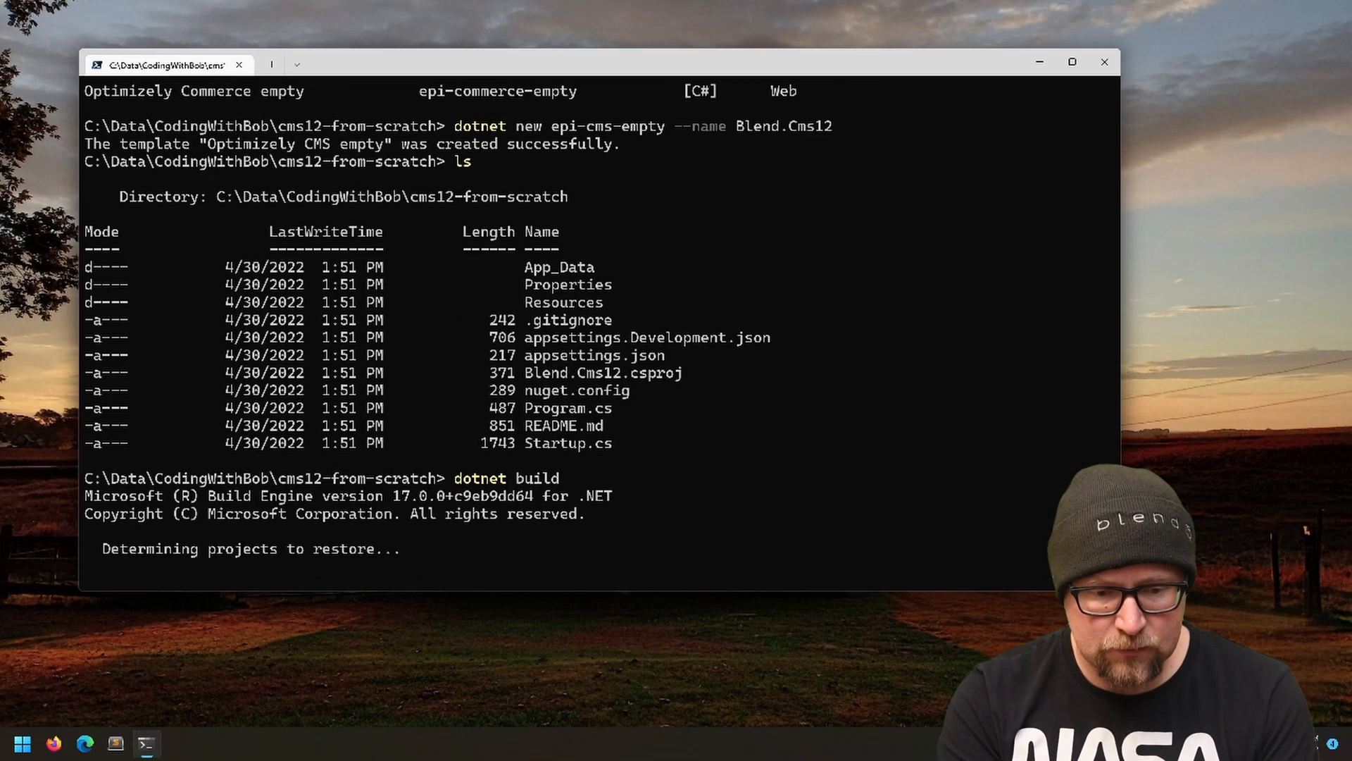
scroll(down, 3)
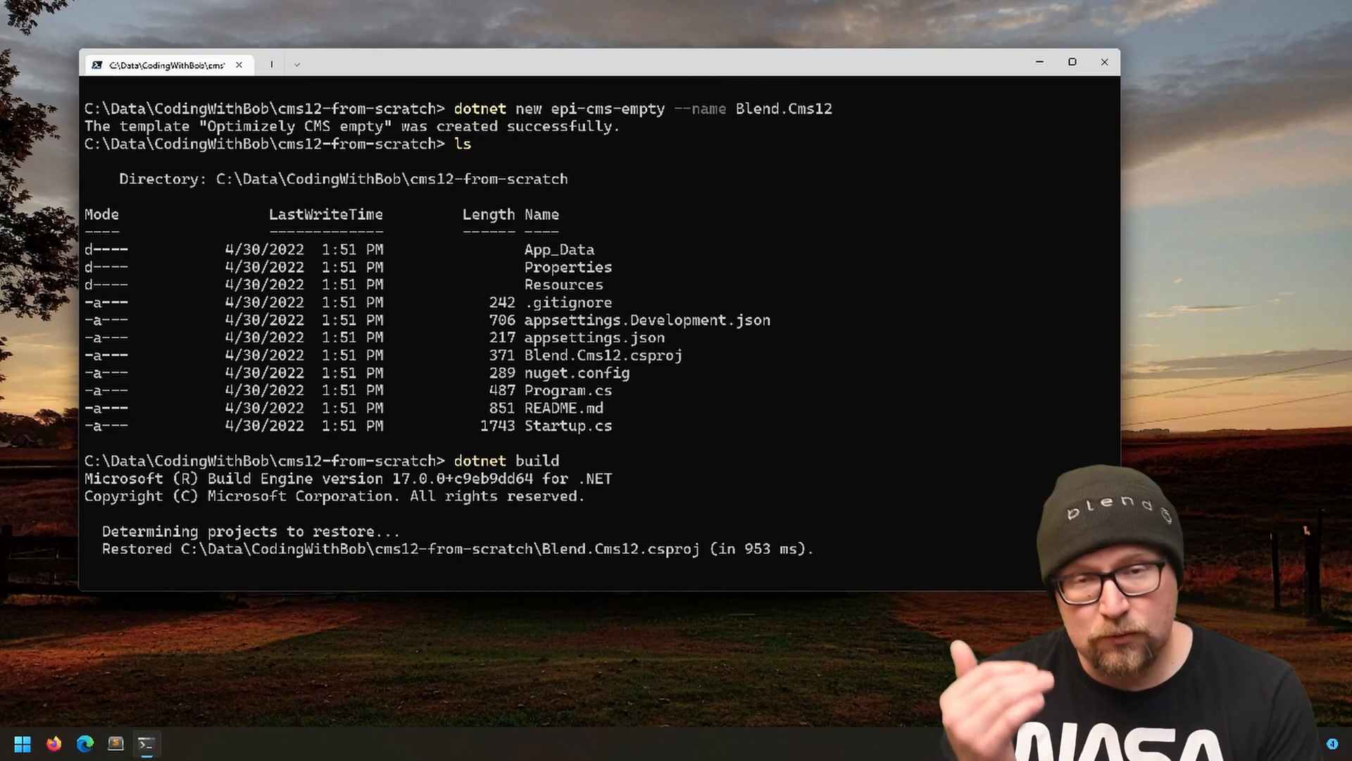
scroll(down, 3)
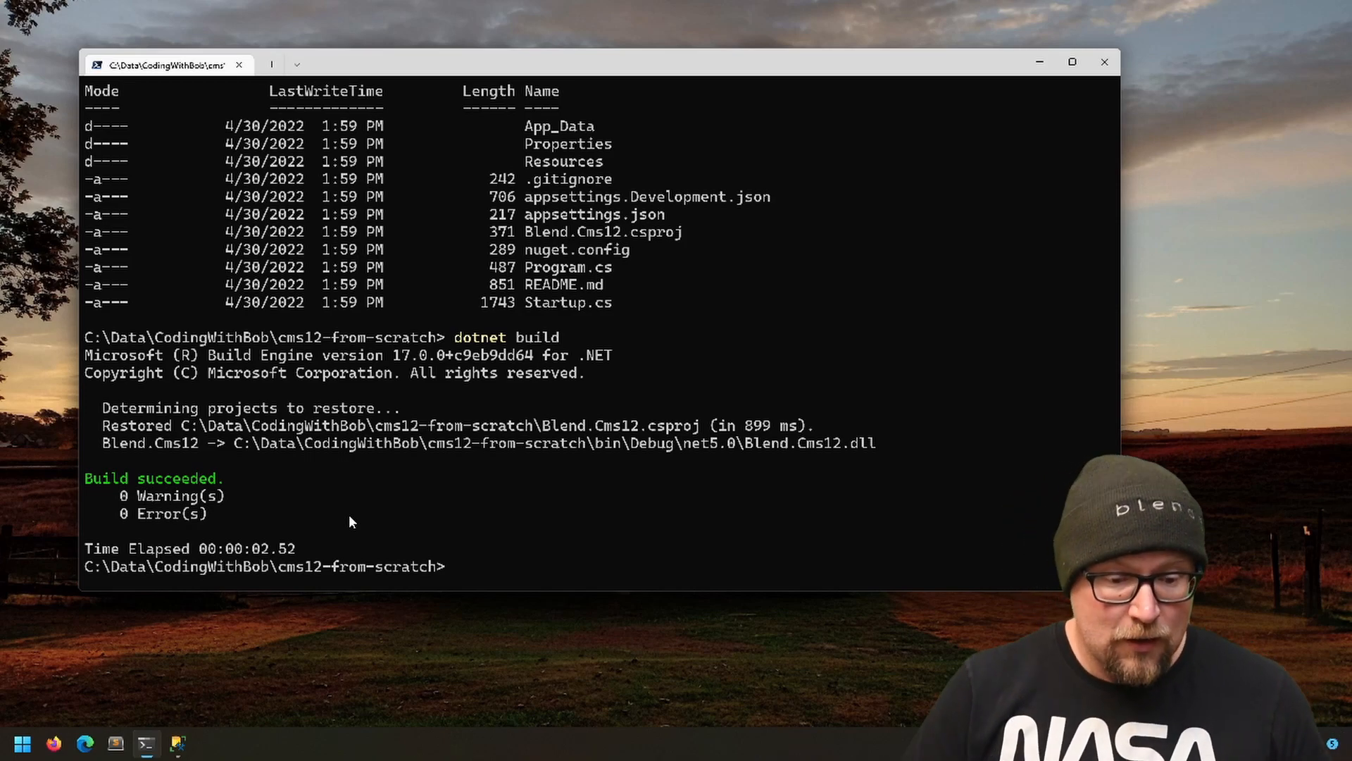
Switch to SSMS and enter CREATE DATABASE BlendCms12 in the query window
click(177, 742)
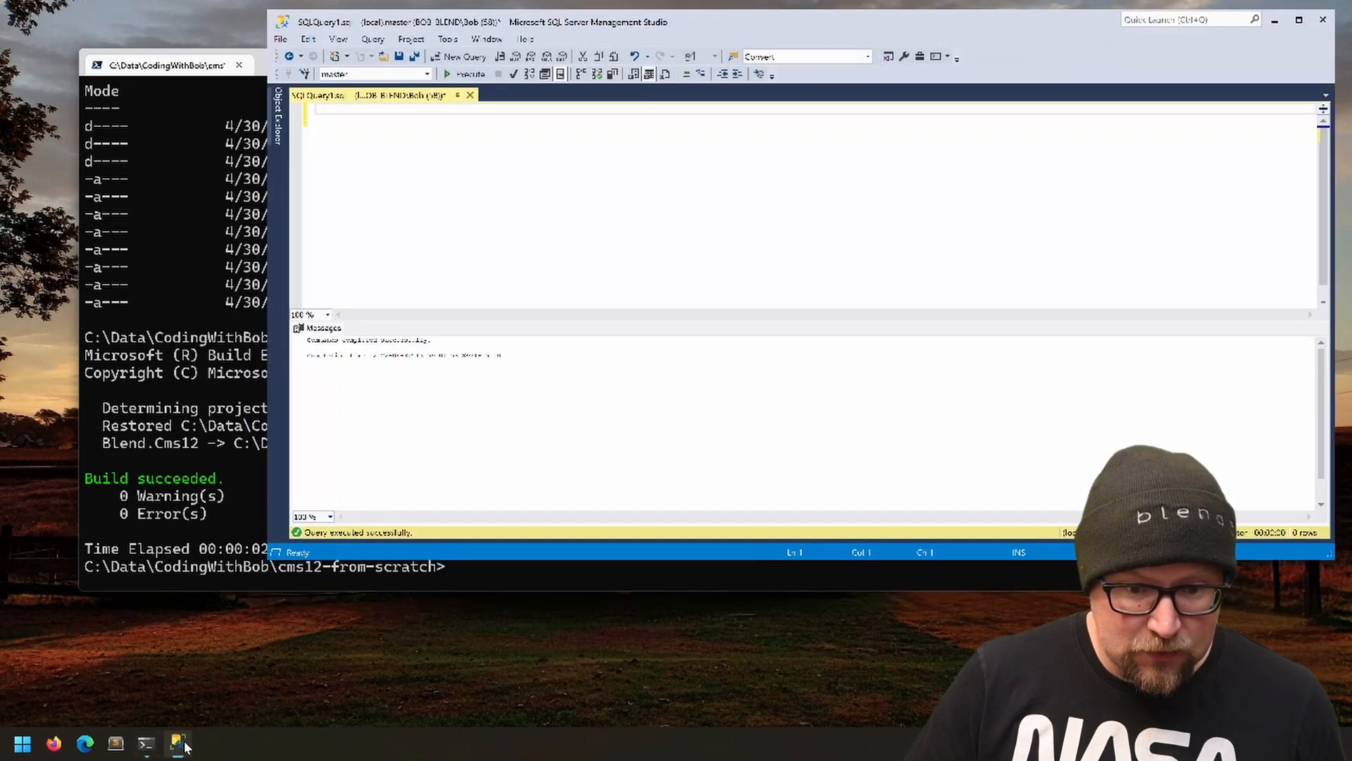
text(CREATE DATABASE BlendCms12)
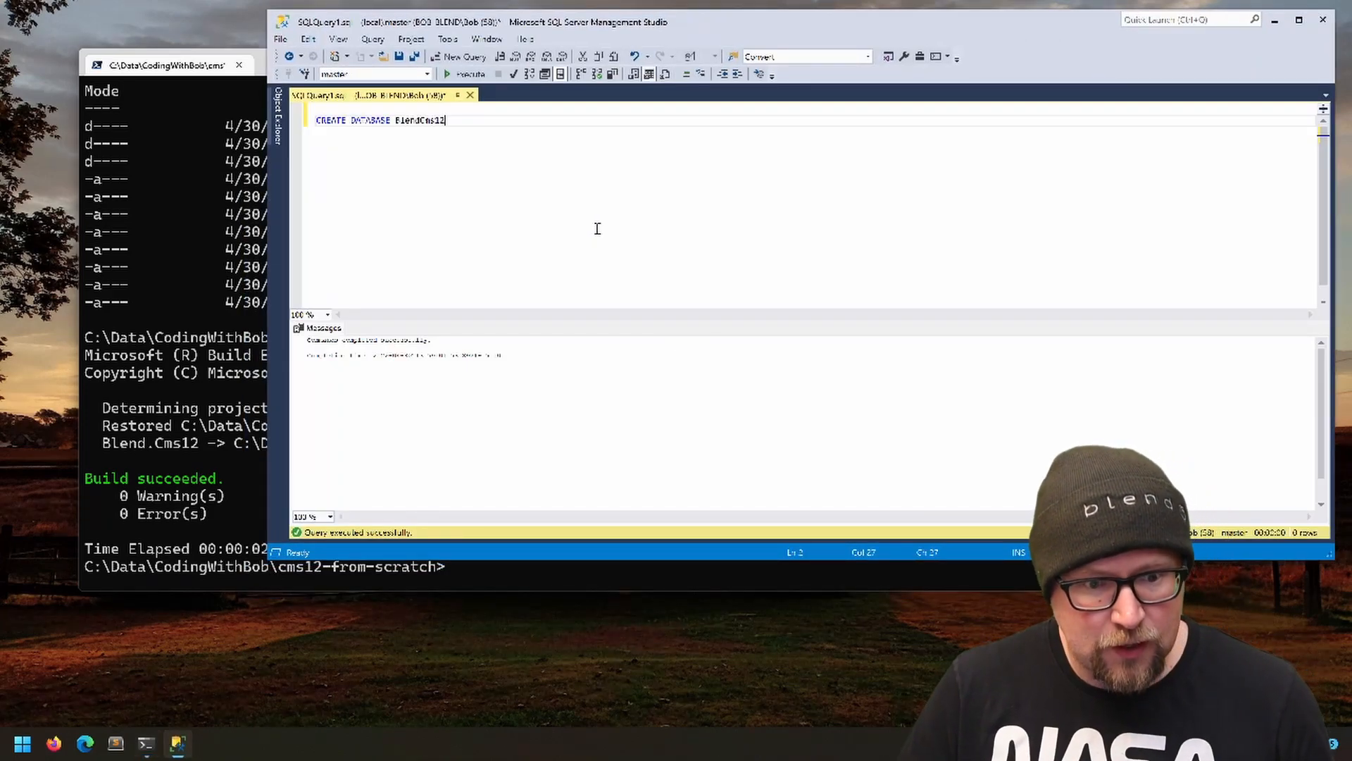
mouse_move(474, 131)
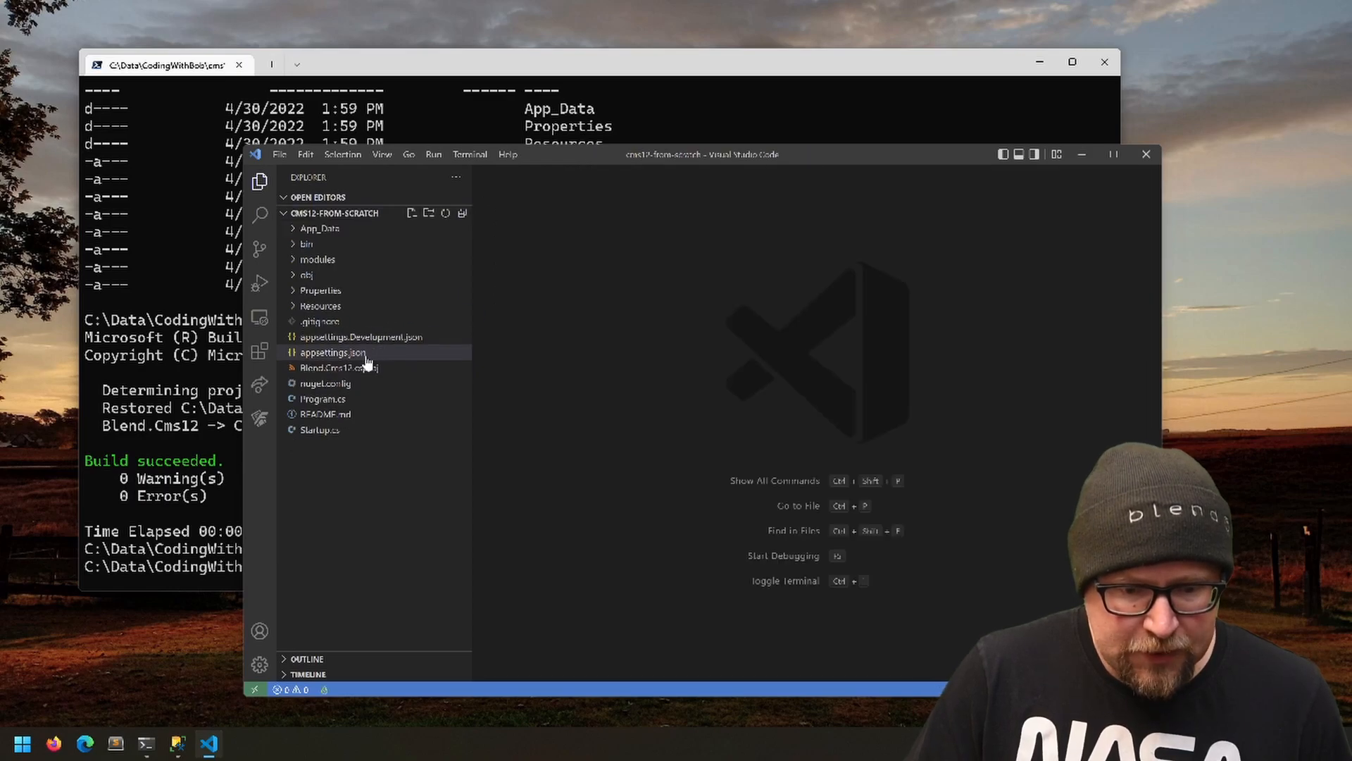
Set appsettings.Development.json's connection string to local BlendCms12 with Integrated Security, and save
click(333, 352)
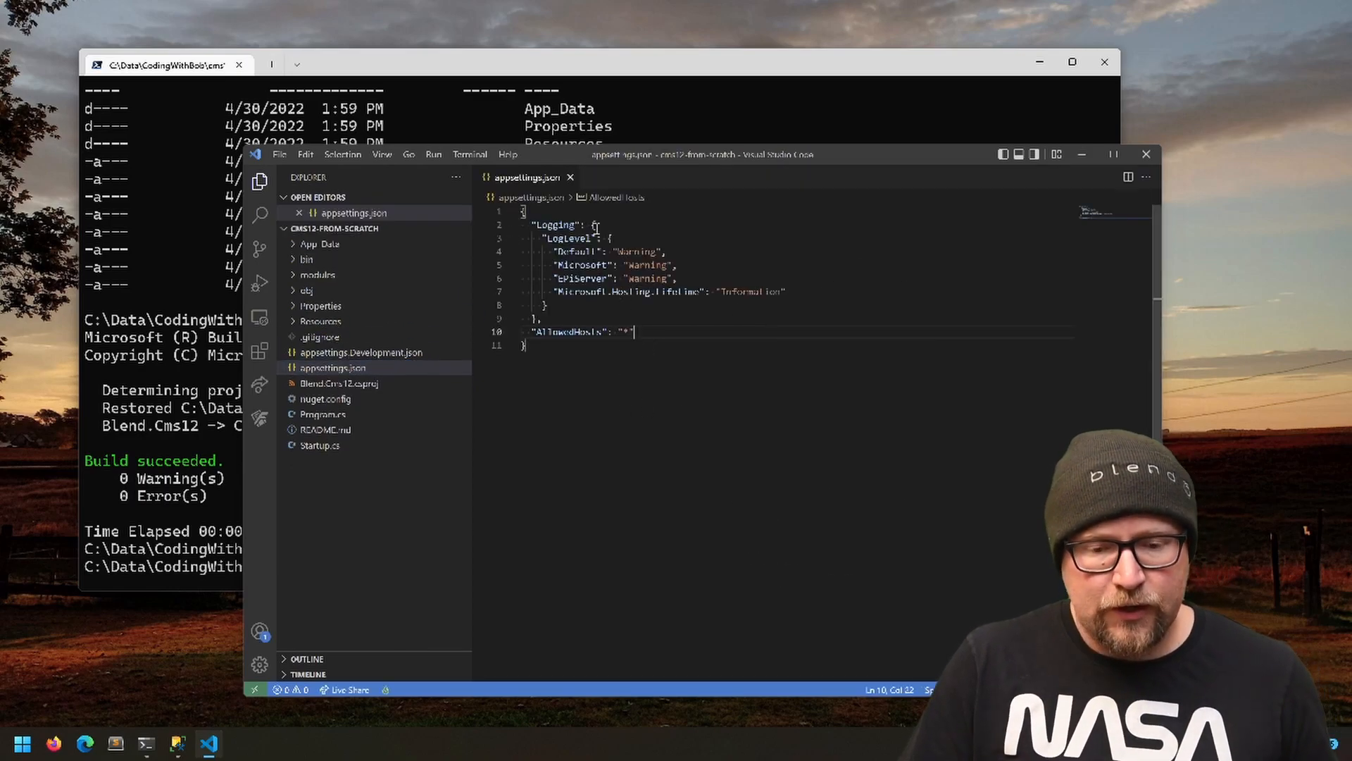
click(569, 177)
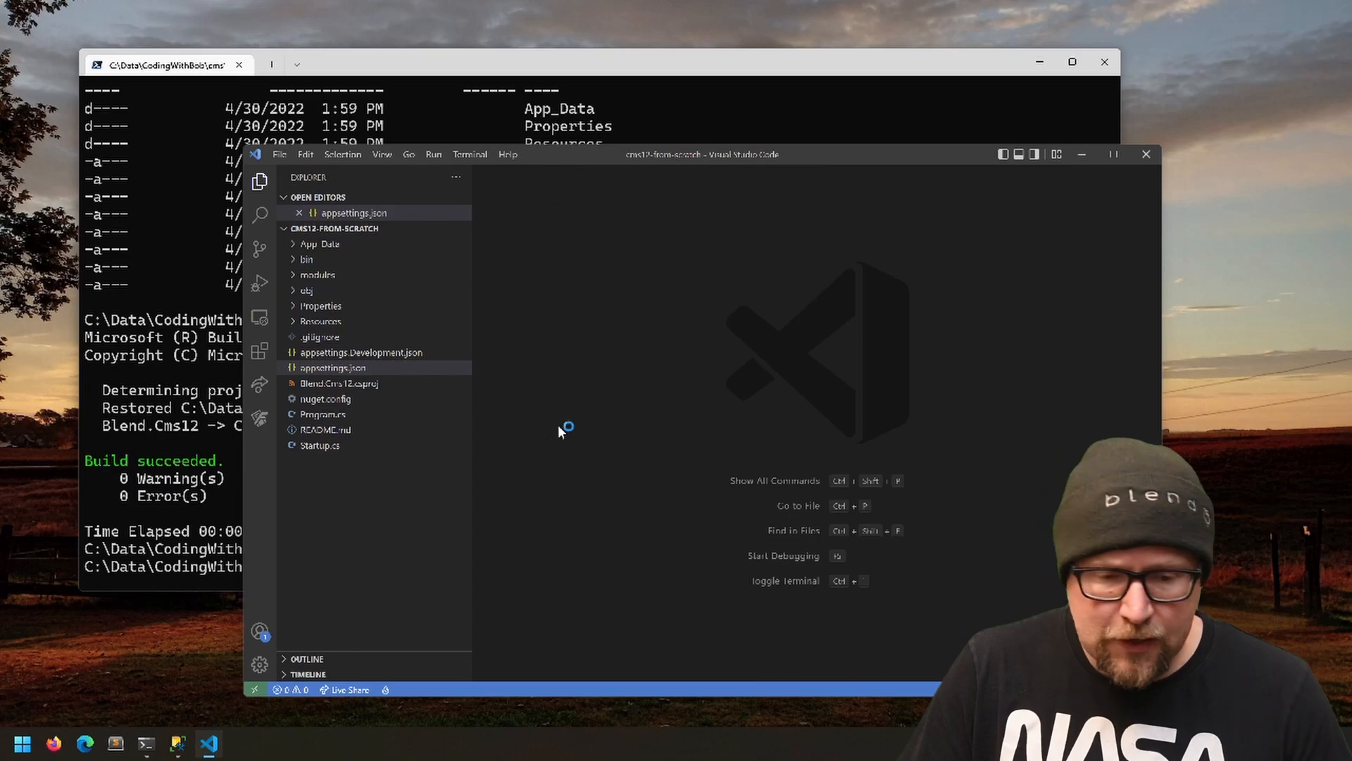
click(362, 352)
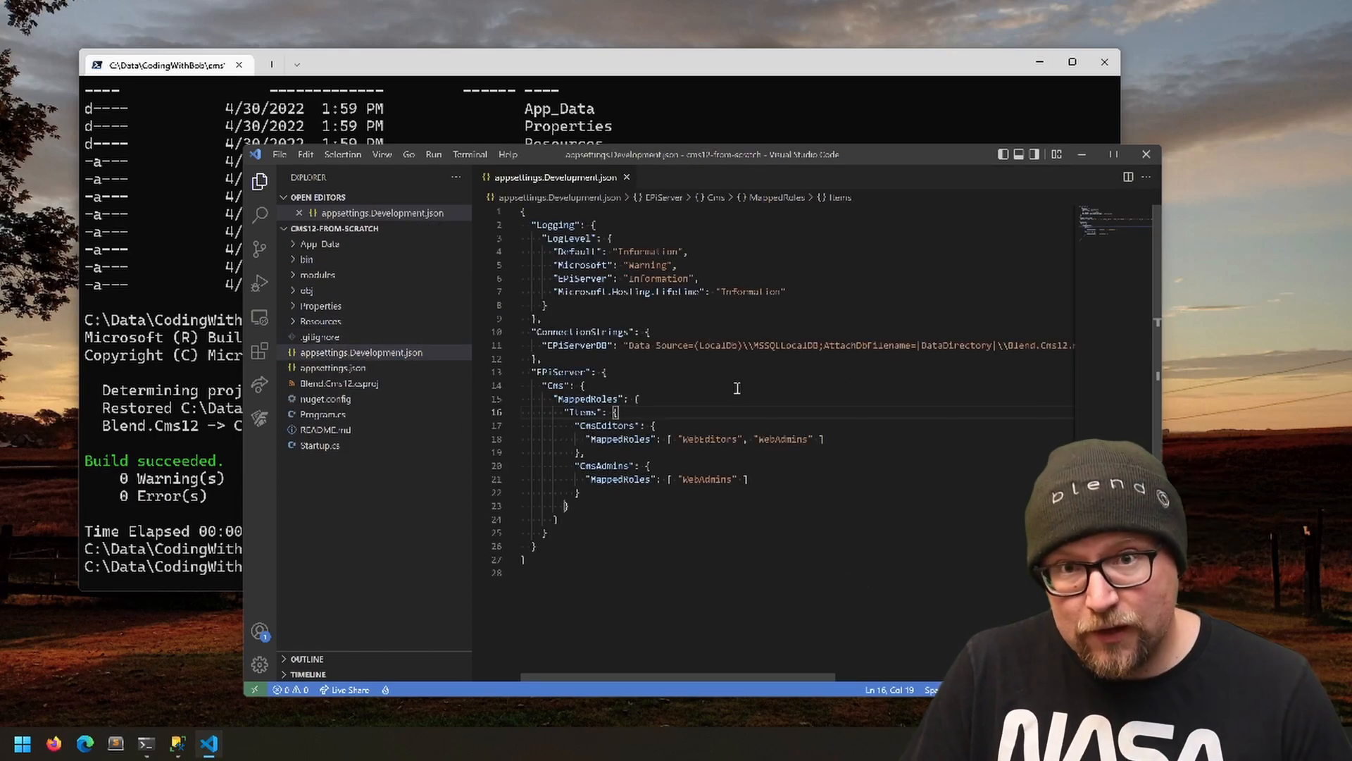
click(698, 345)
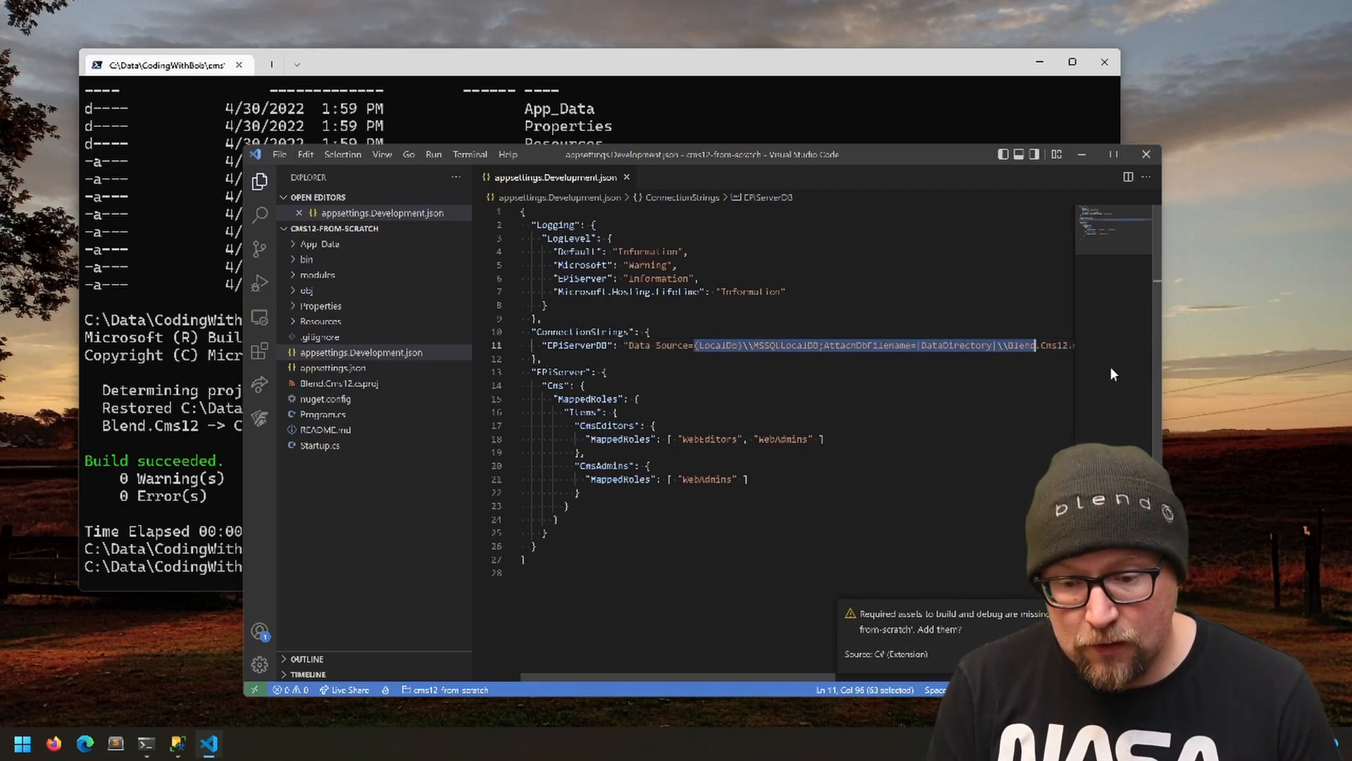
scroll(right, 3)
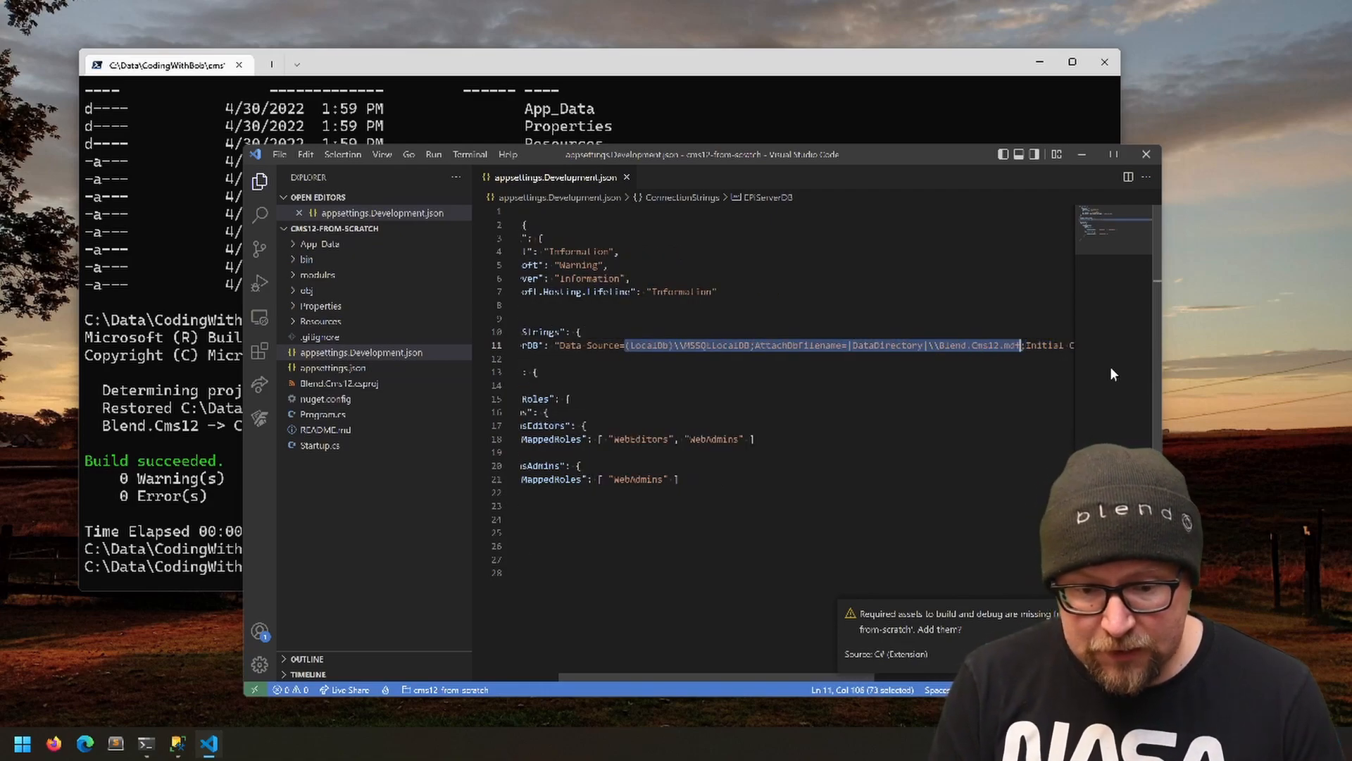
text(Data Source=.;Initial Catalog=Blend.Cms12;Integrated Security=True;Connect Timeout=30")
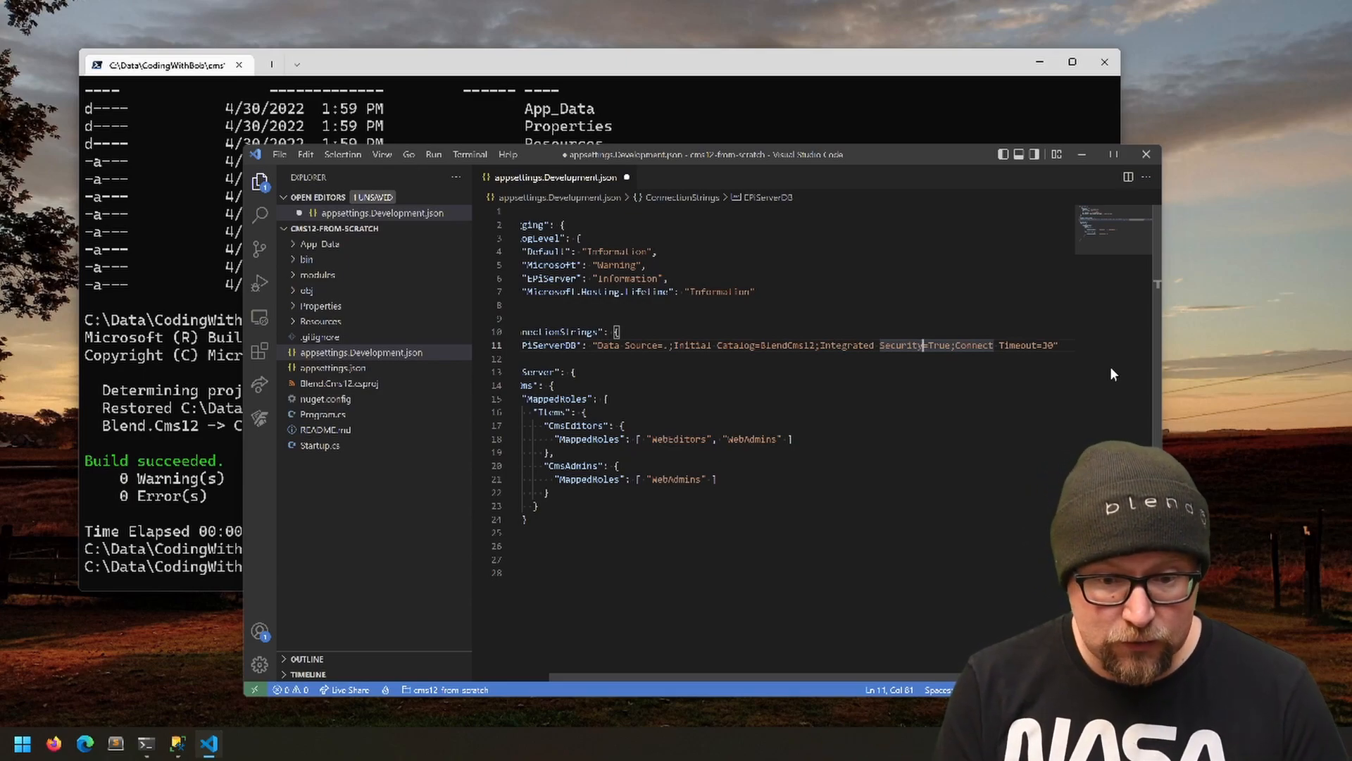
key(ctrl+s)
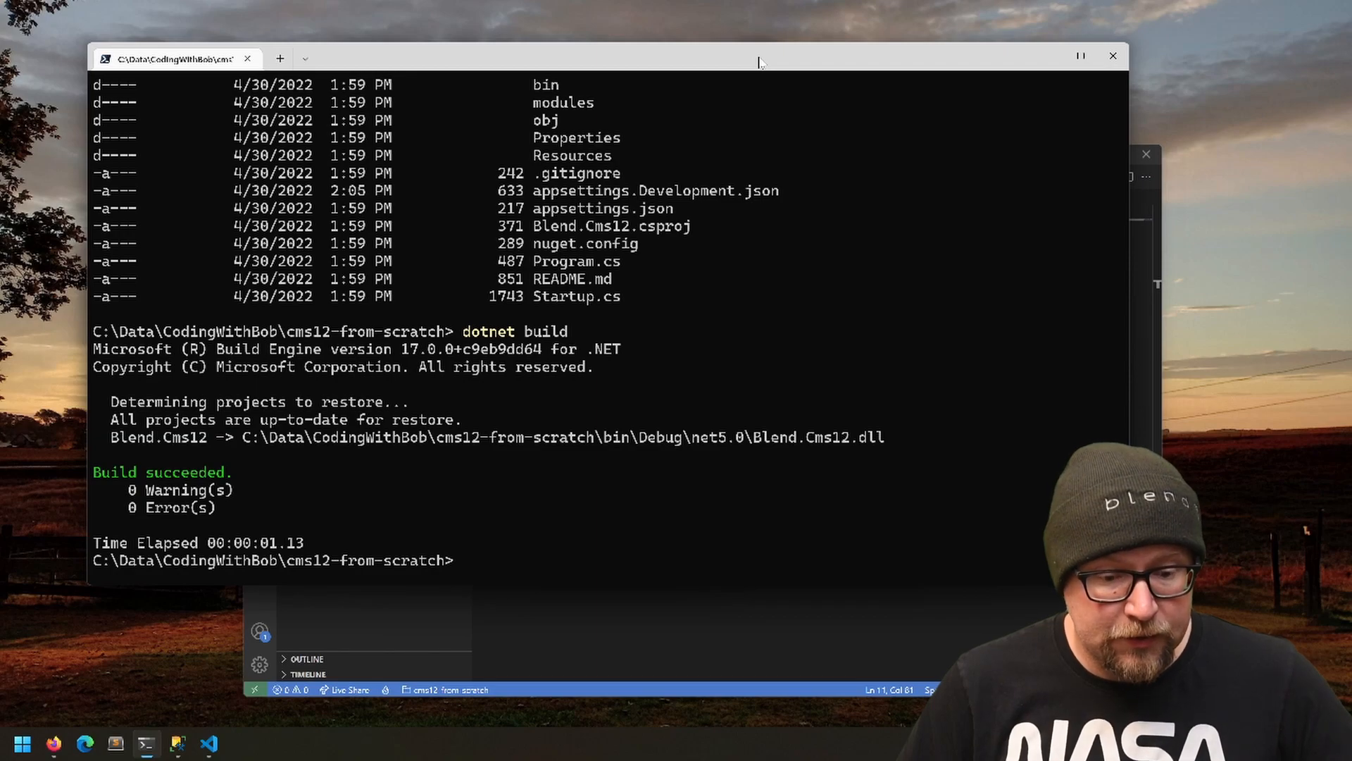
text(dot)
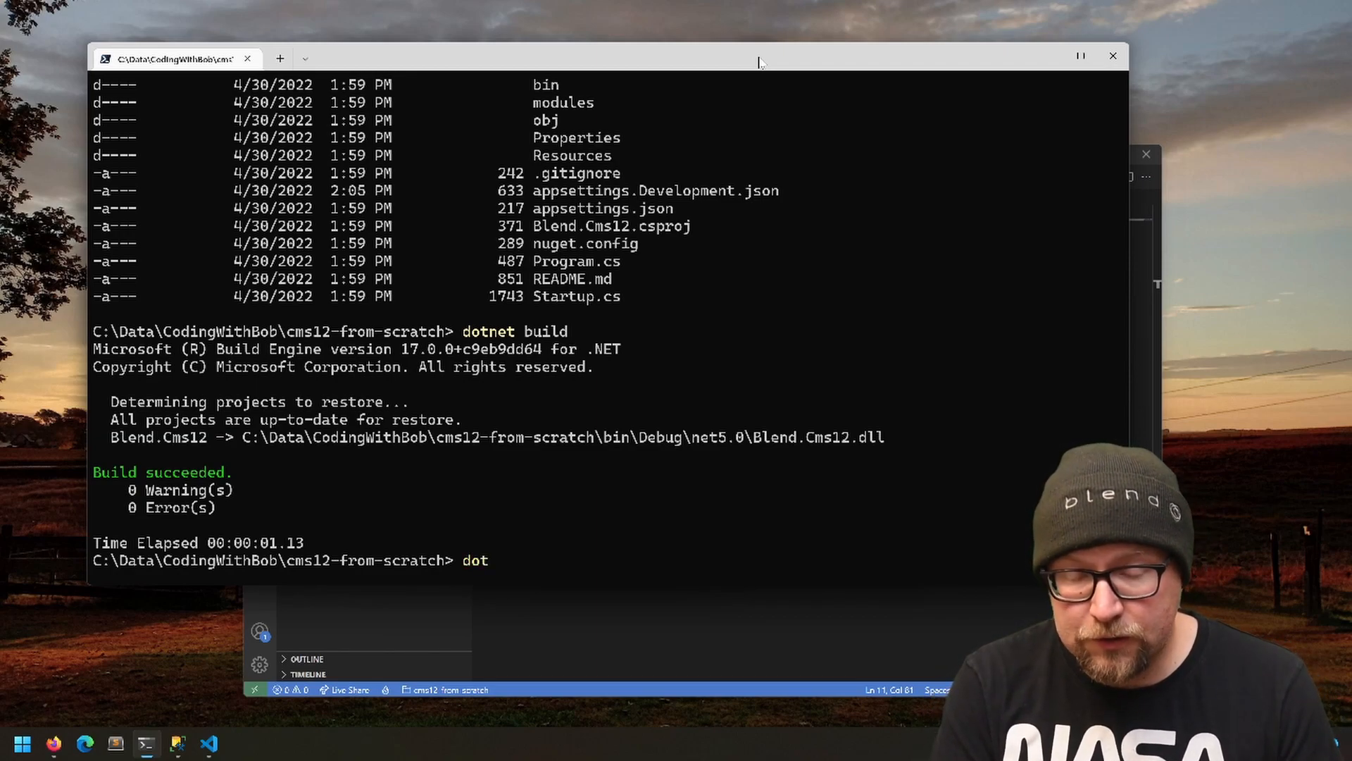
text(net)
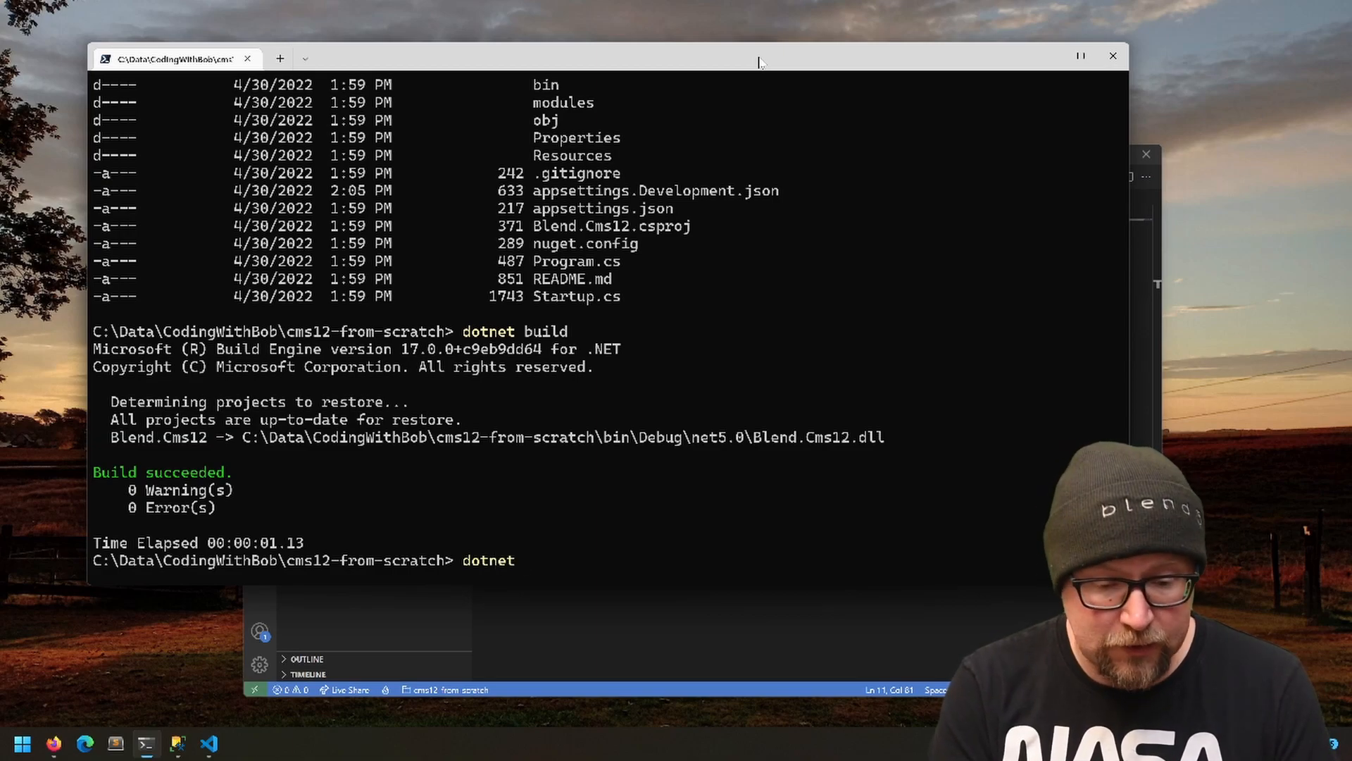
text(run)
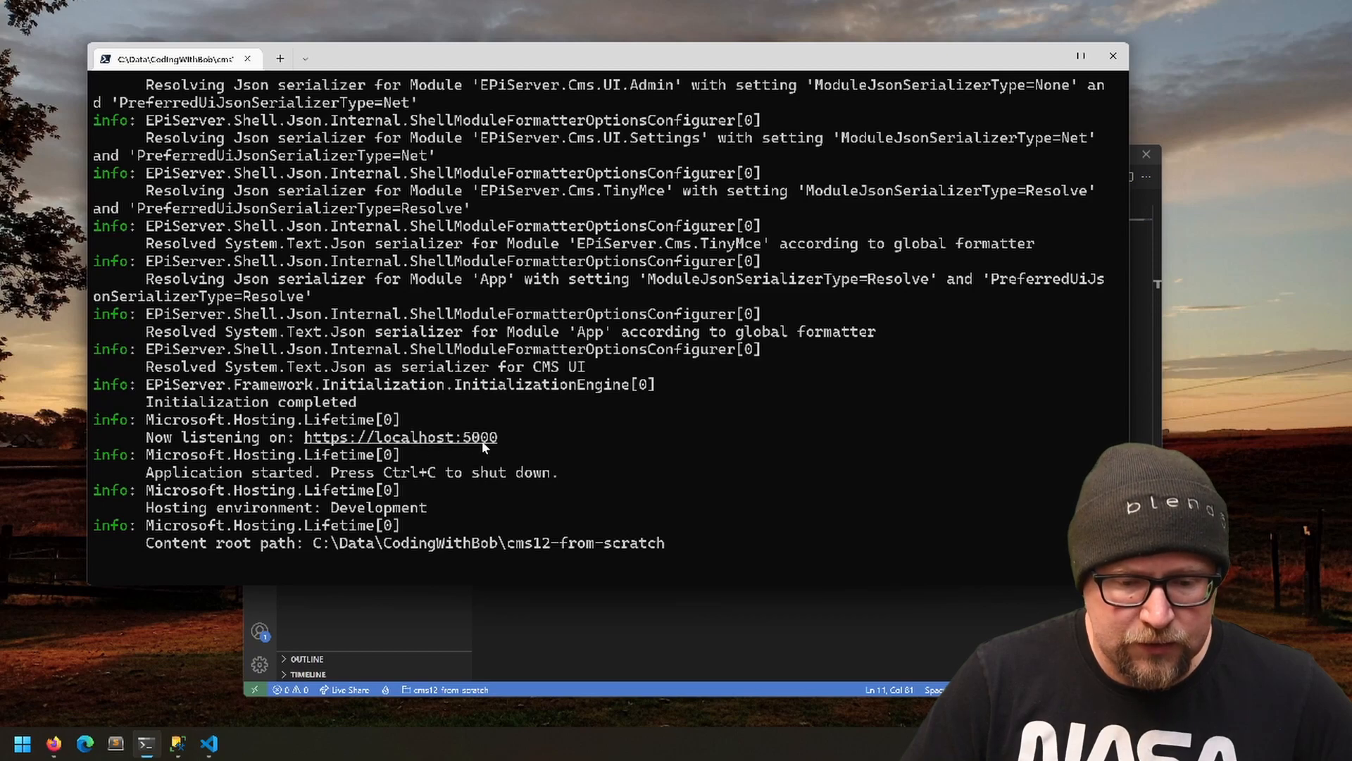
mouse_move(401, 438)
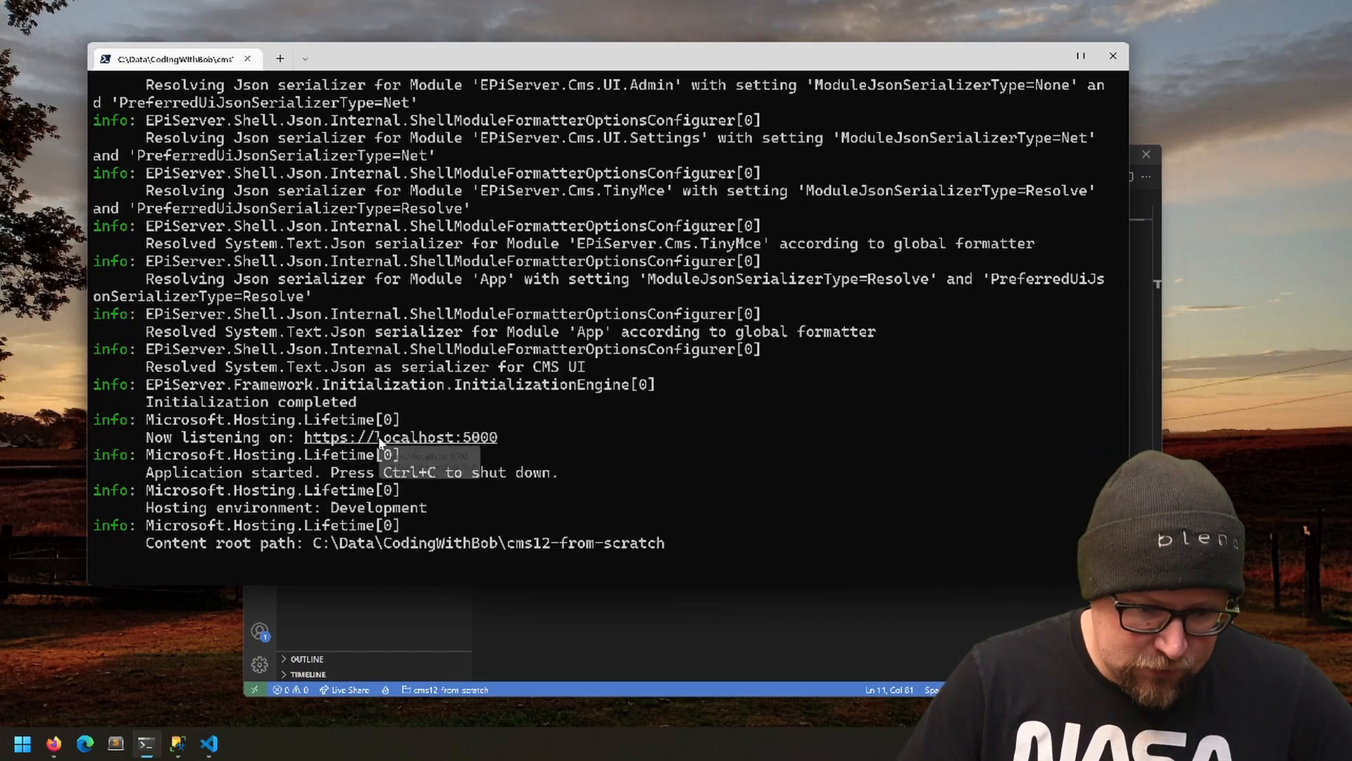
click(400, 437)
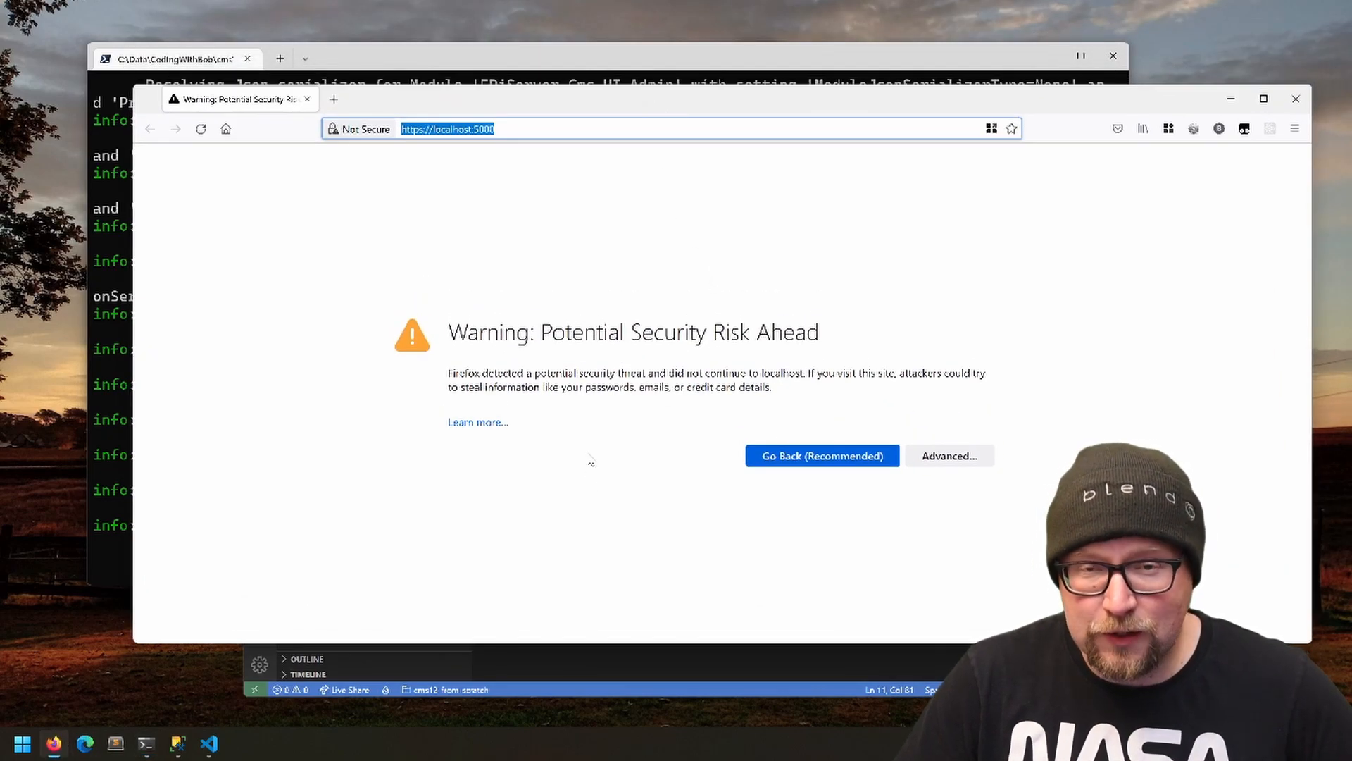
Accept the self-signed certificate risk, then fill in and submit the admin account form
click(949, 455)
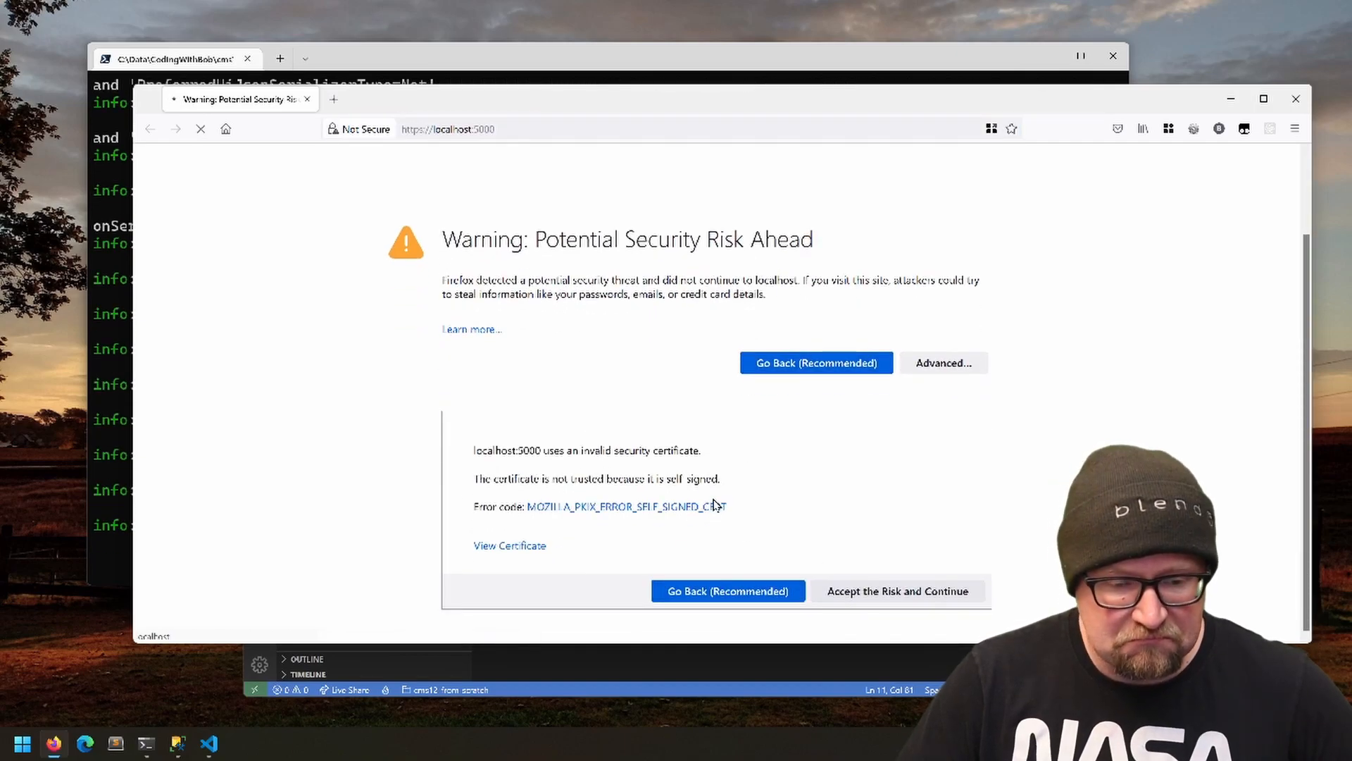
click(895, 591)
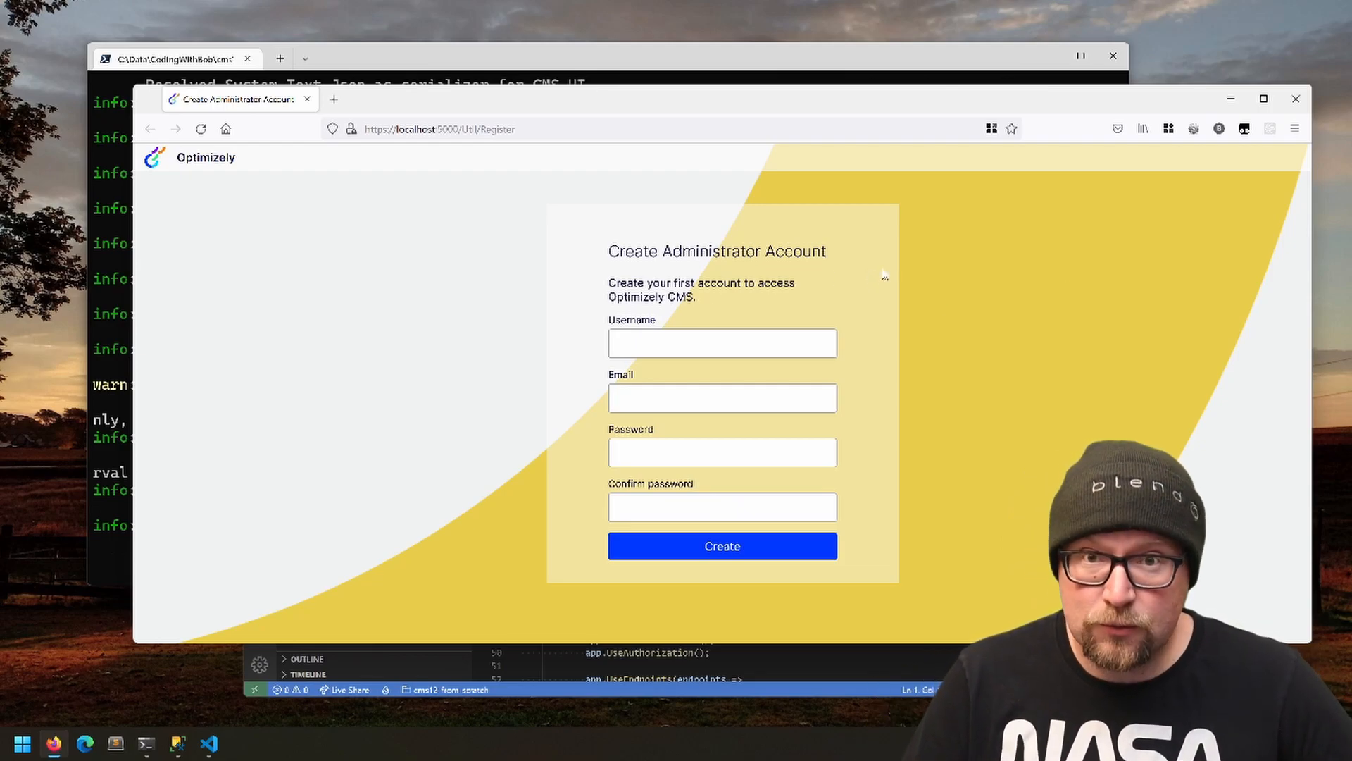
click(722, 342)
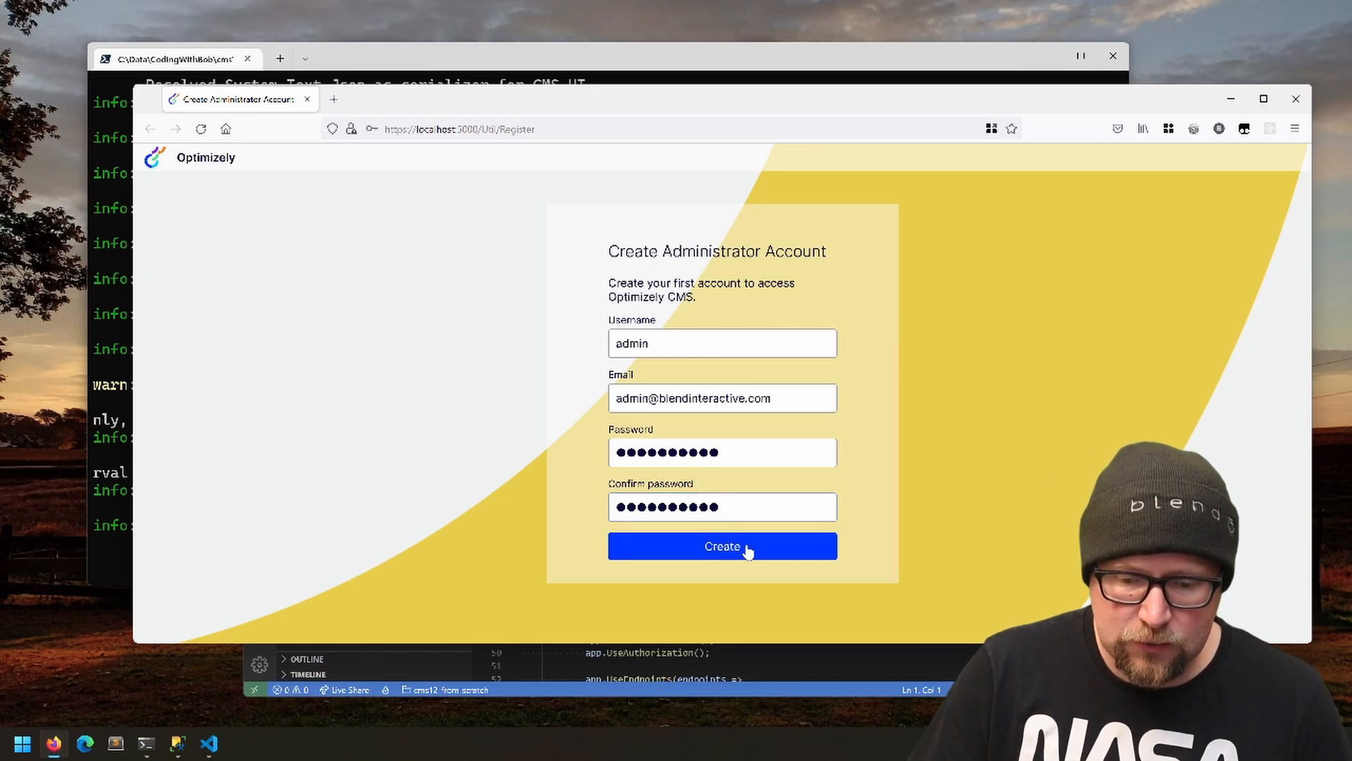
click(722, 546)
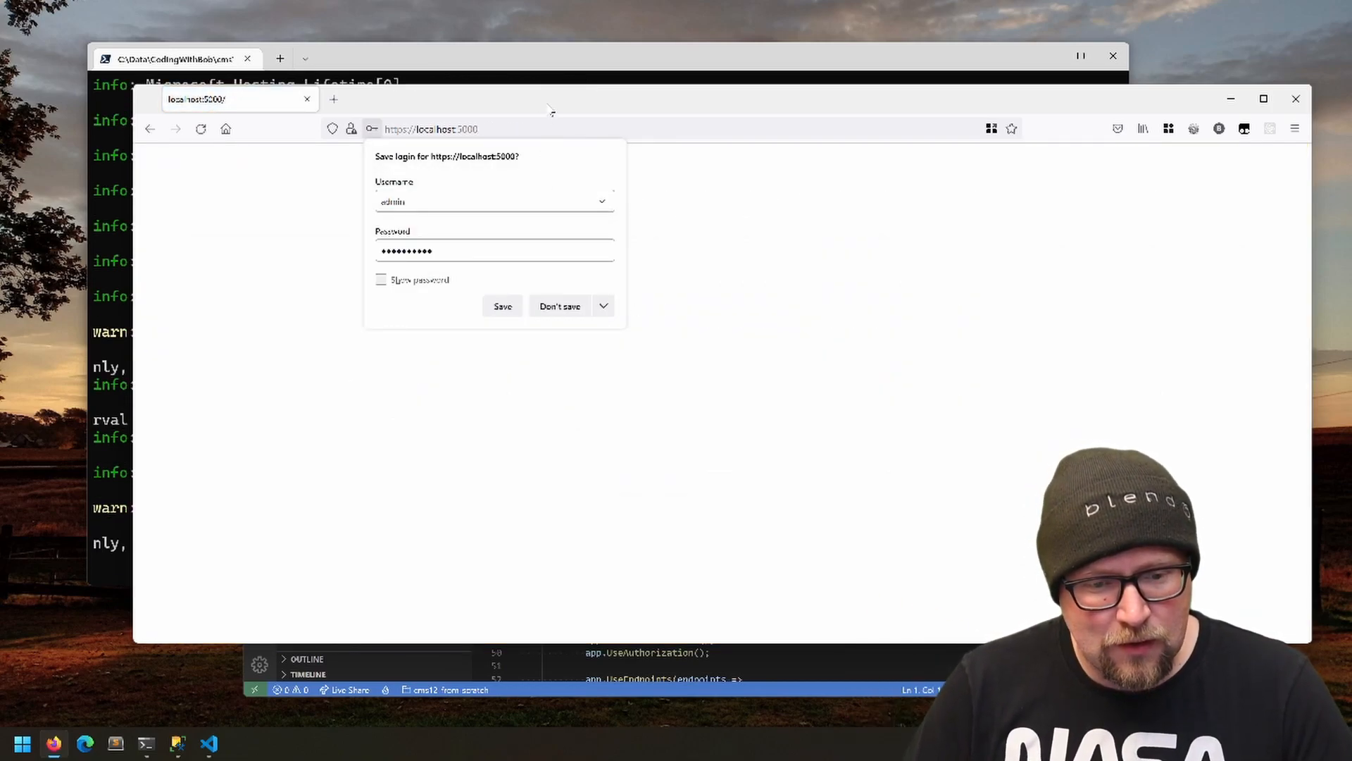
Decline saving the login and load the /Episerver/CMS editing address
click(558, 305)
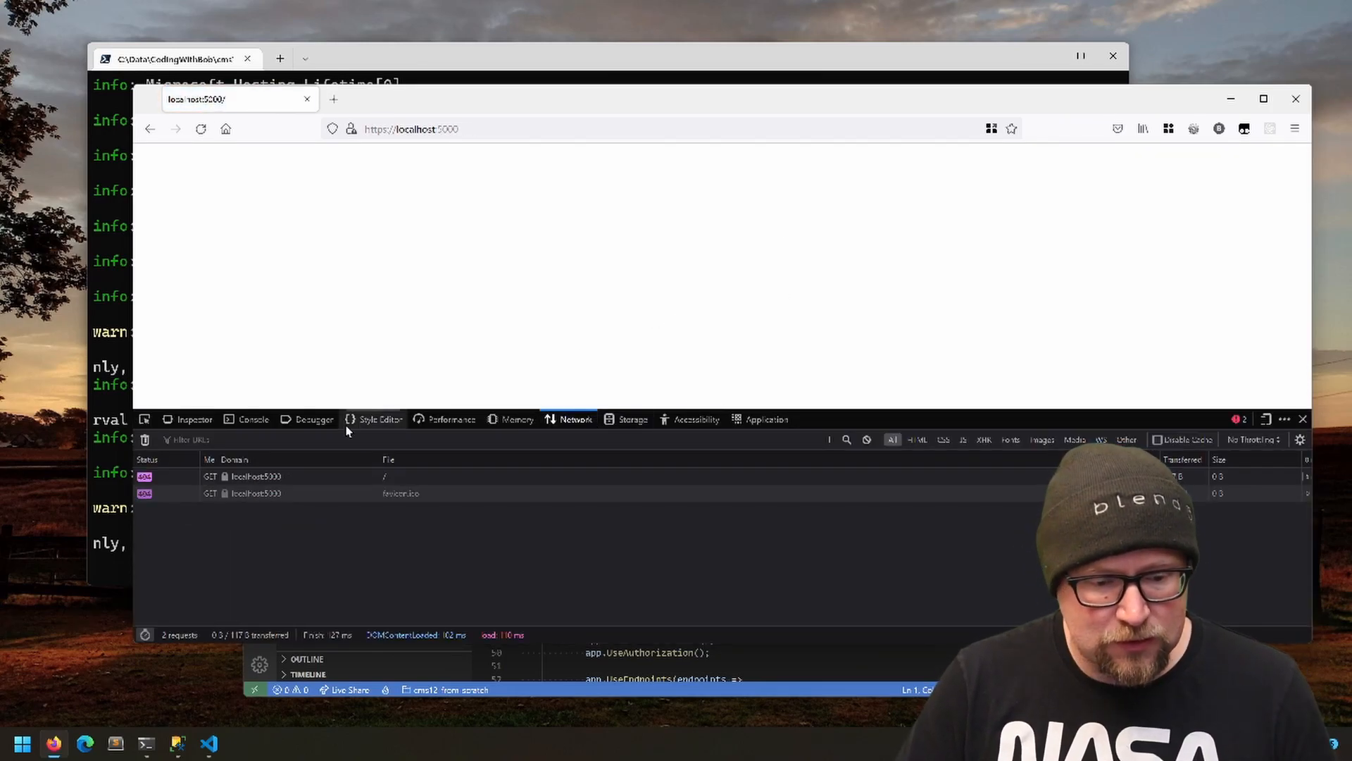
click(304, 475)
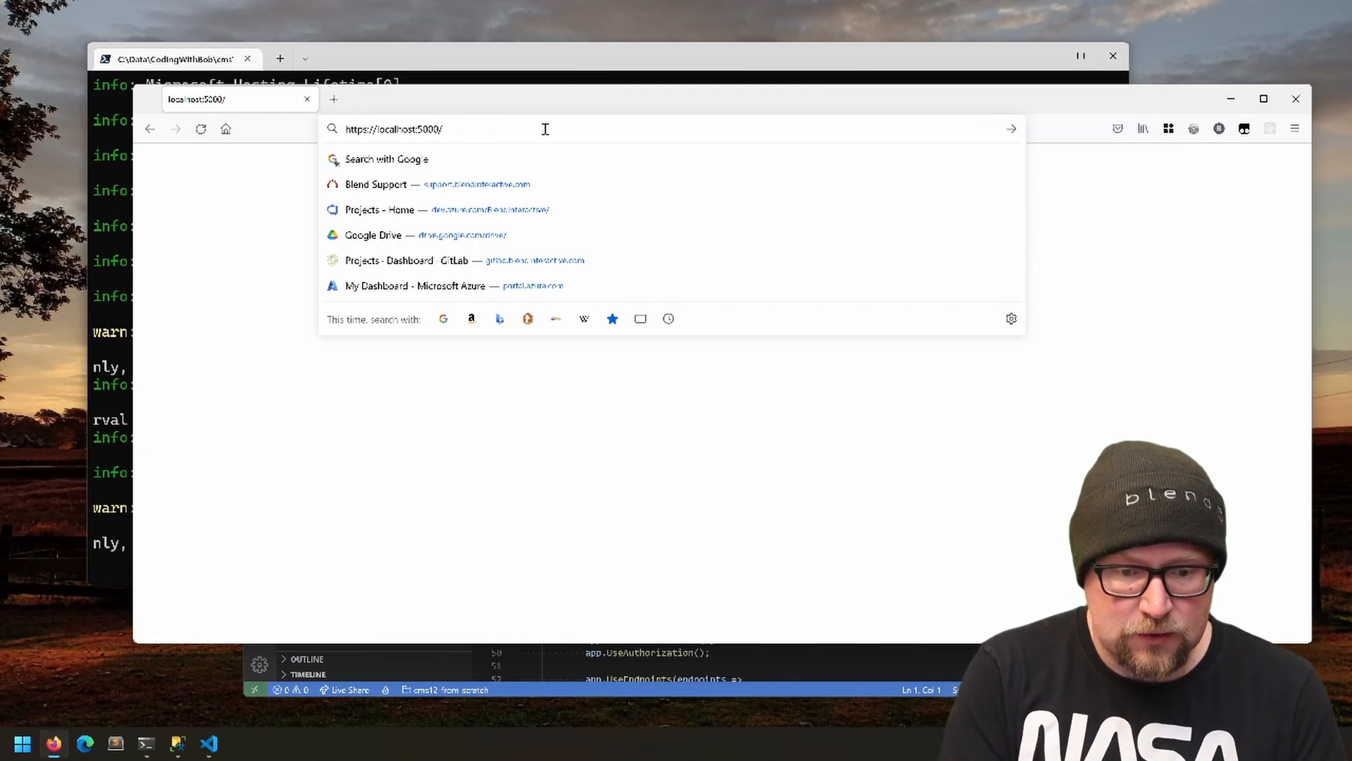
text(Episerver/CMS)
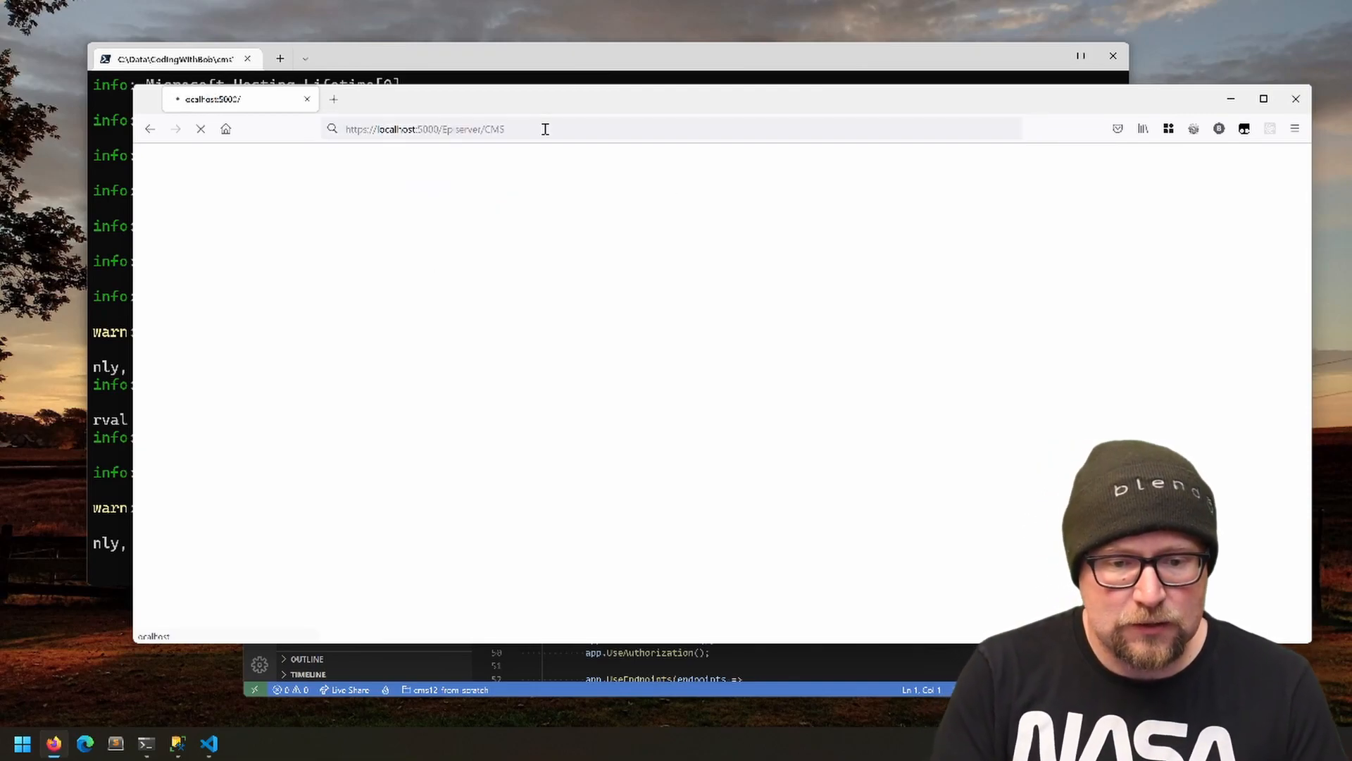
key(Return)
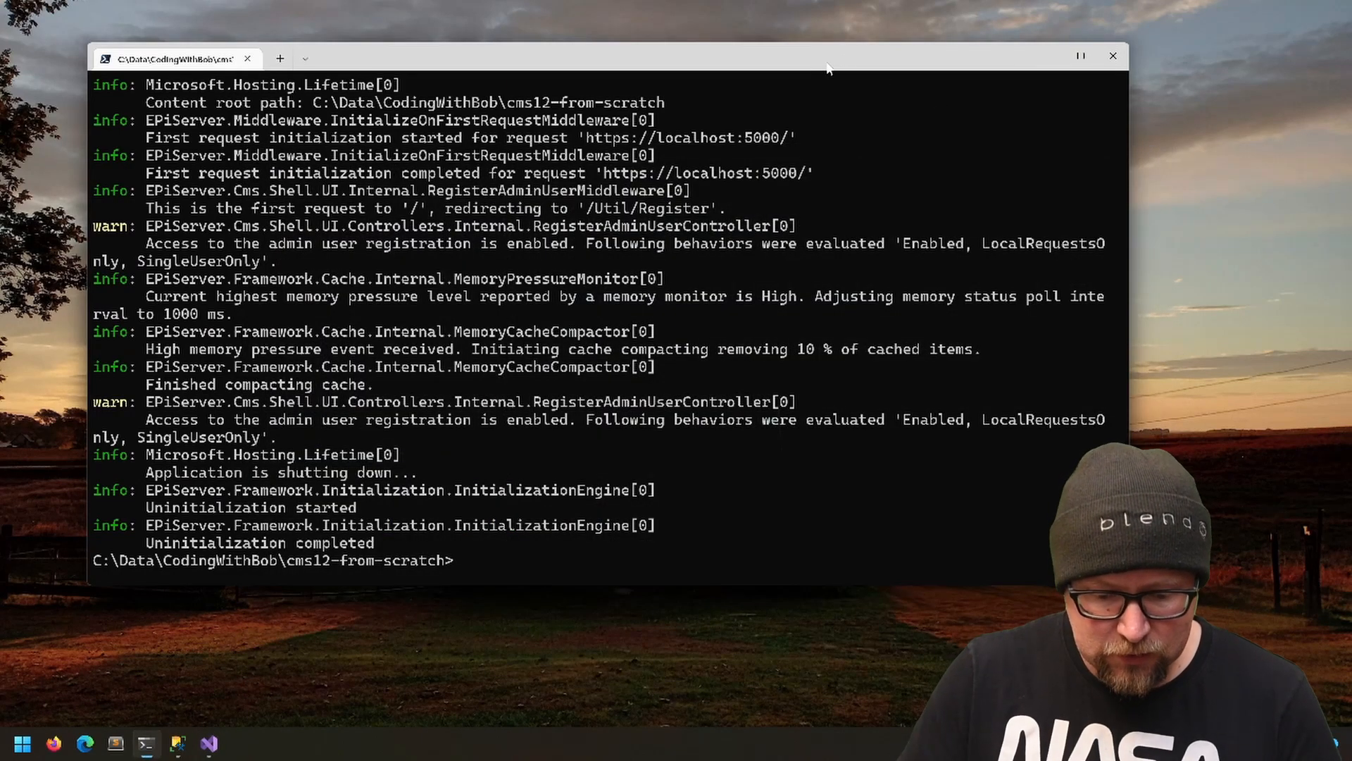
Run start . to open the cms12-from-scratch folder in File Explorer
text(start)
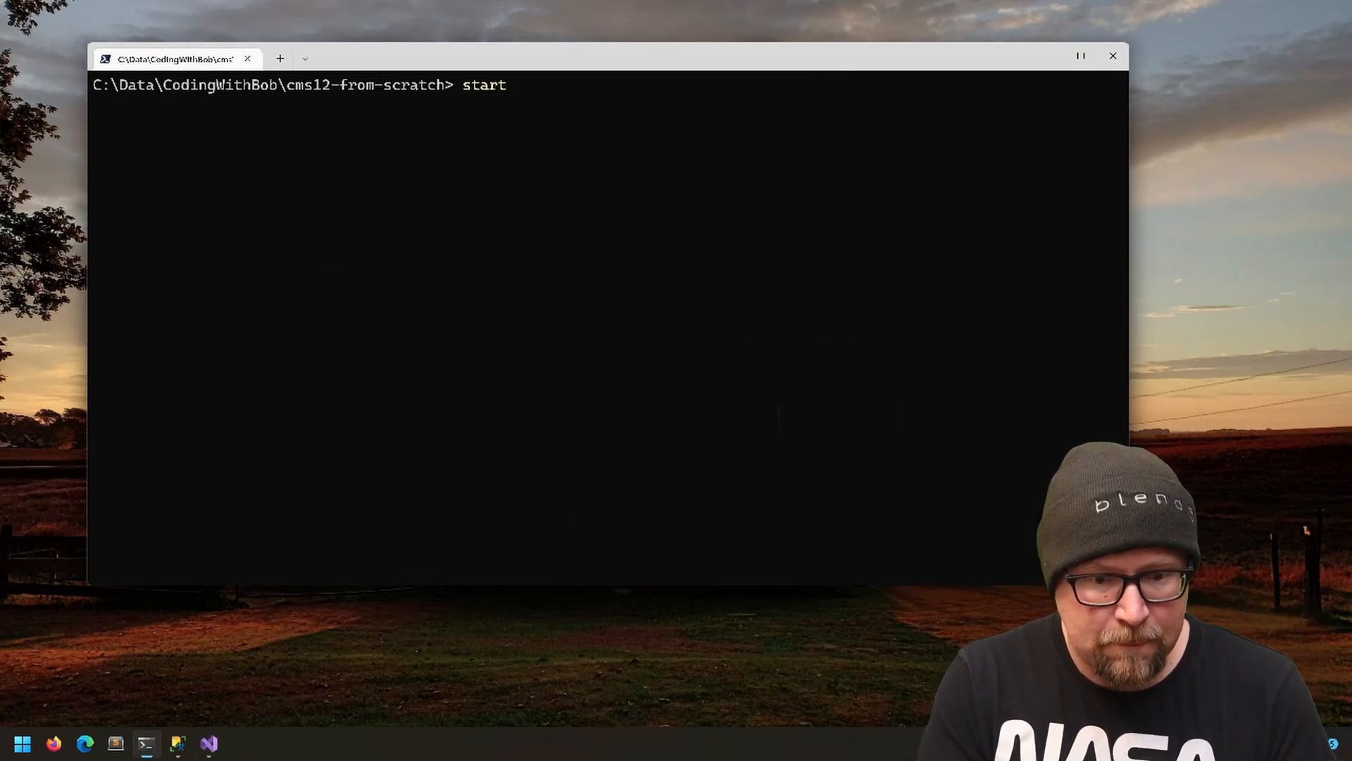
key(Return)
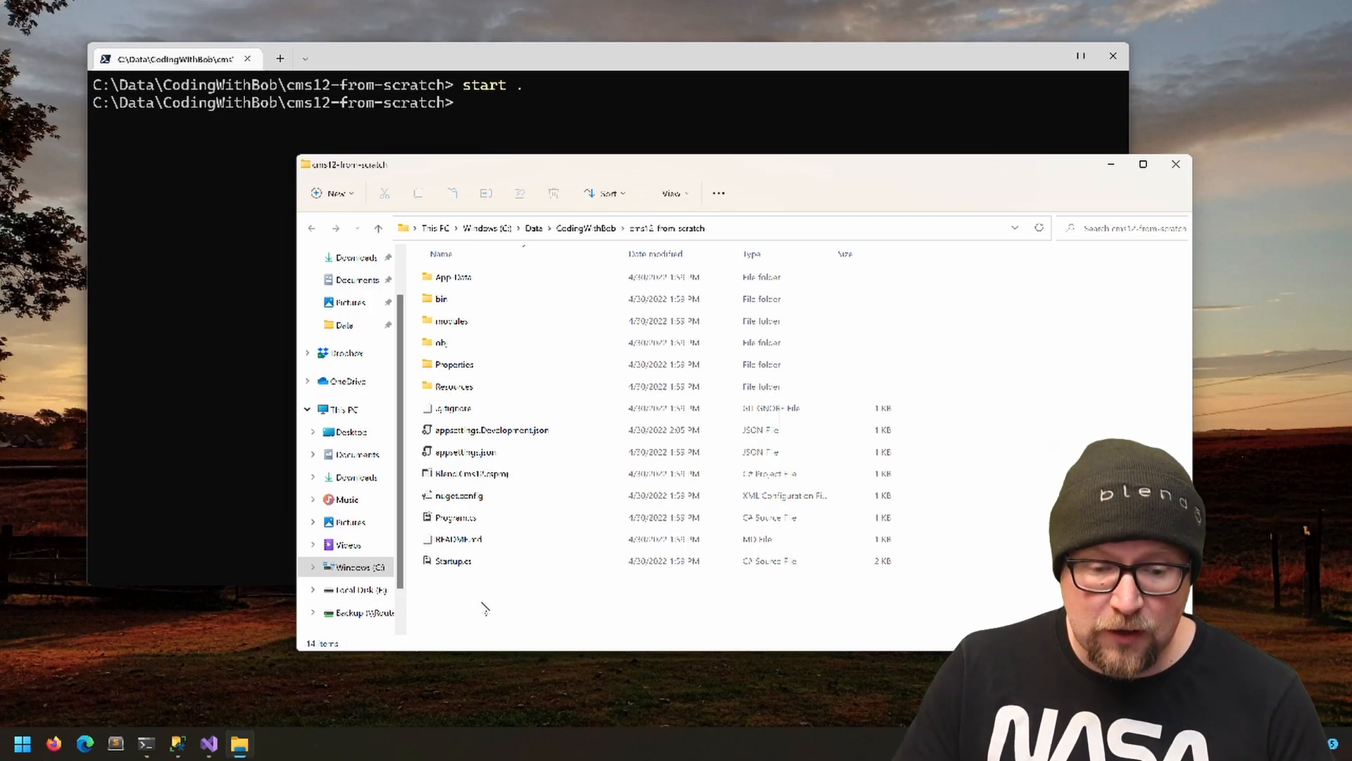
Add a new folder named Blend.Cms12, move every project item into it, then select the path
right_click(485, 607)
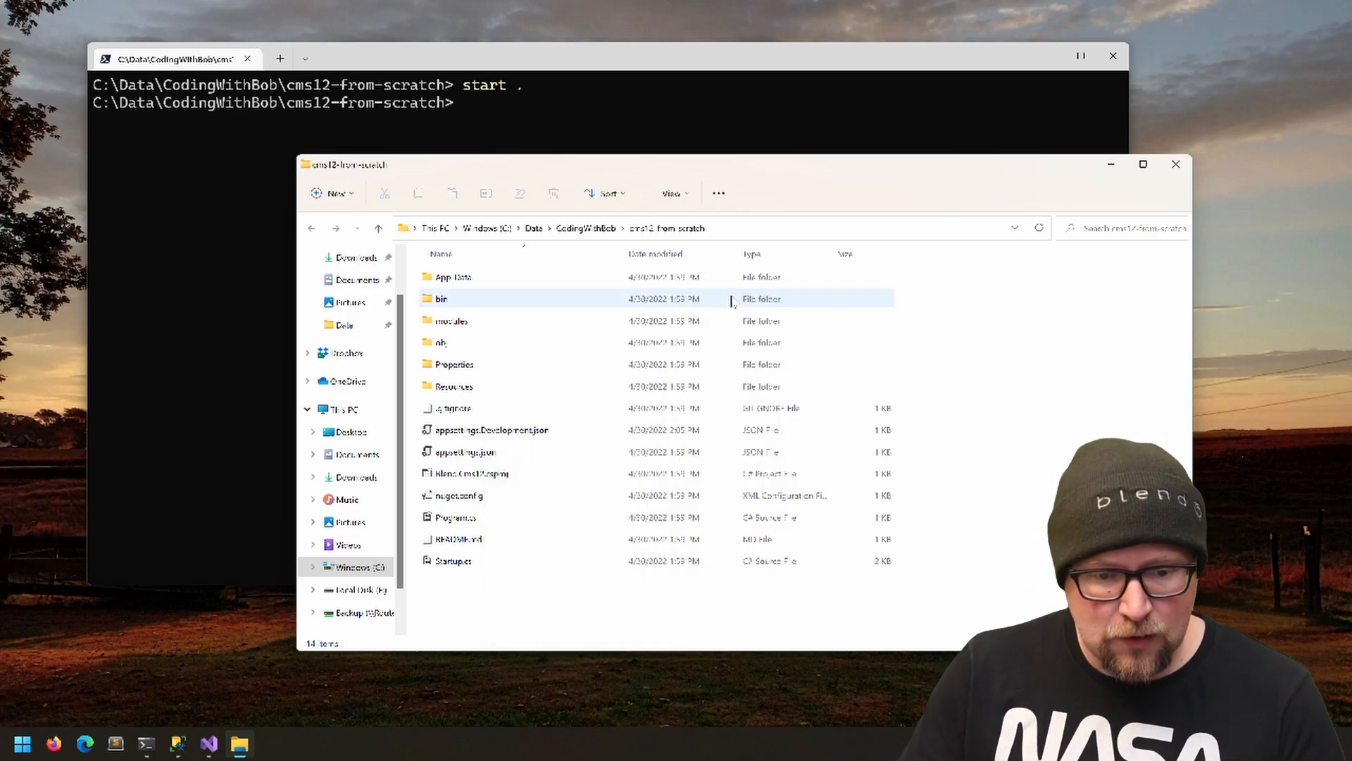
click(335, 192)
text(BlendCMS)
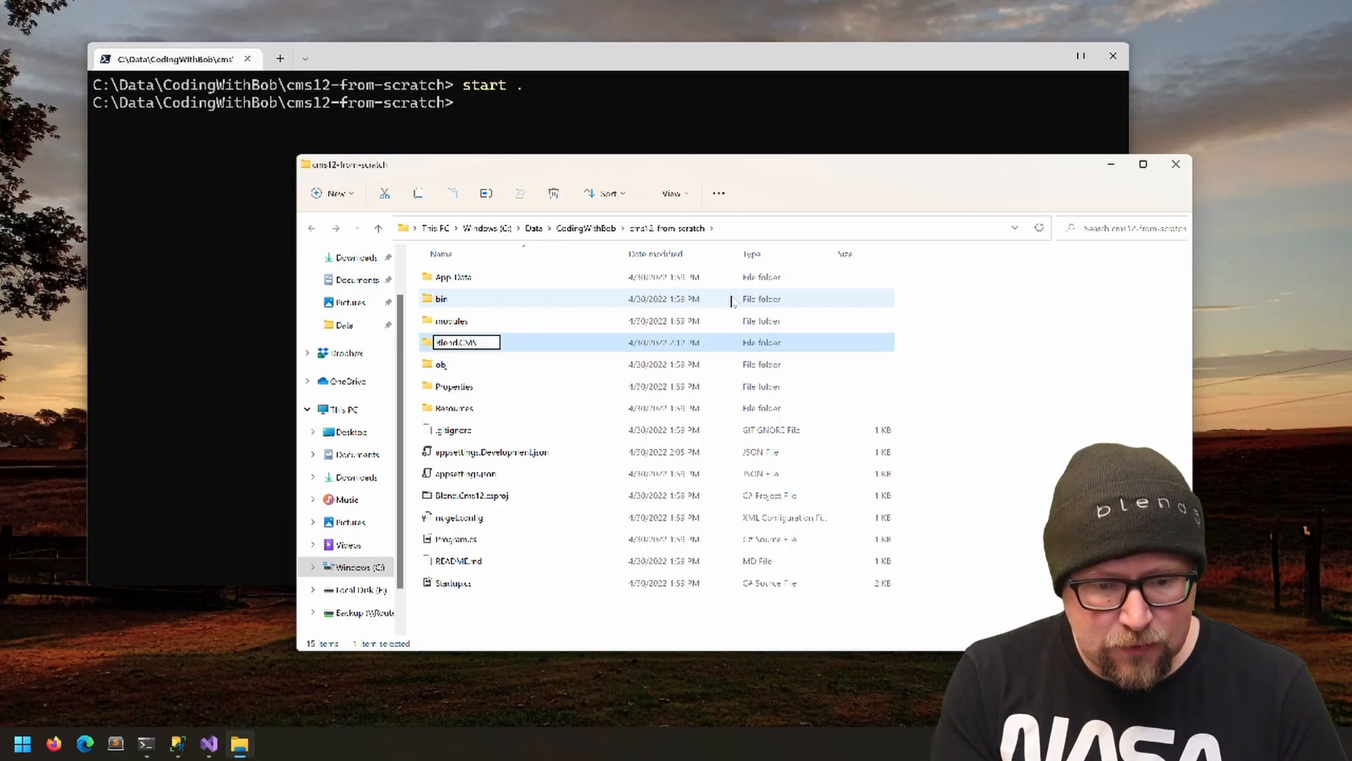
key(Return)
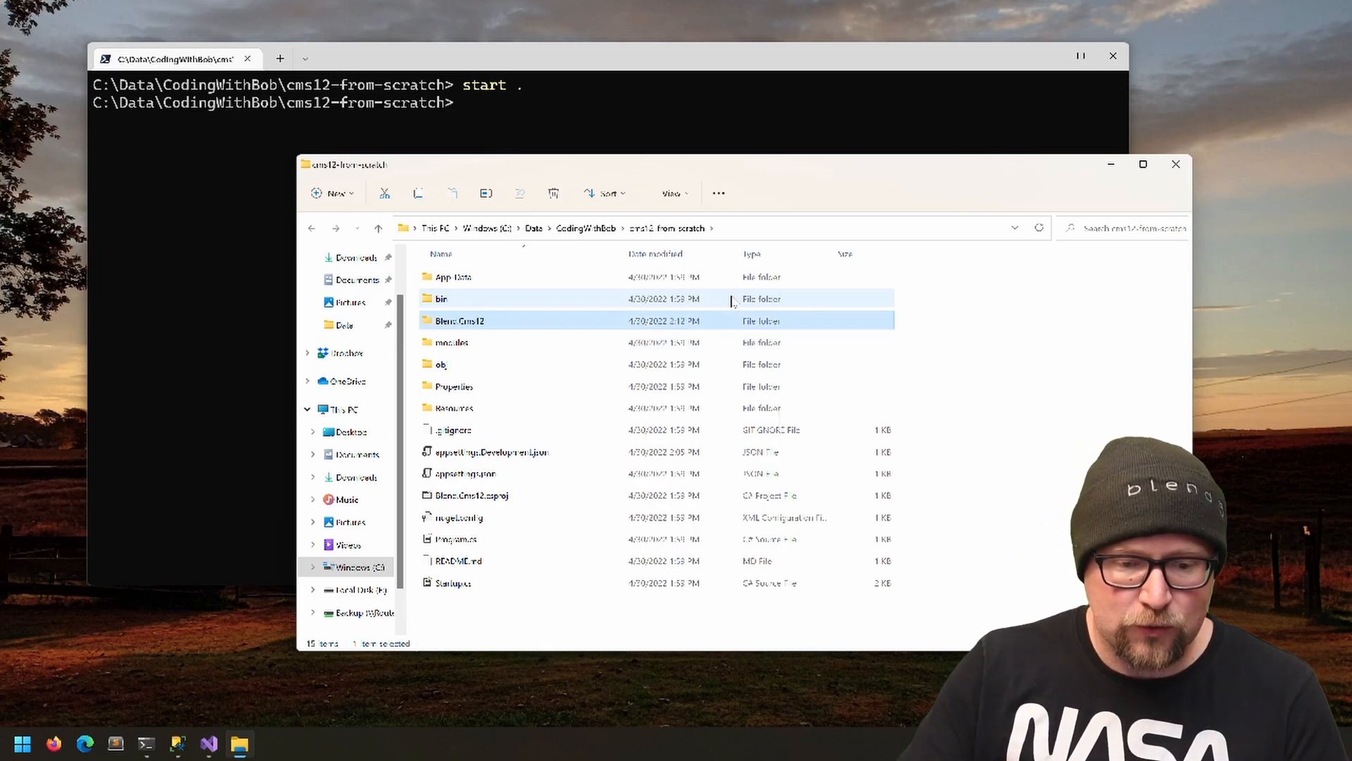
key(ctrl+a)
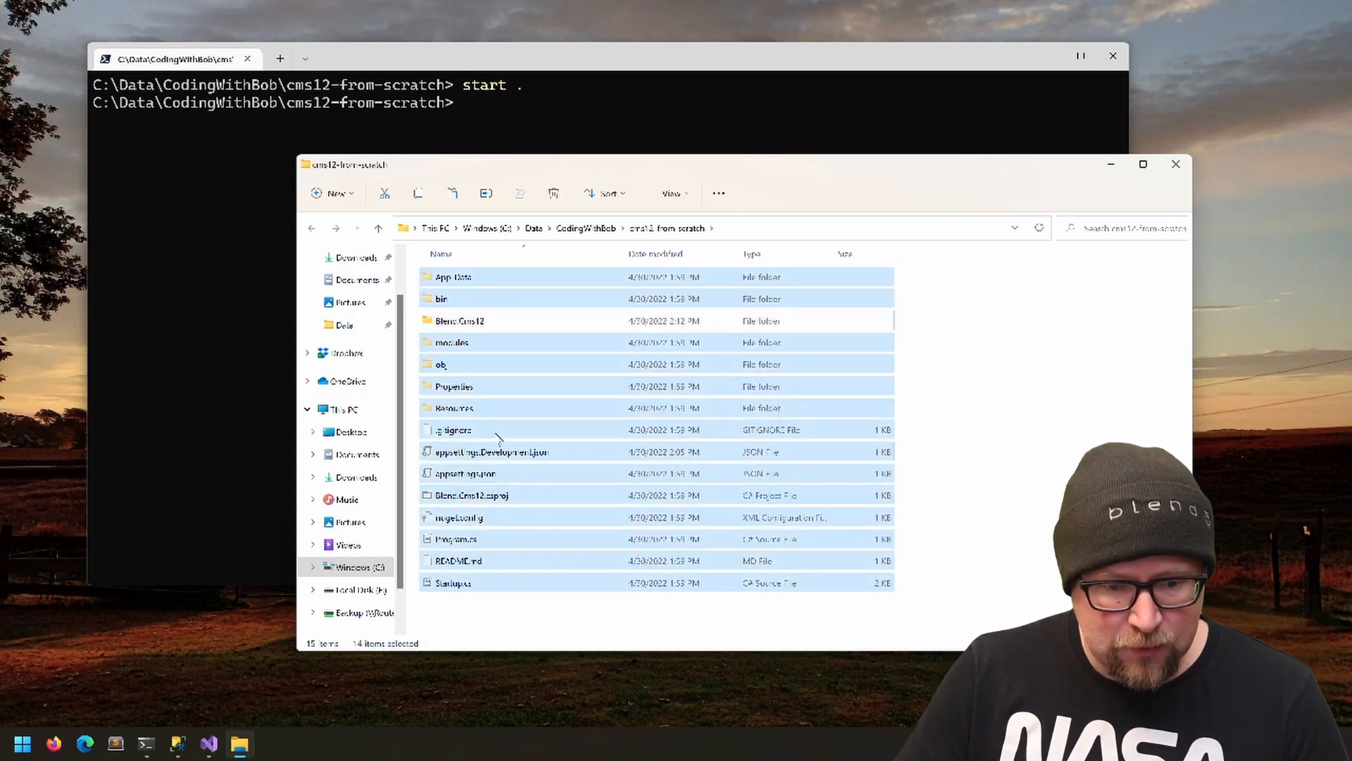
double_click(459, 320)
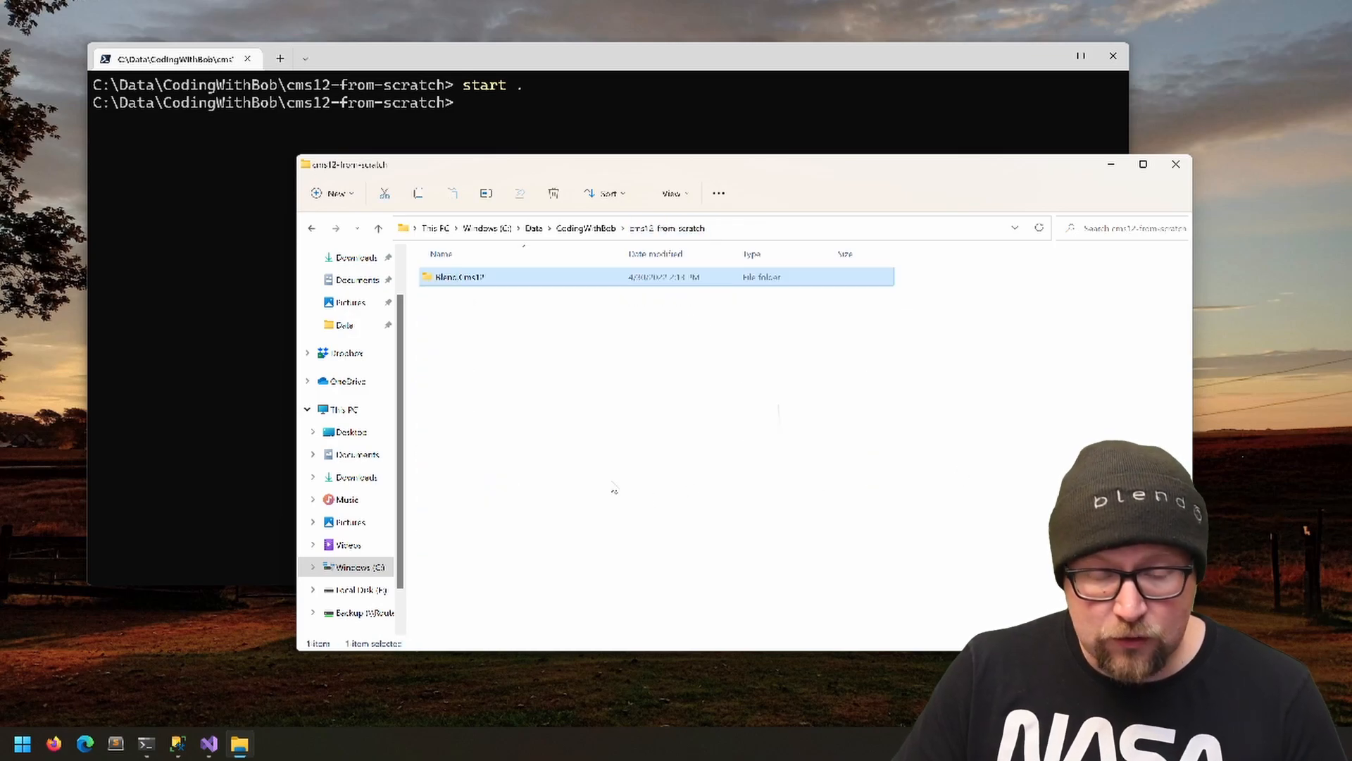
click(612, 487)
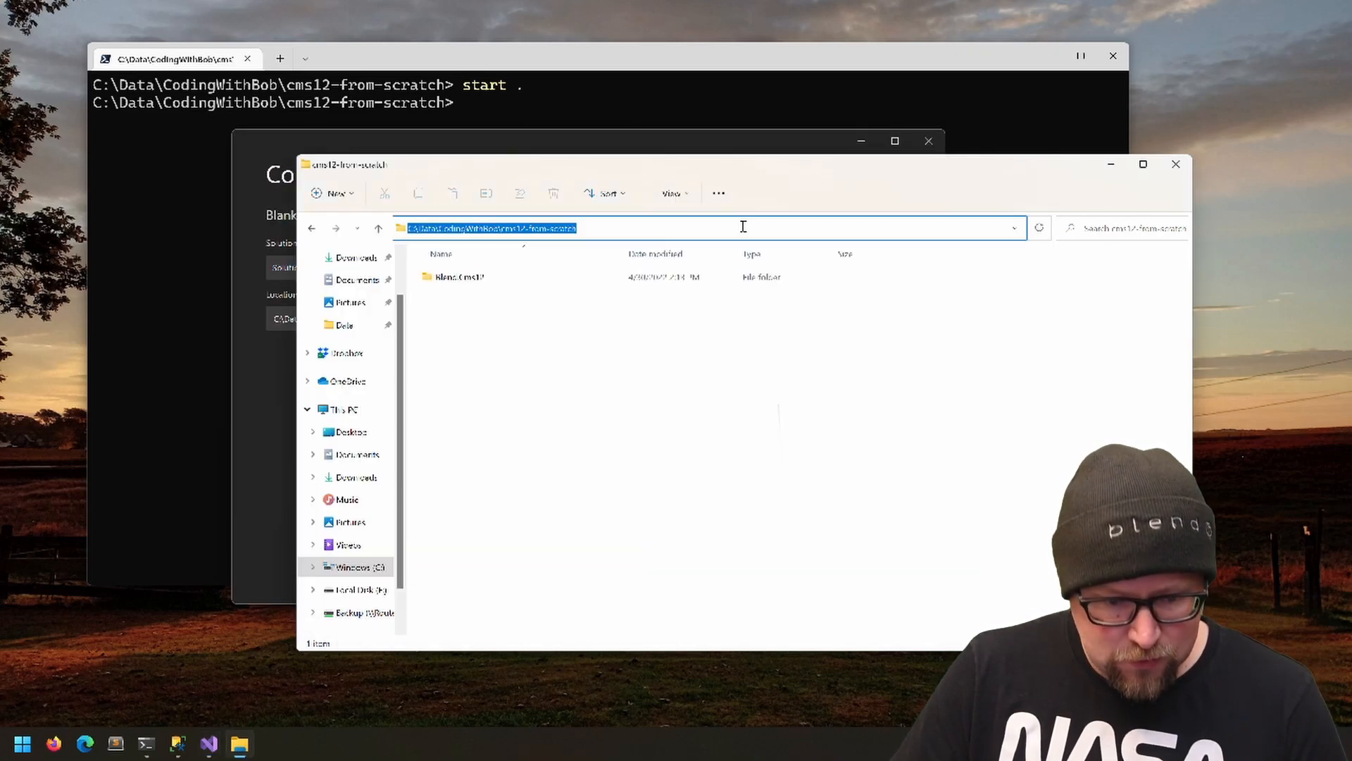
mouse_move(284, 277)
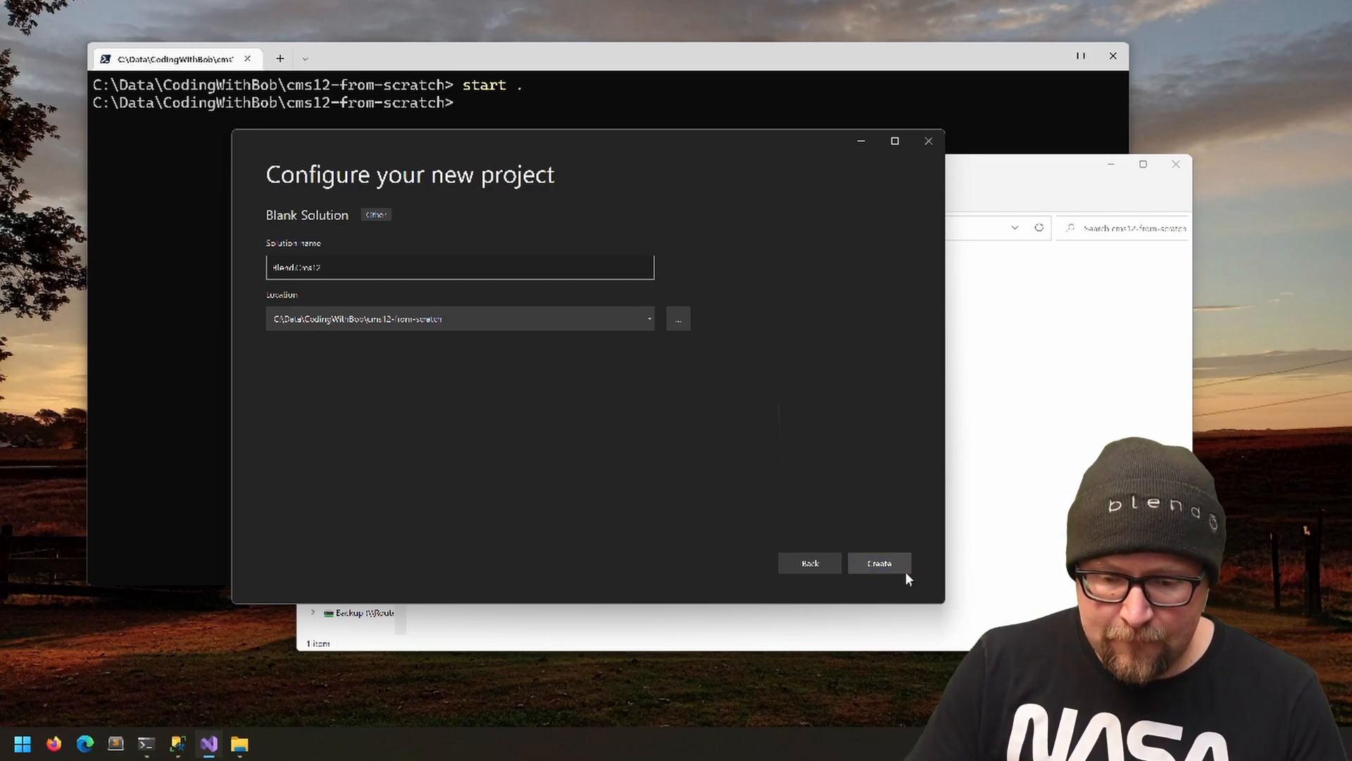
Create the blank solution Blend.Cms12 in the cms12-from-scratch folder
click(879, 563)
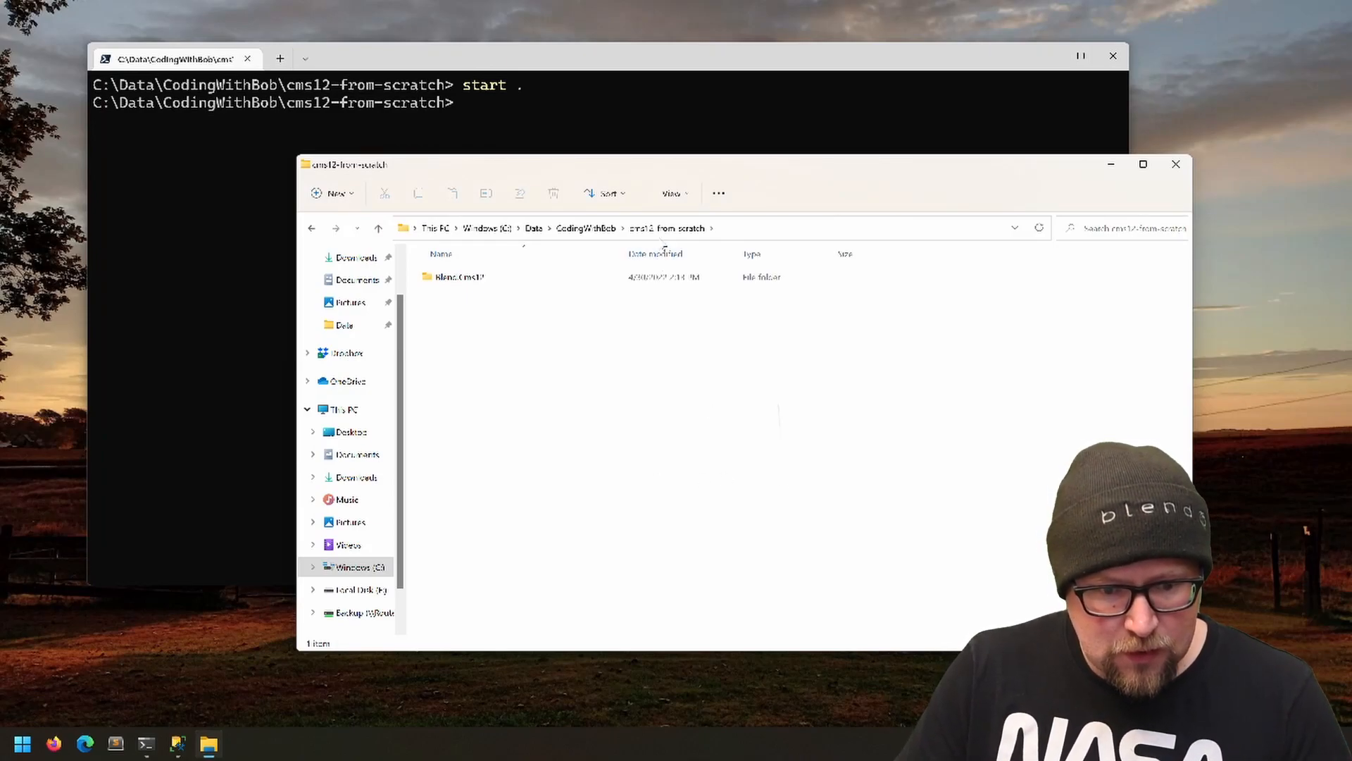
double_click(460, 276)
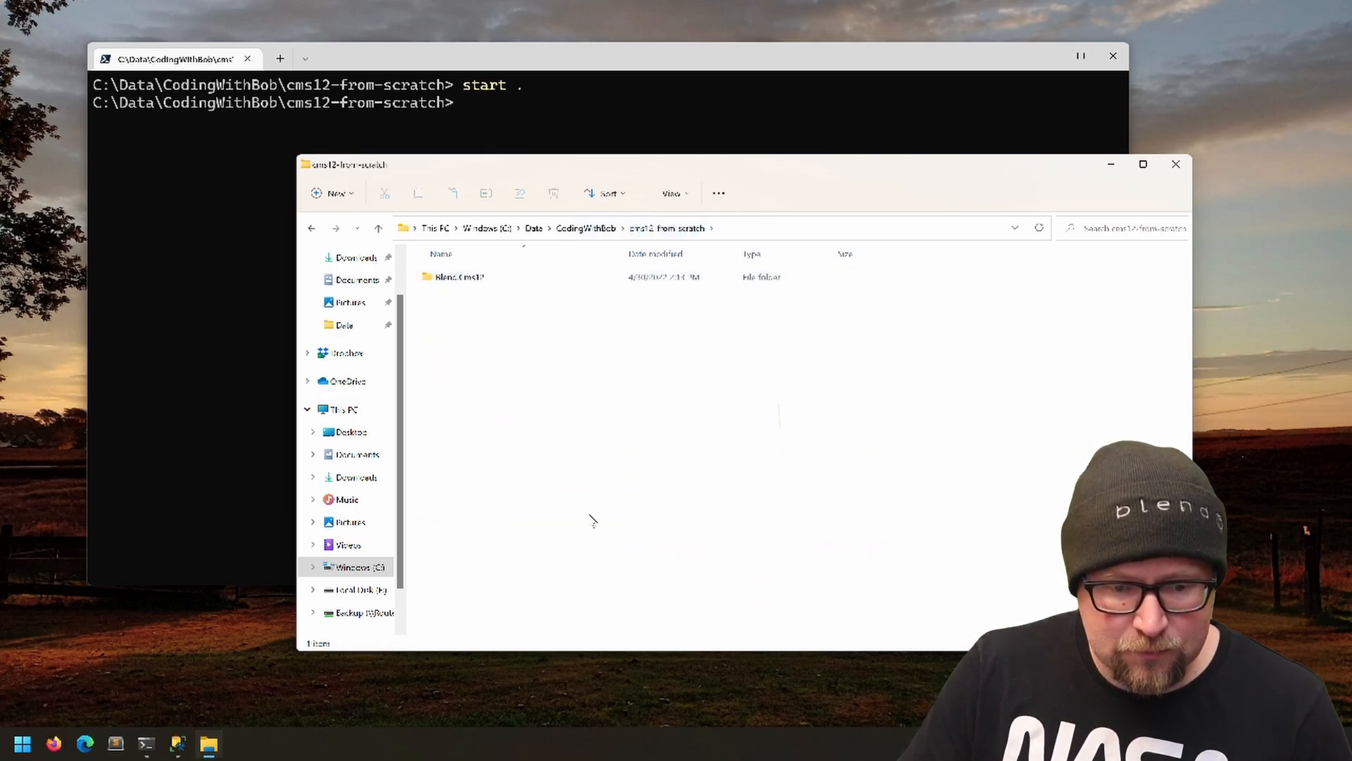
double_click(459, 276)
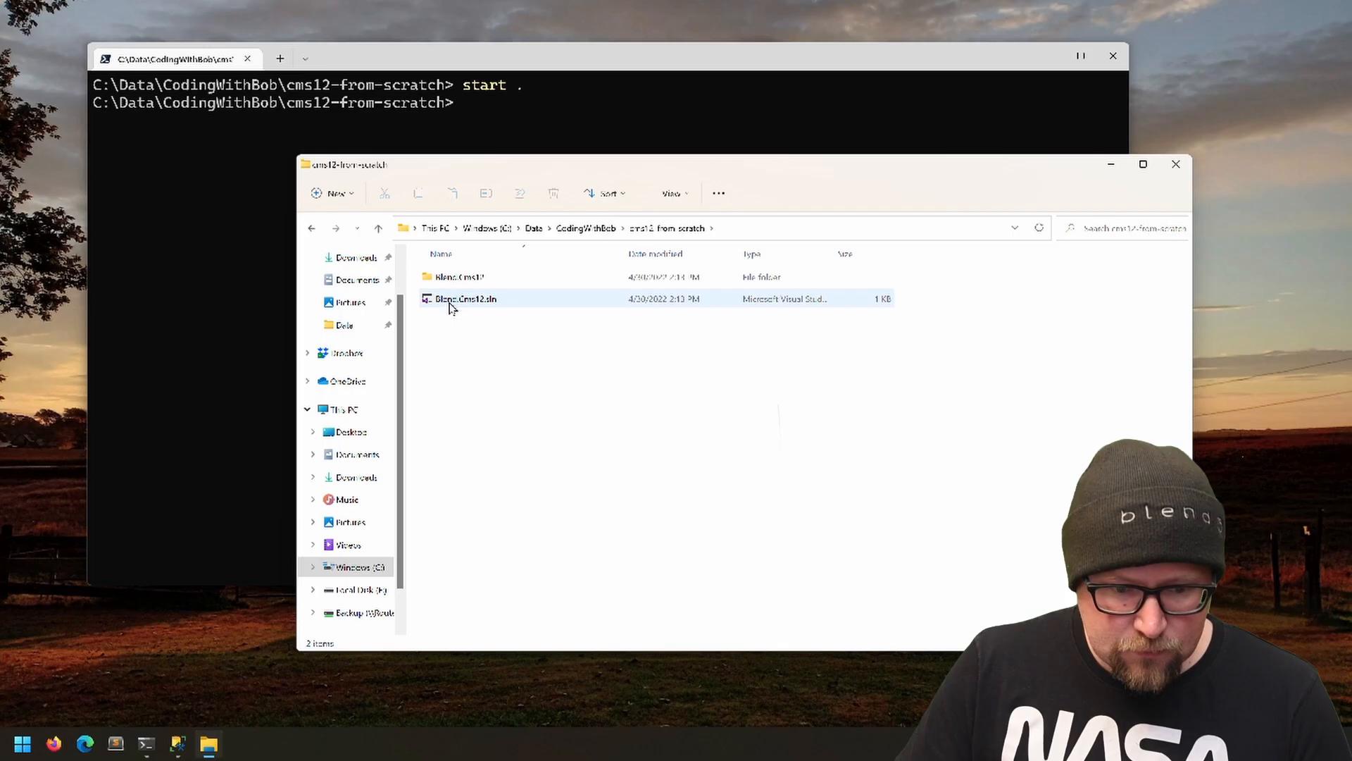
Open Blend.Cms12.sln, add the existing Blend.Cms12 project, and rebuild it
double_click(464, 299)
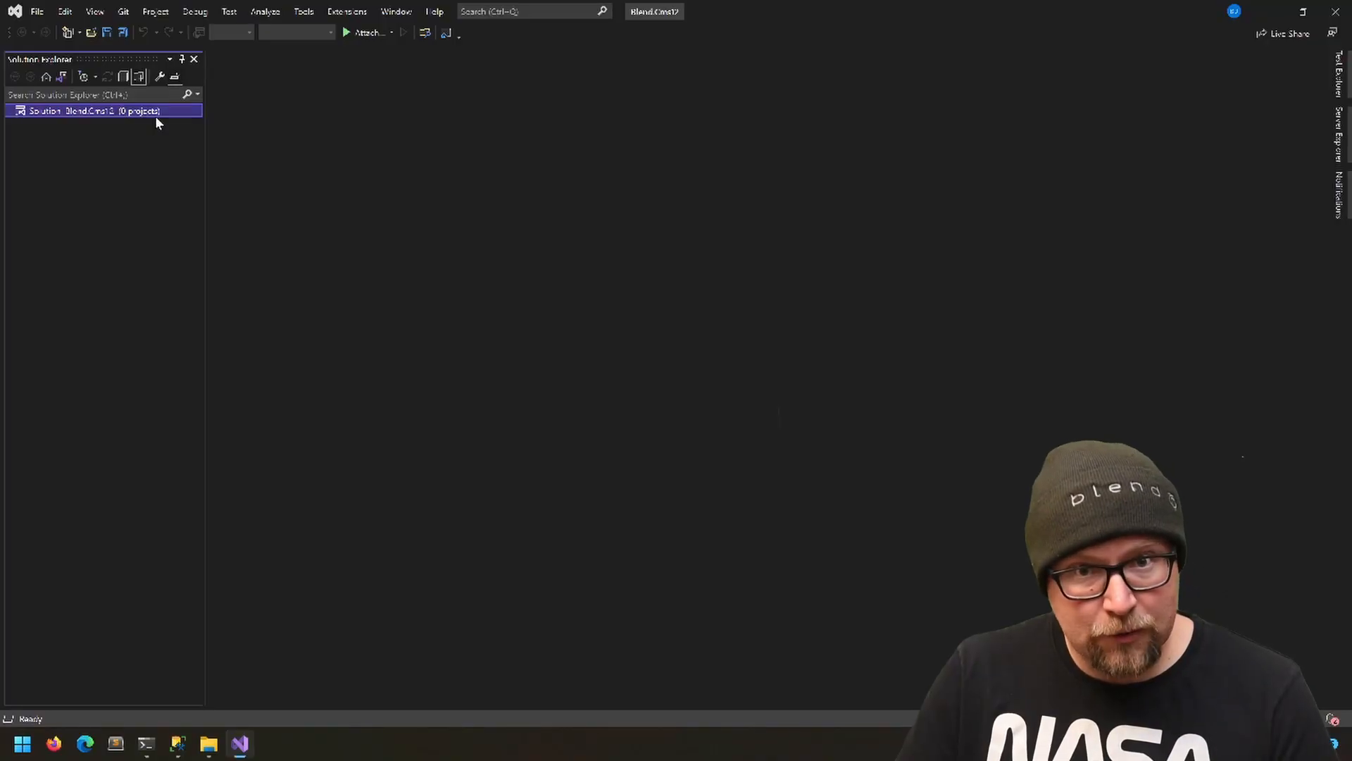
mouse_move(147, 172)
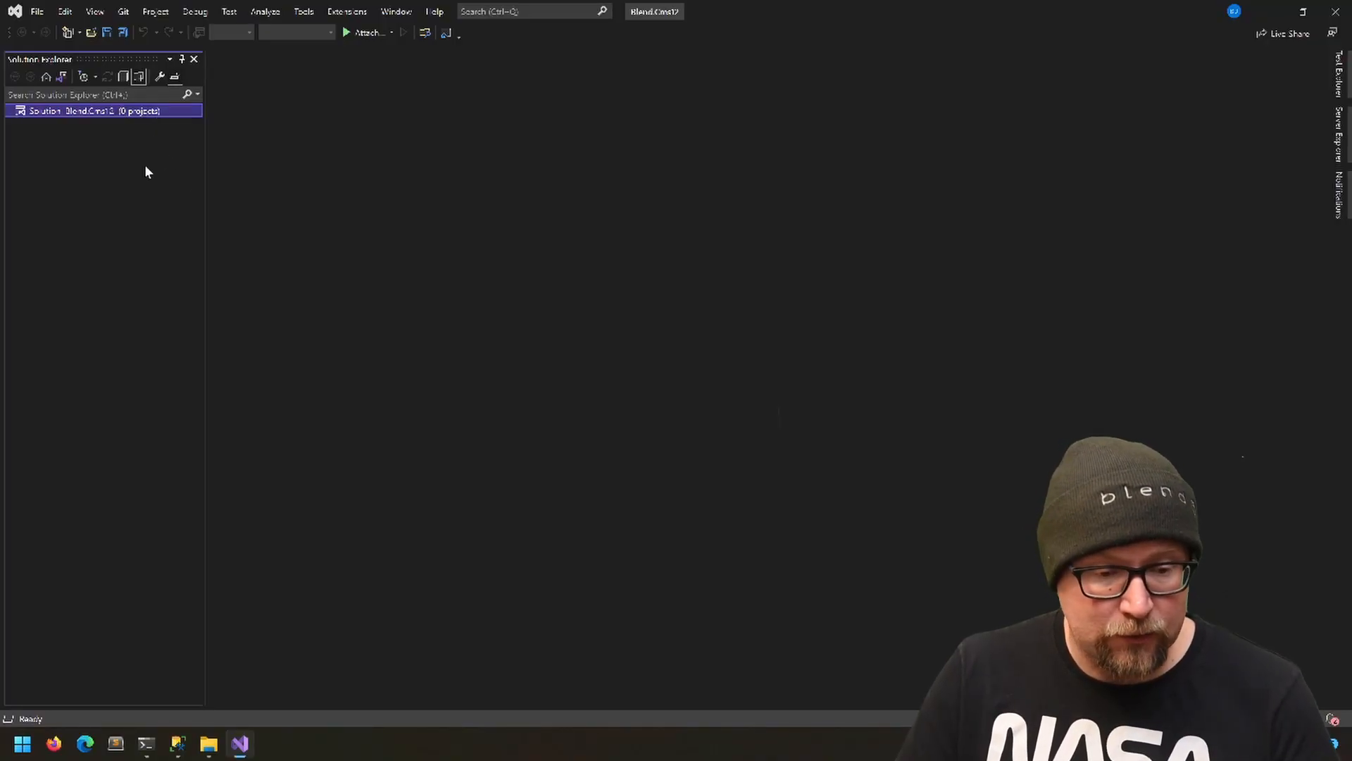
right_click(104, 110)
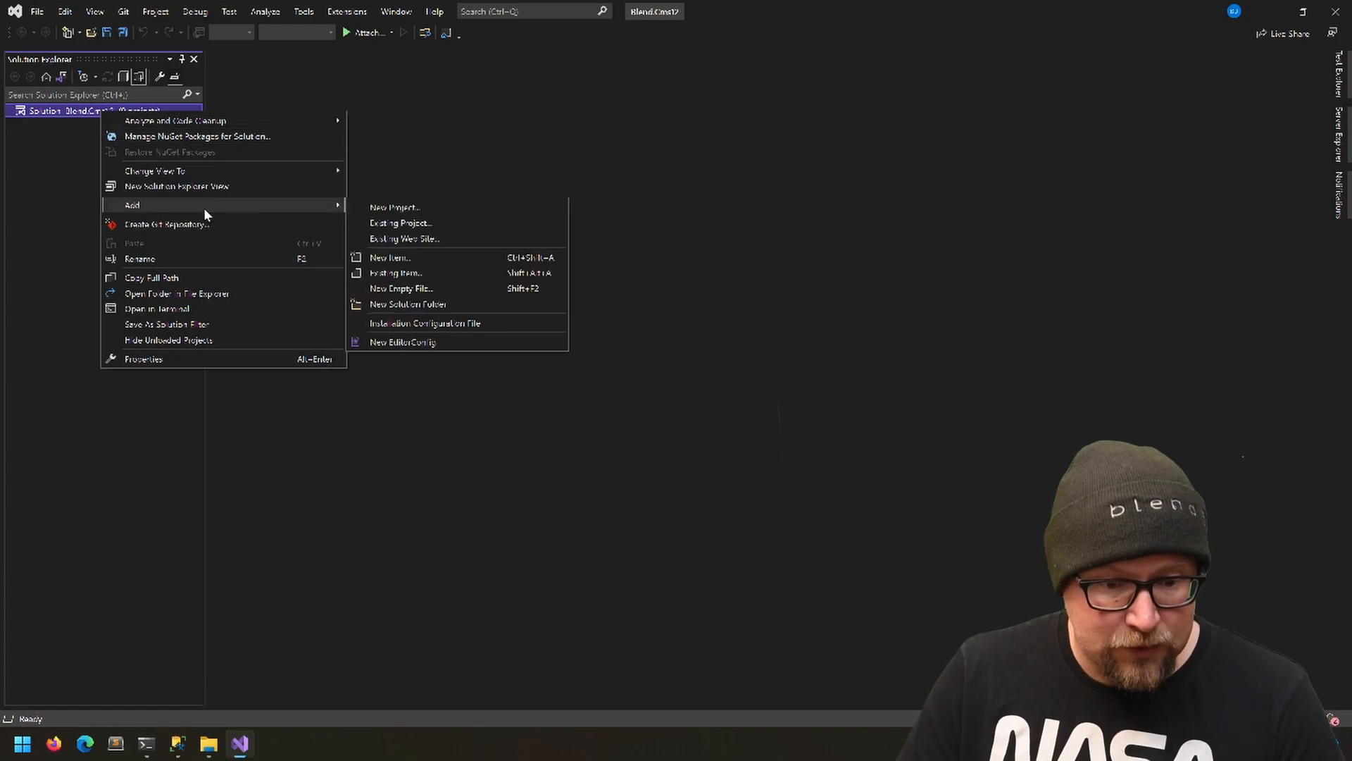
click(400, 223)
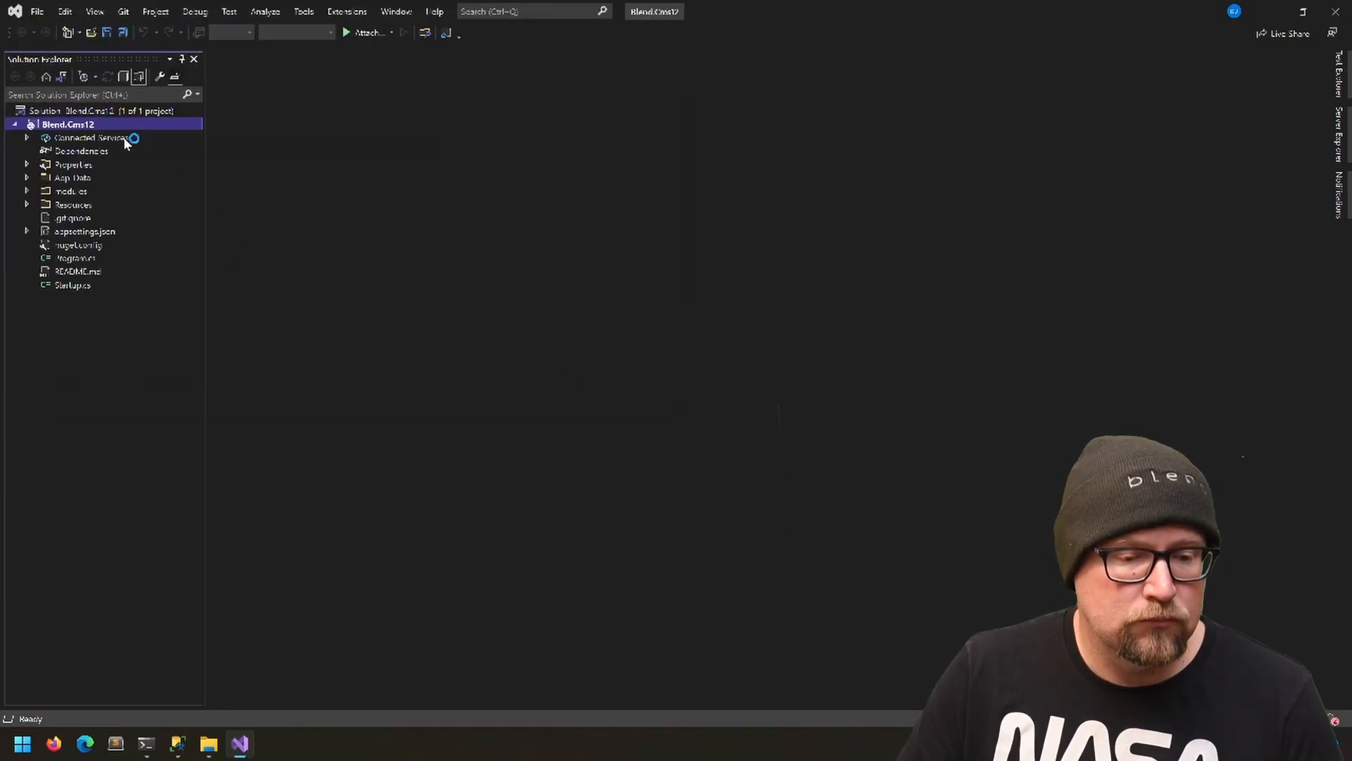
click(68, 124)
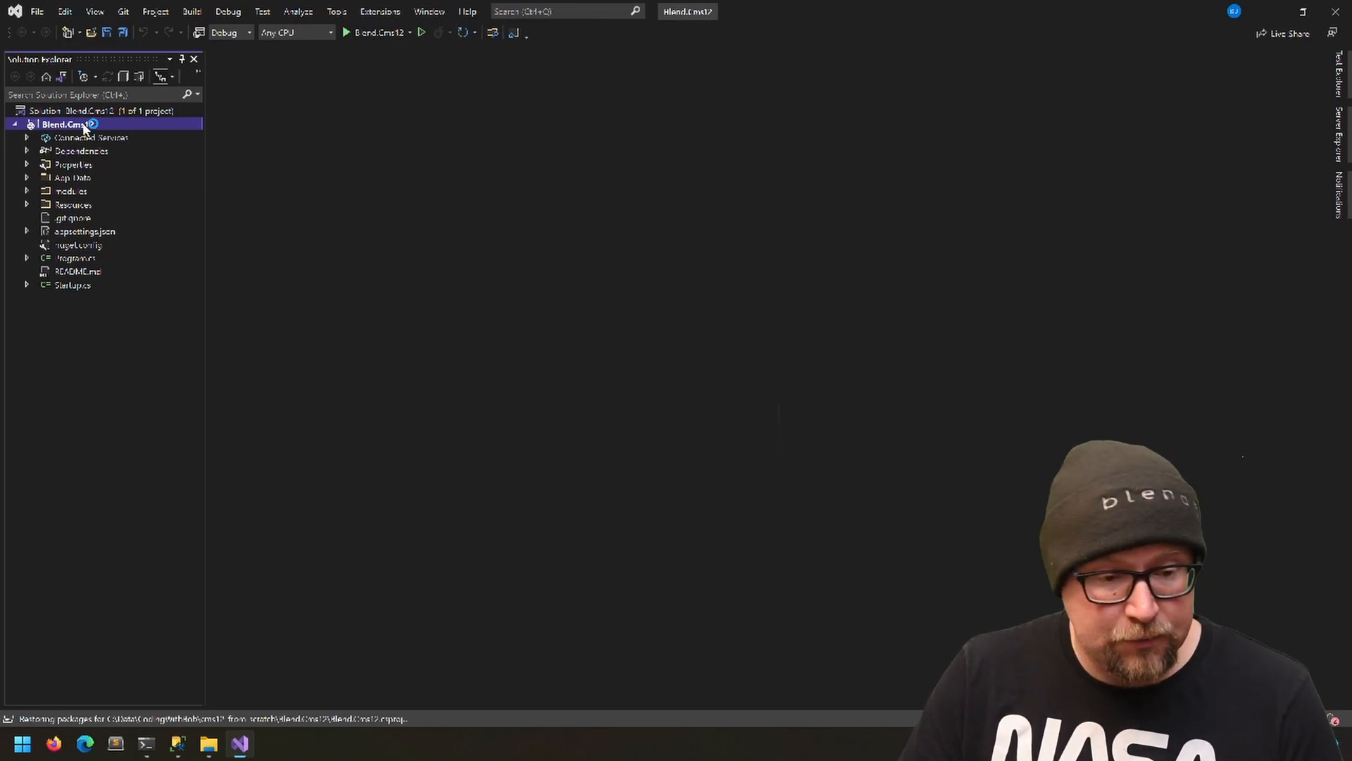
right_click(67, 123)
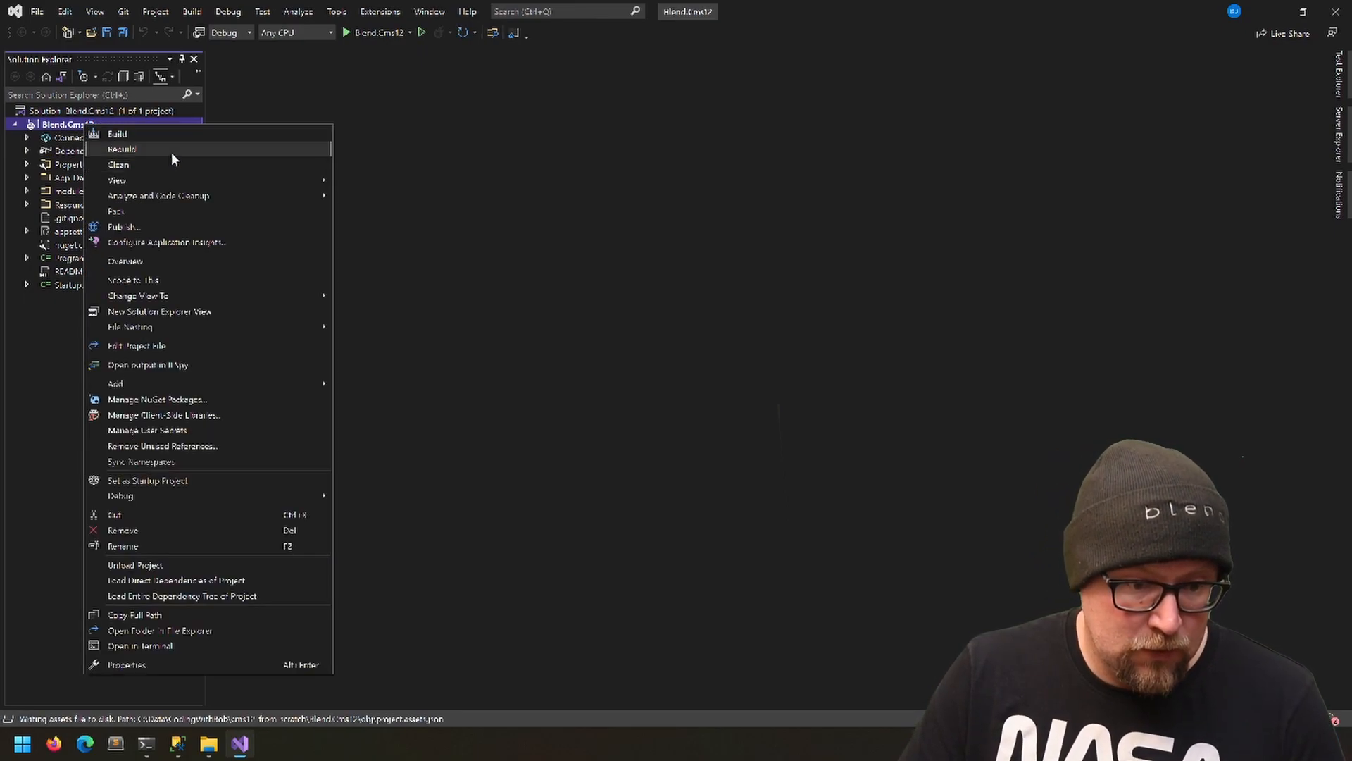
click(123, 148)
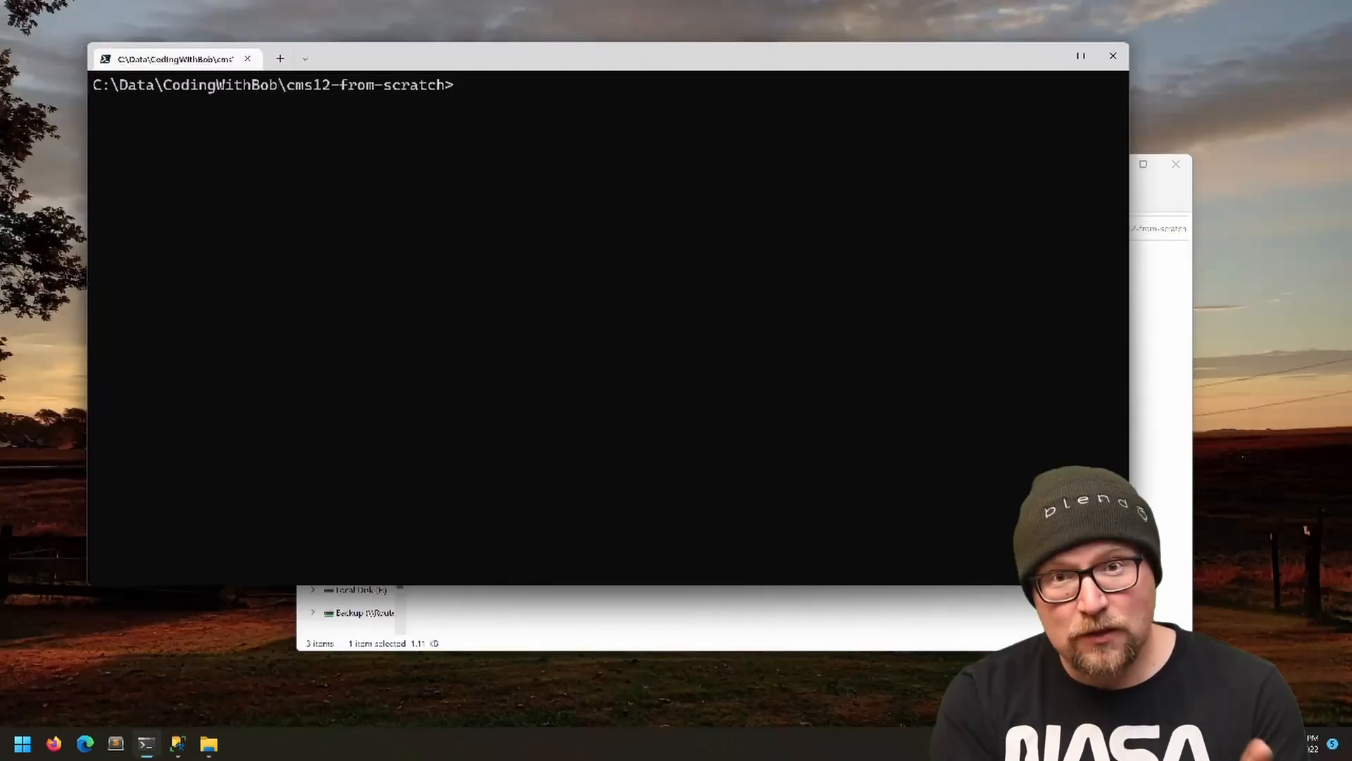
Run git init . to create an empty repository in cms12-from-scratch
text(gi)
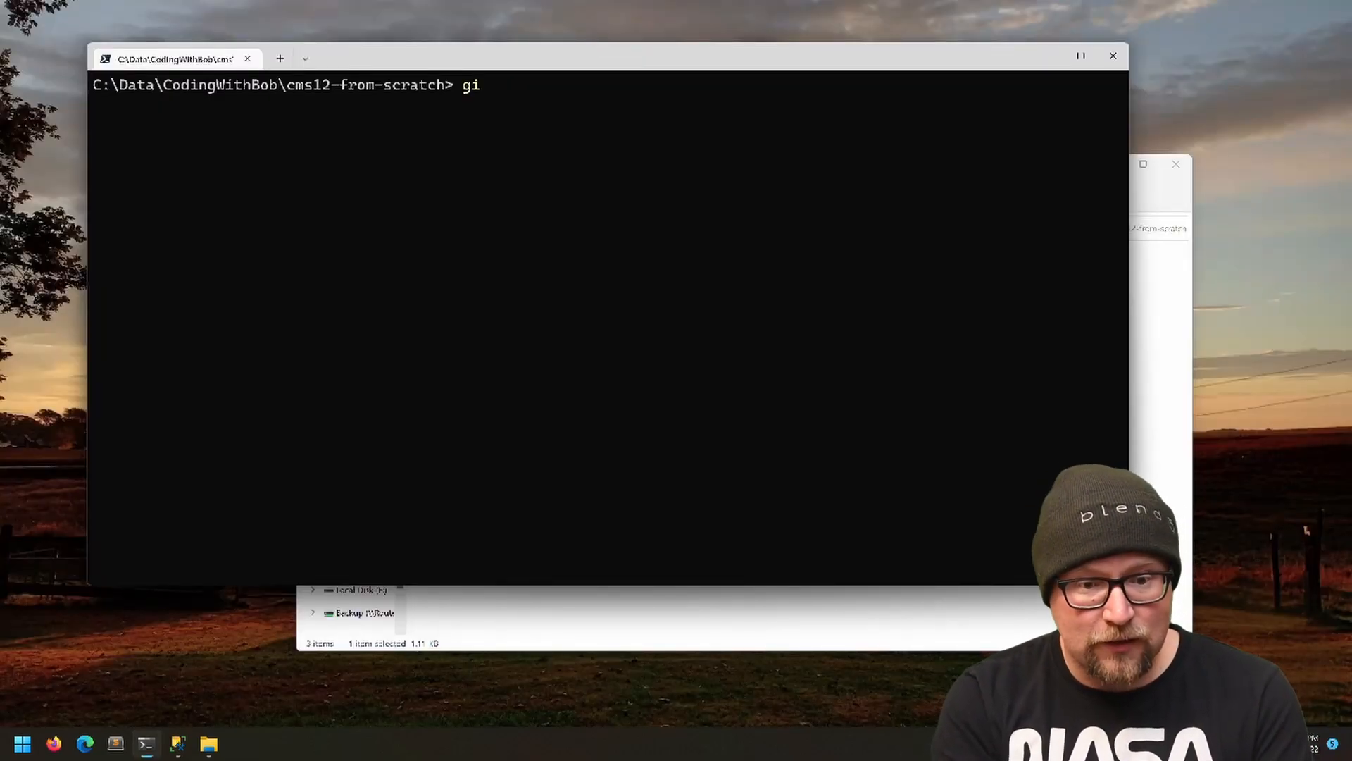
text(t init .)
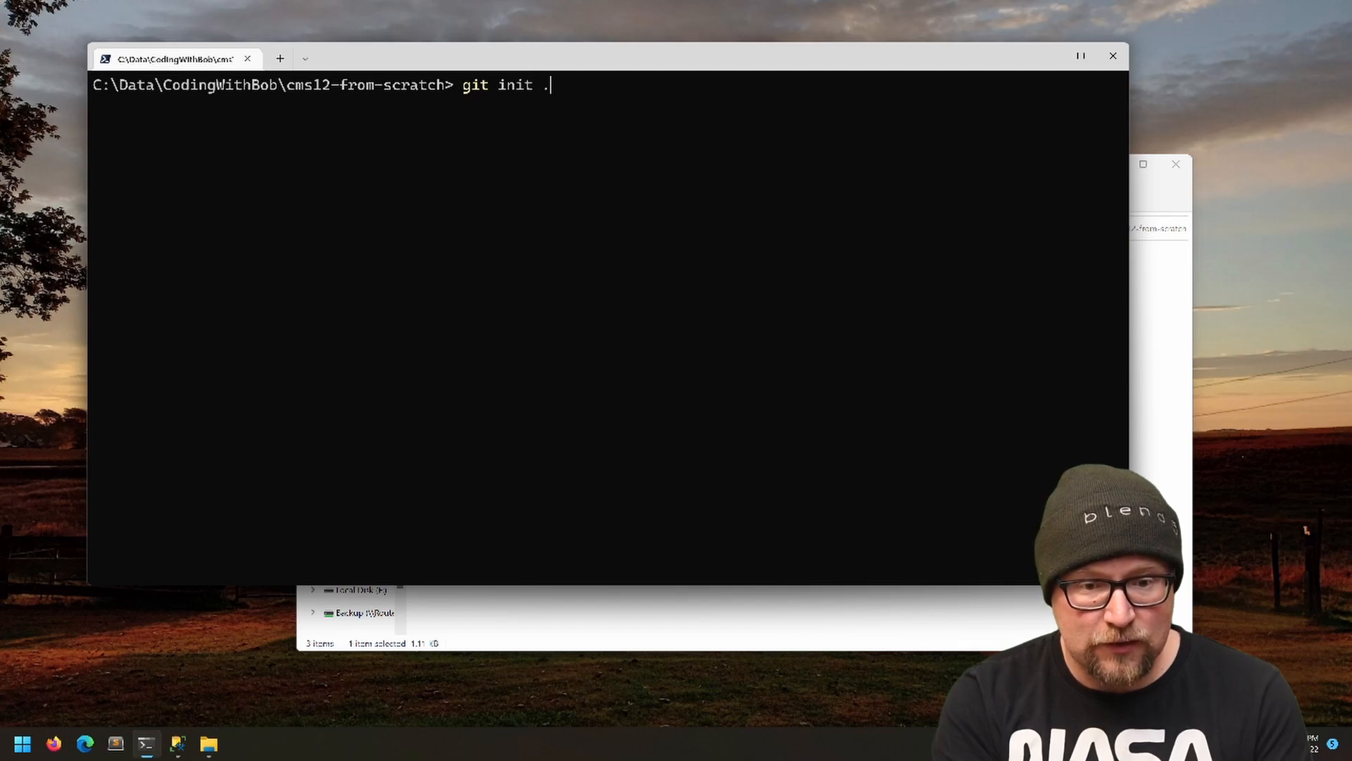
key(Return)
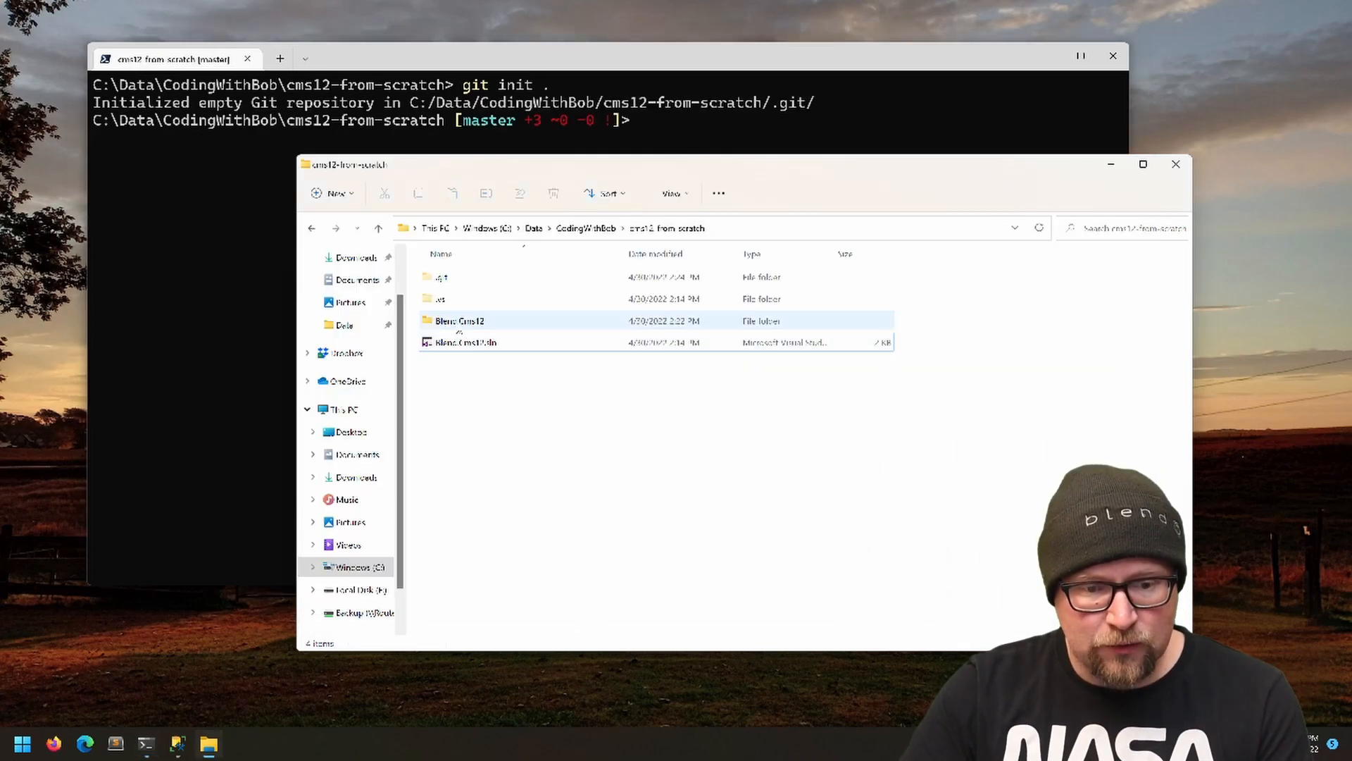
Open the Blend.Cms12 folder and select its .gitignore file
double_click(458, 319)
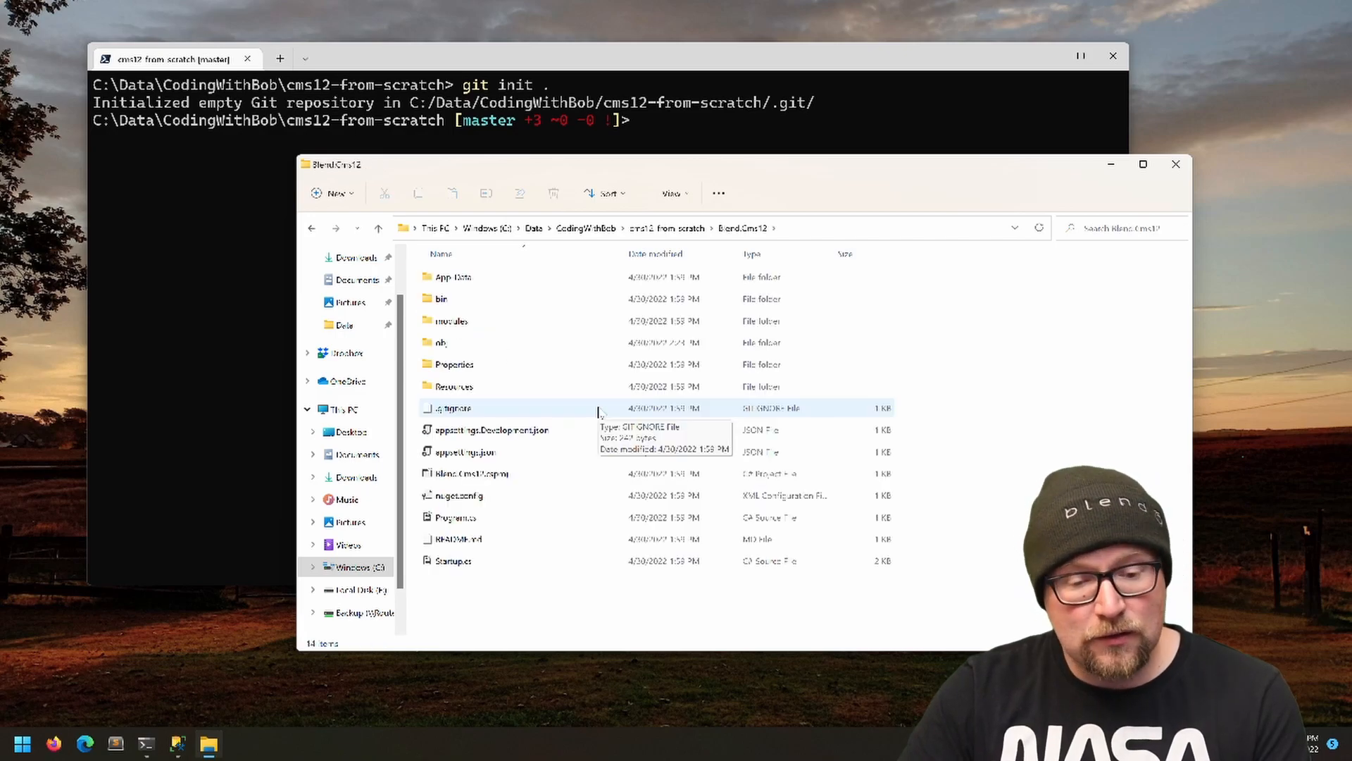
click(448, 407)
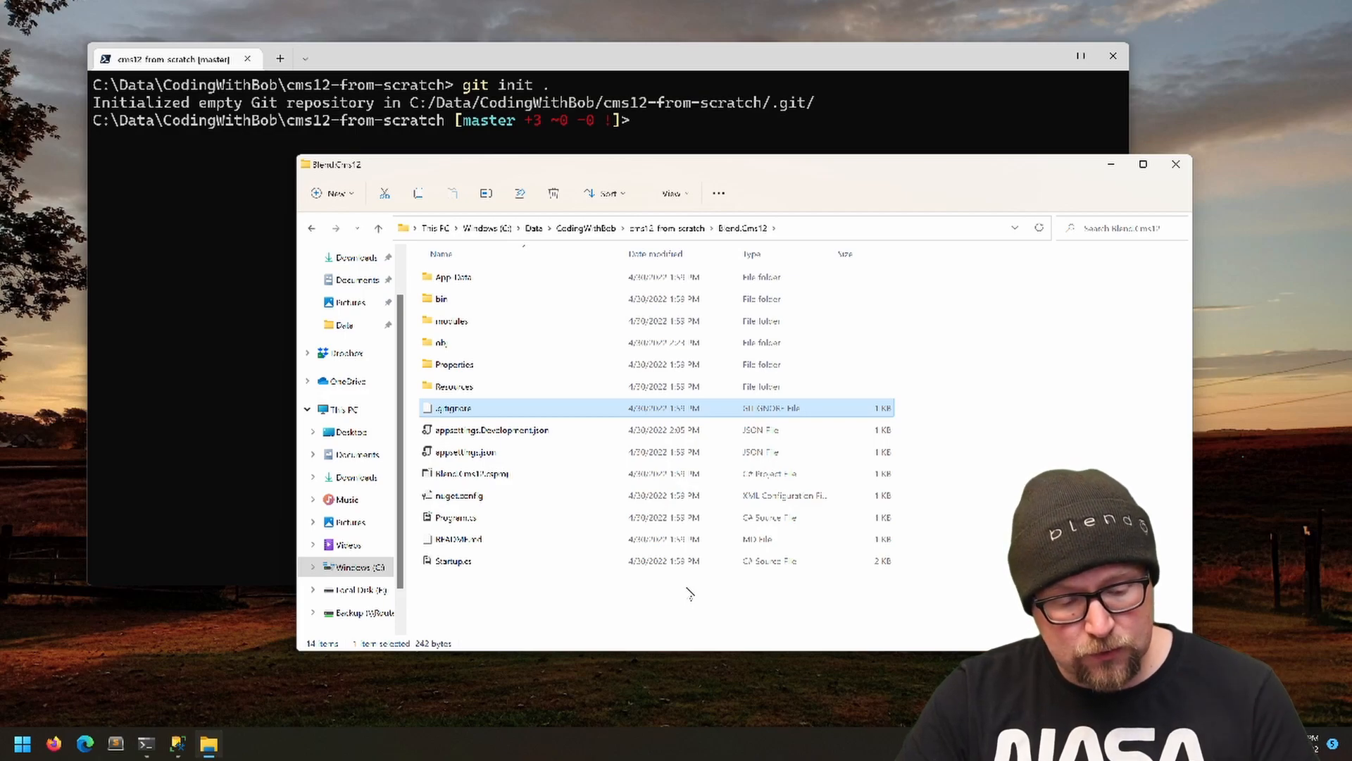
click(667, 227)
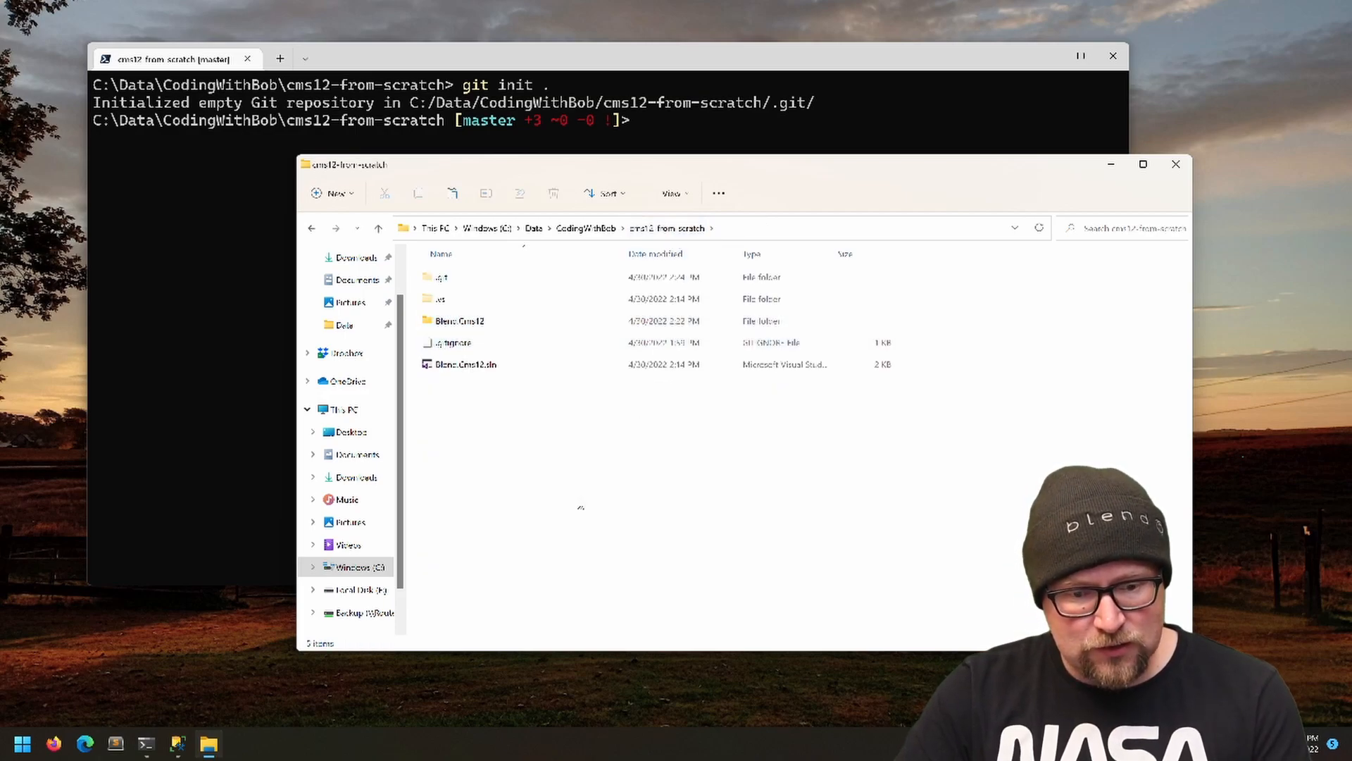
Open the root-folder .gitignore in Visual Studio Code
right_click(449, 342)
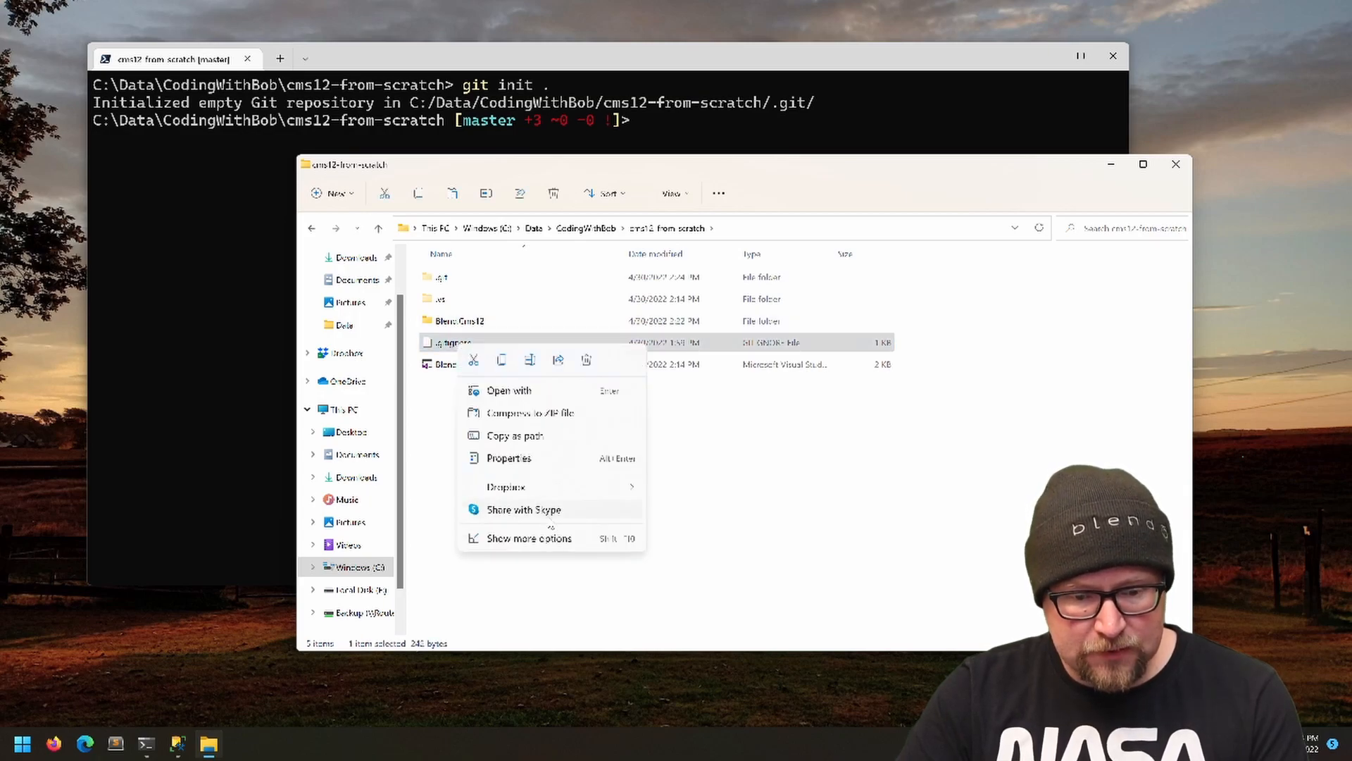
click(528, 538)
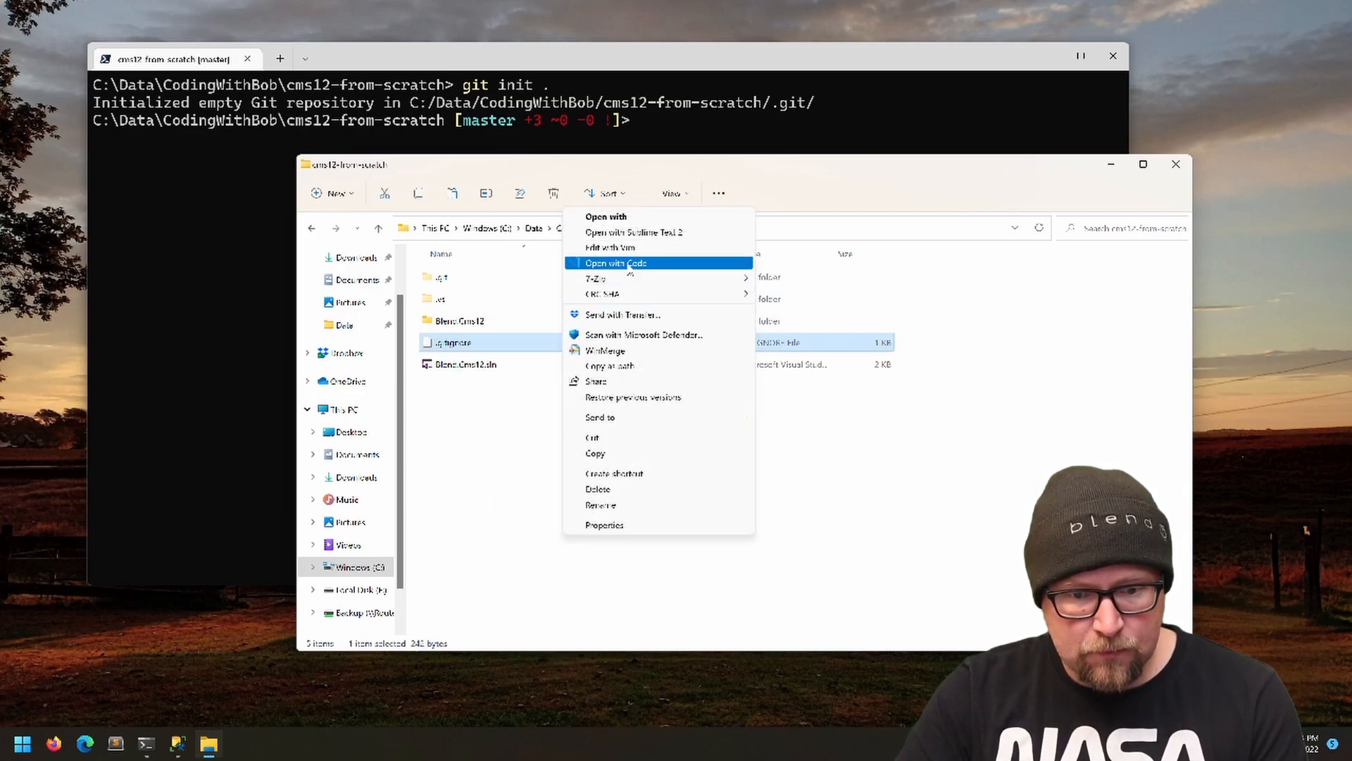
click(615, 263)
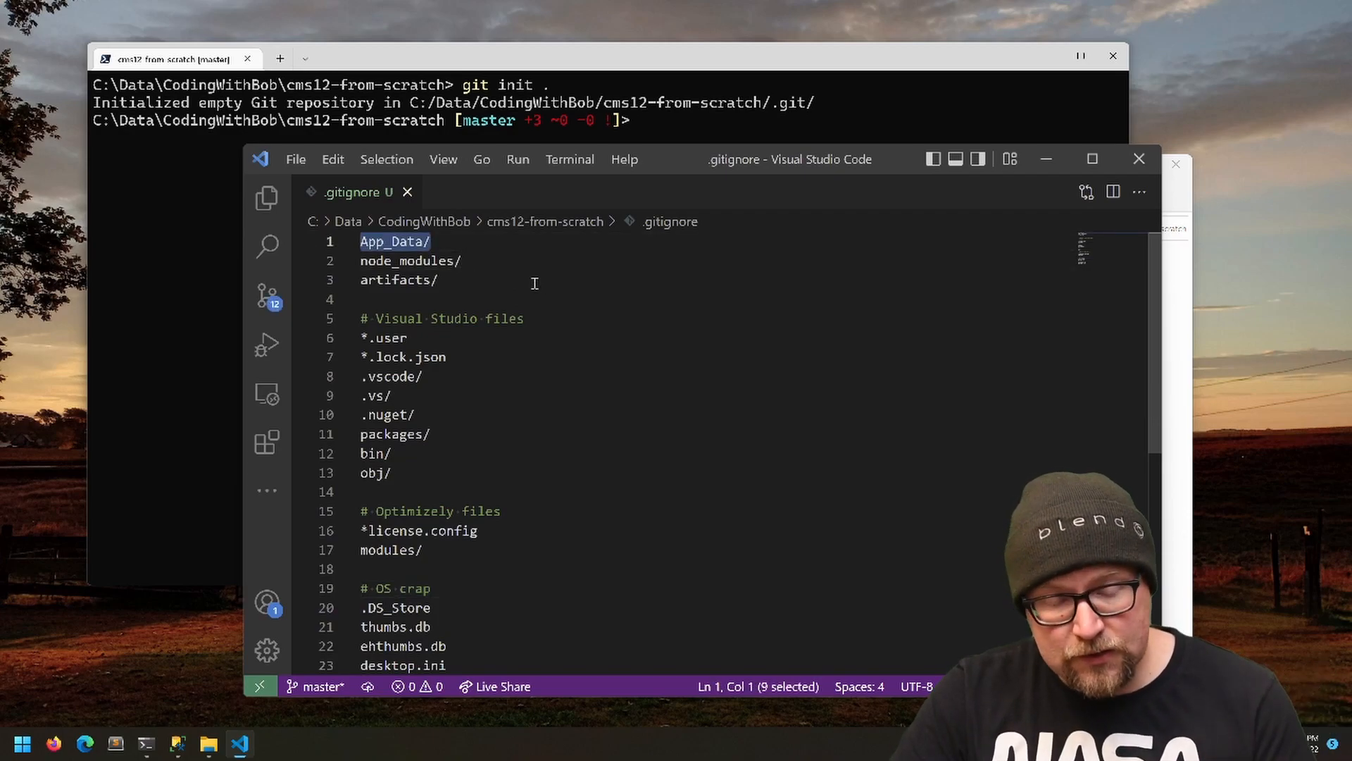
click(463, 261)
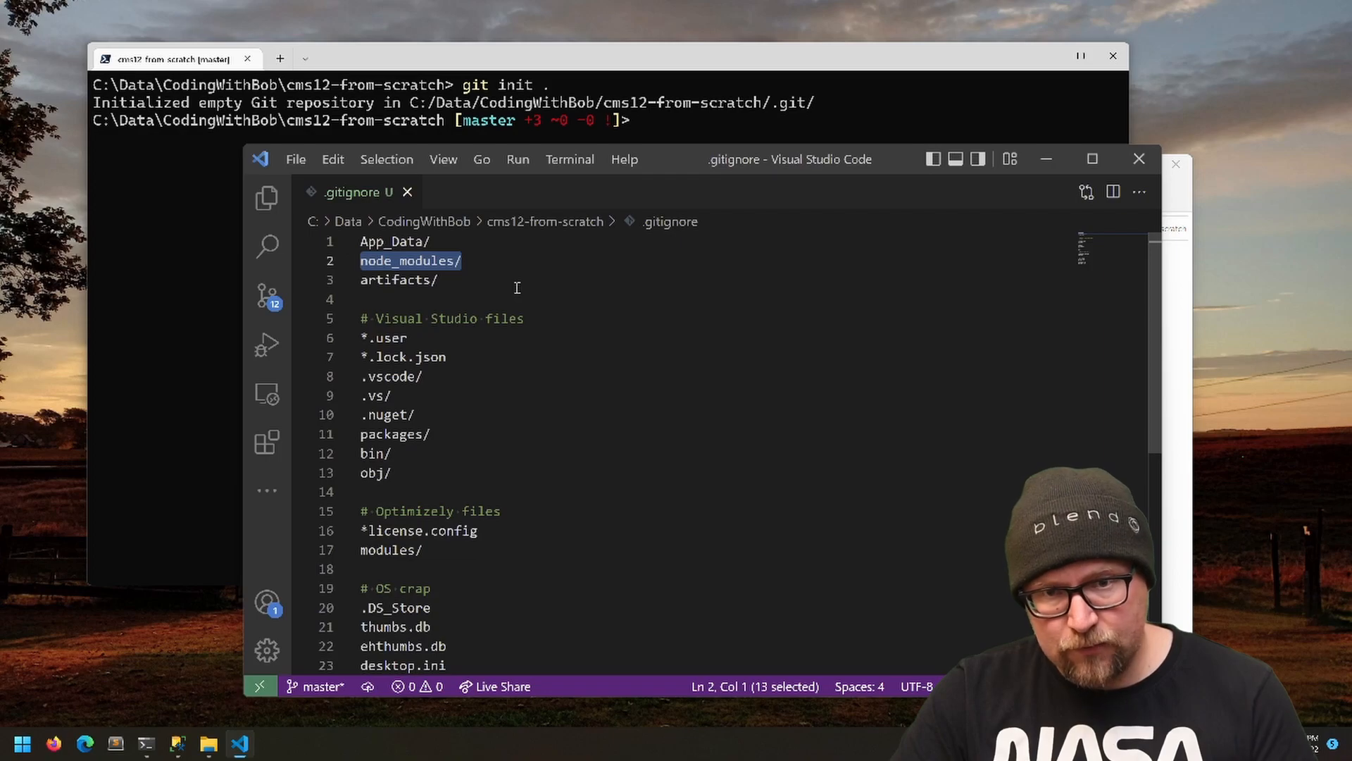
click(437, 279)
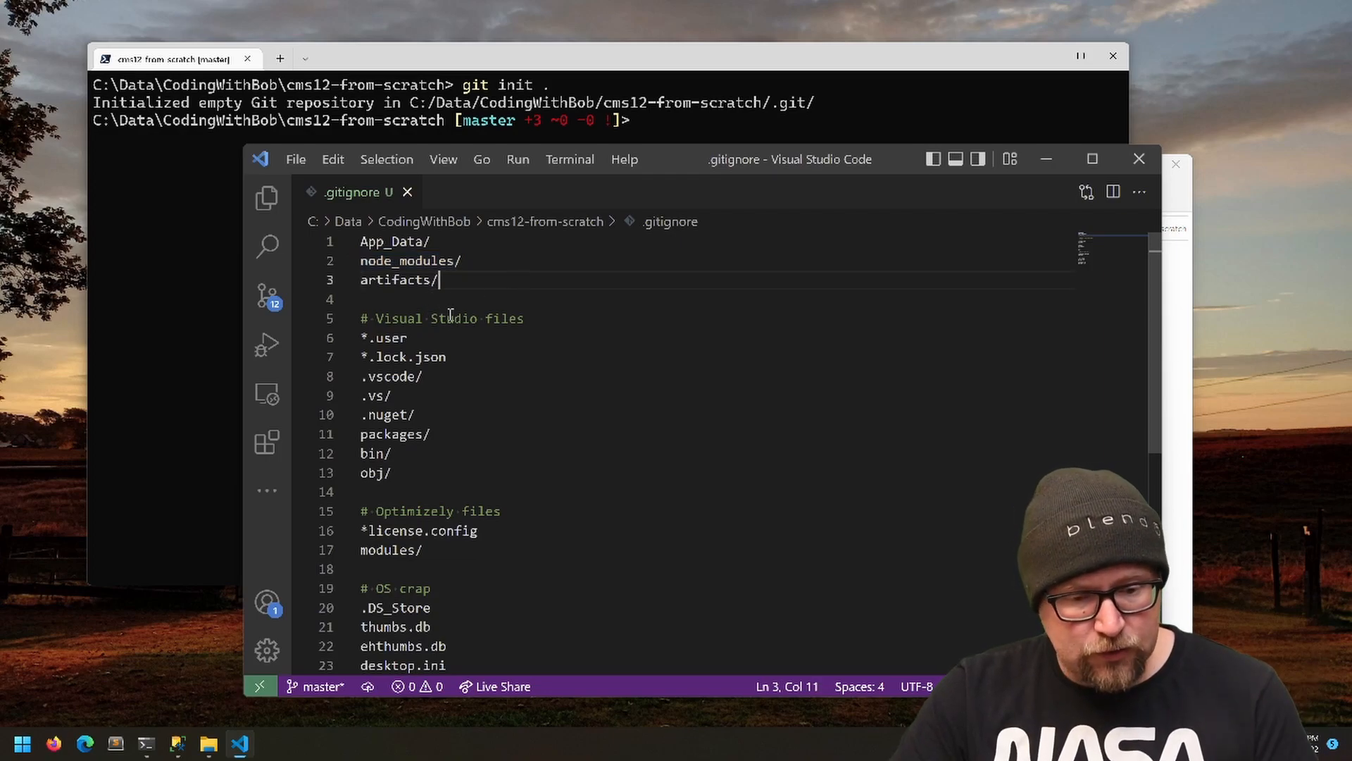
click(394, 471)
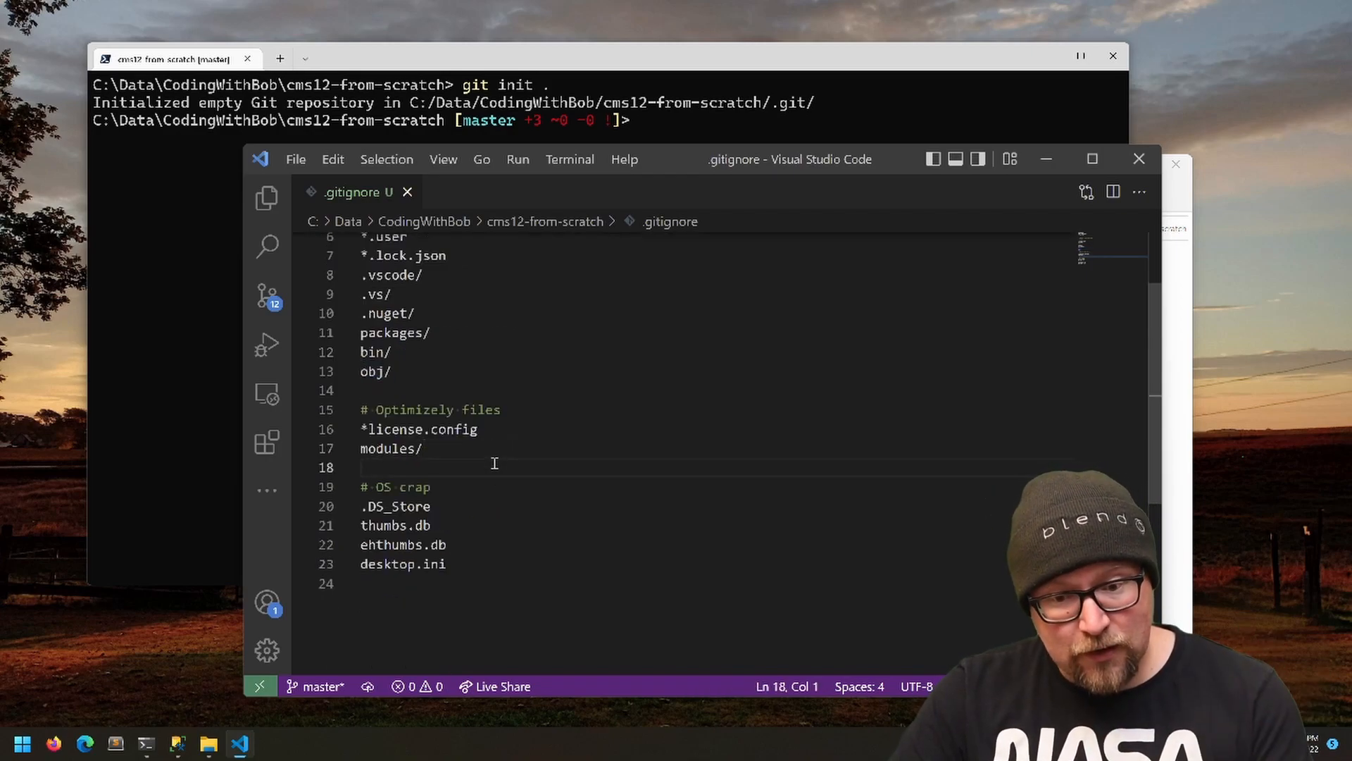
scroll(down, 3)
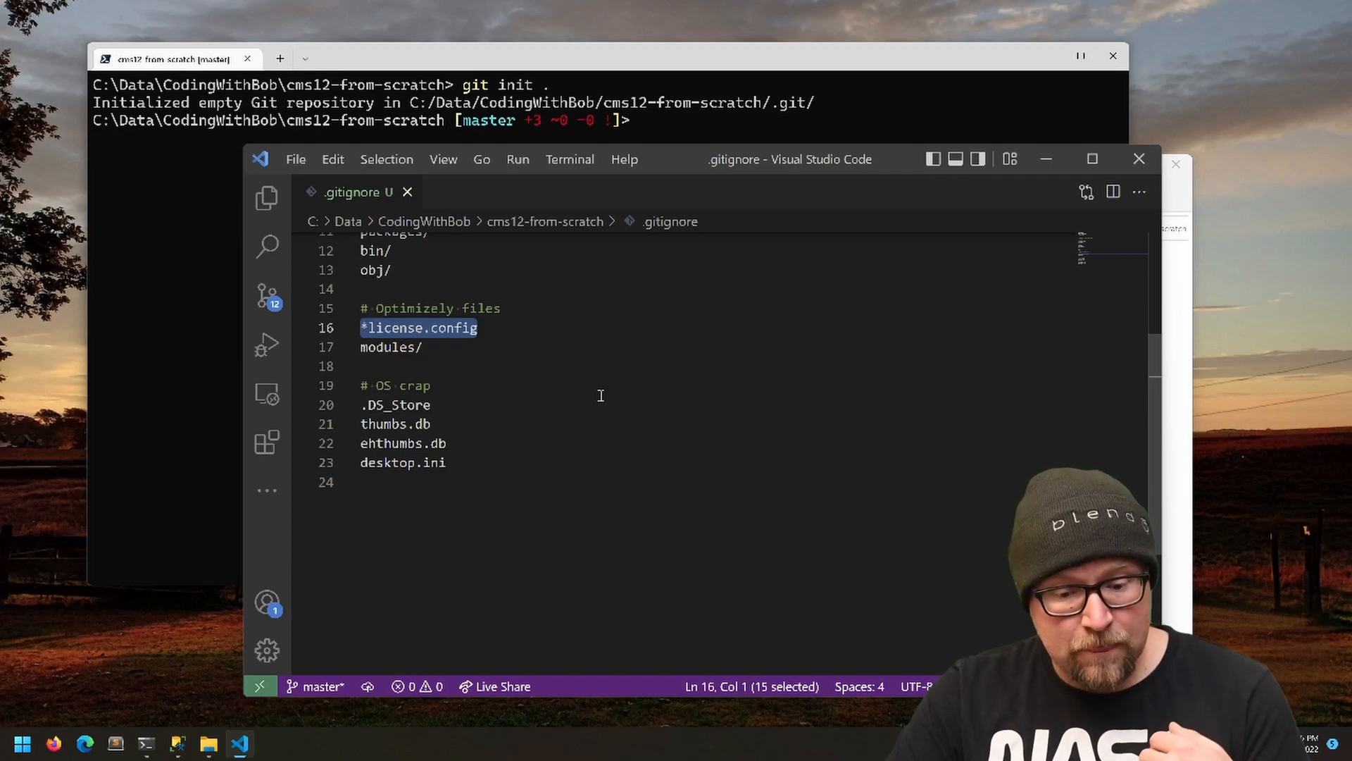
mouse_move(508, 416)
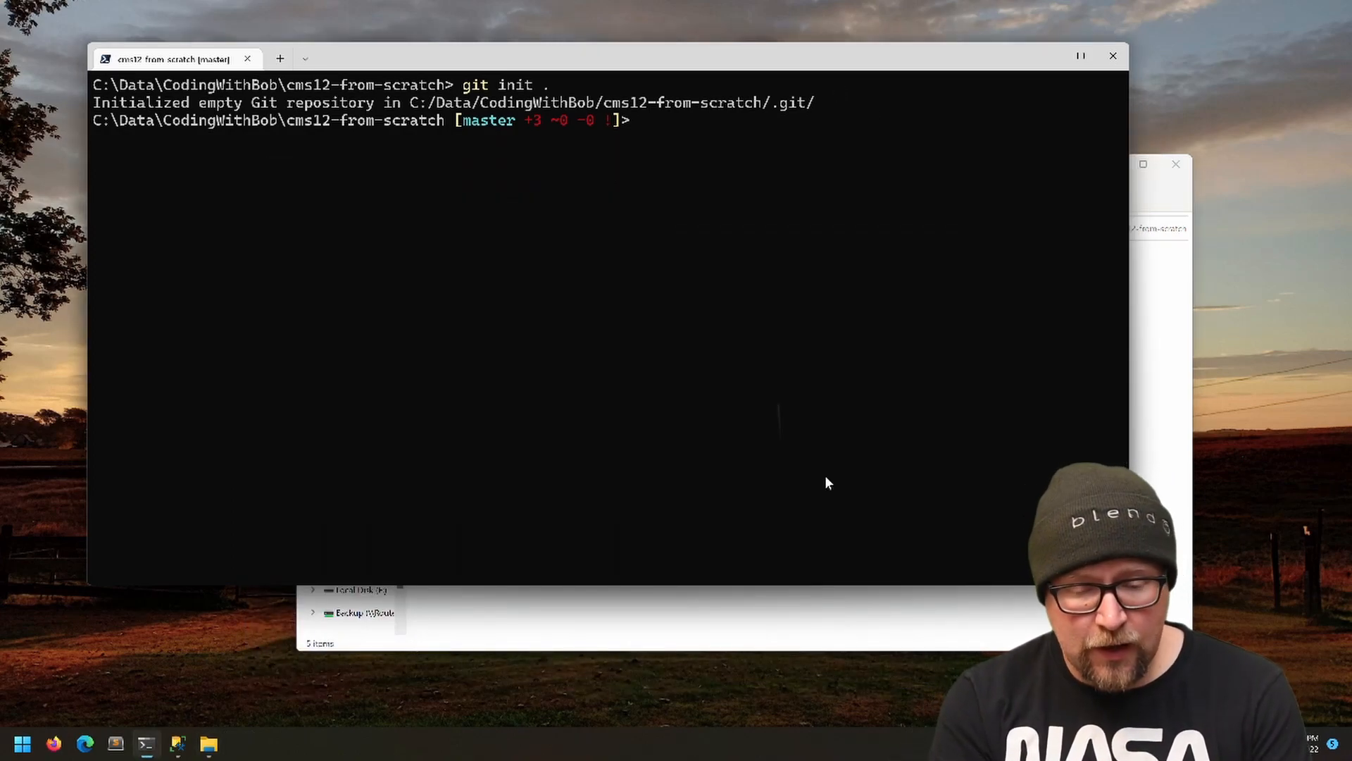
Stage every file in the repository with git add -A
text(git add)
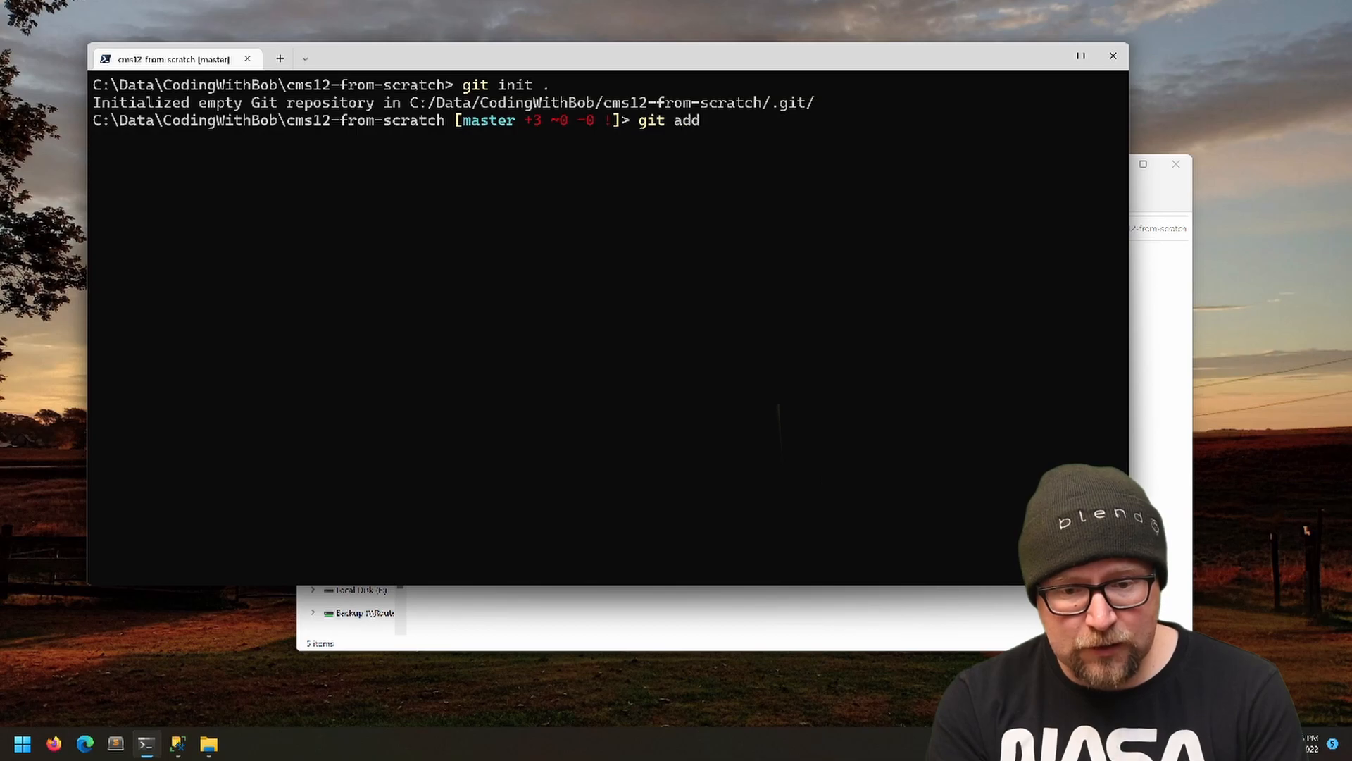
text(-)
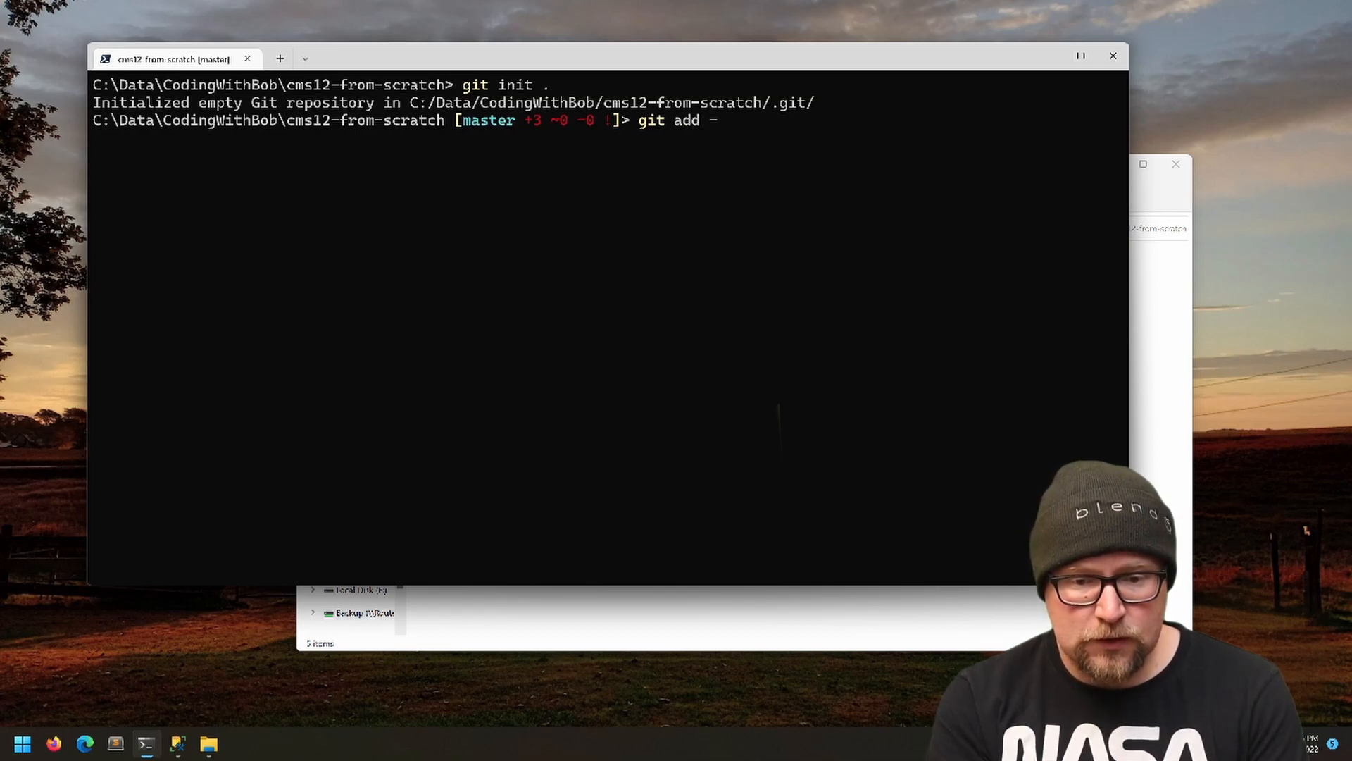
key(Return)
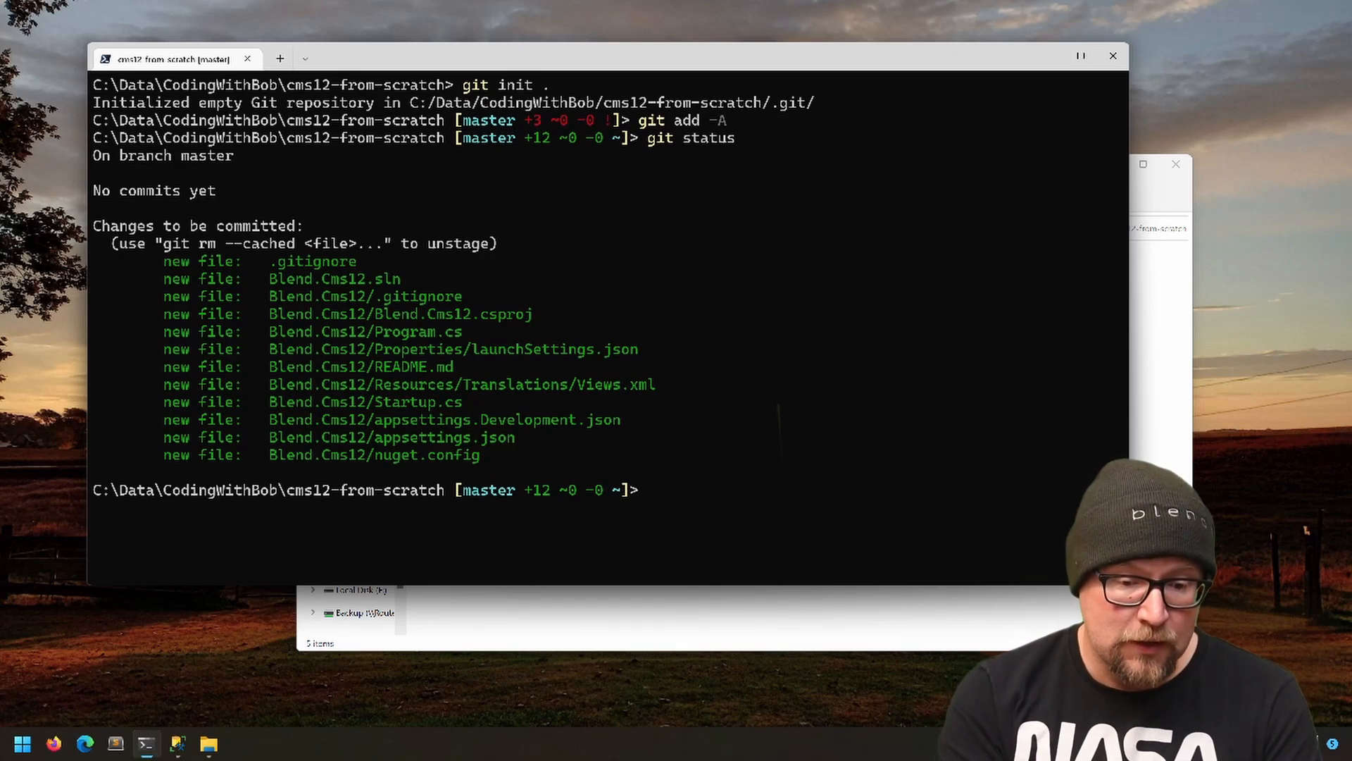
Commit the staged files with the message "Initial commit"
text(git commi)
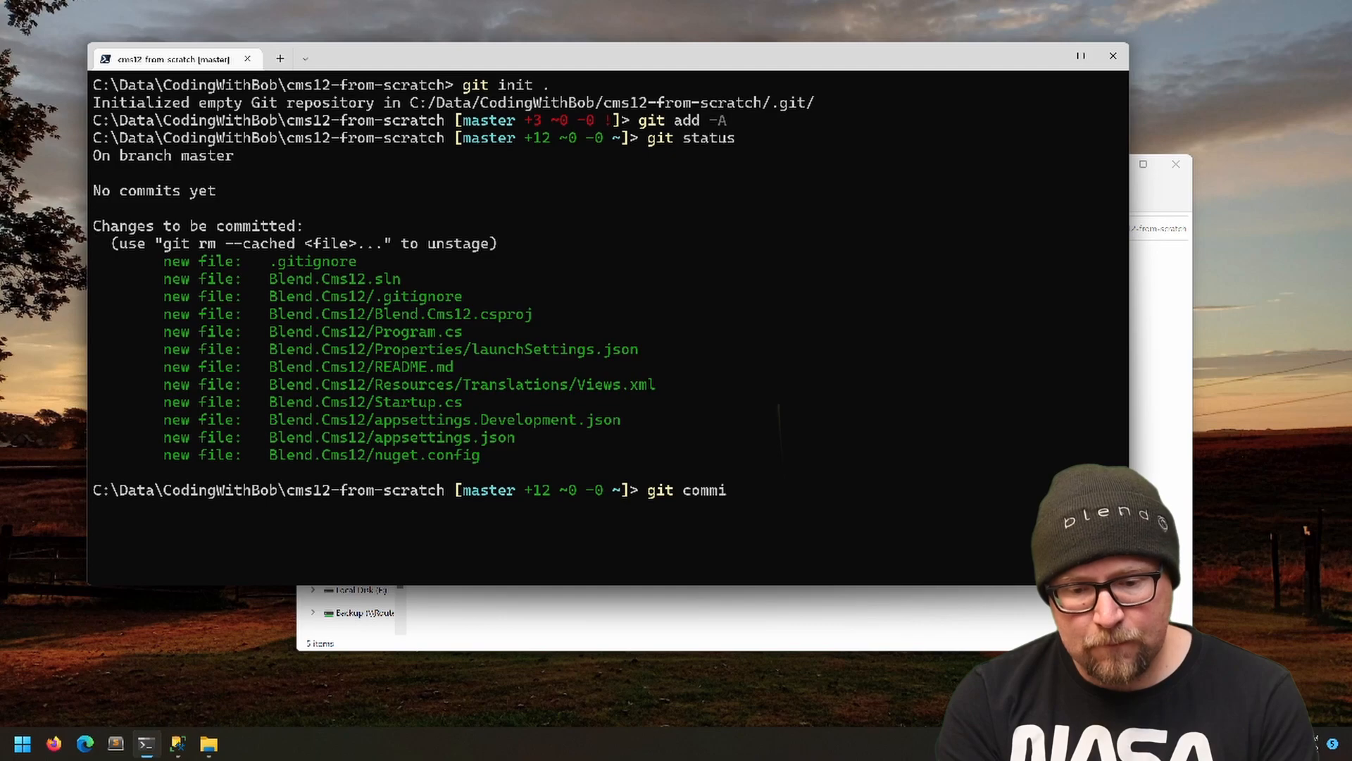
text(t -m "initial commit)
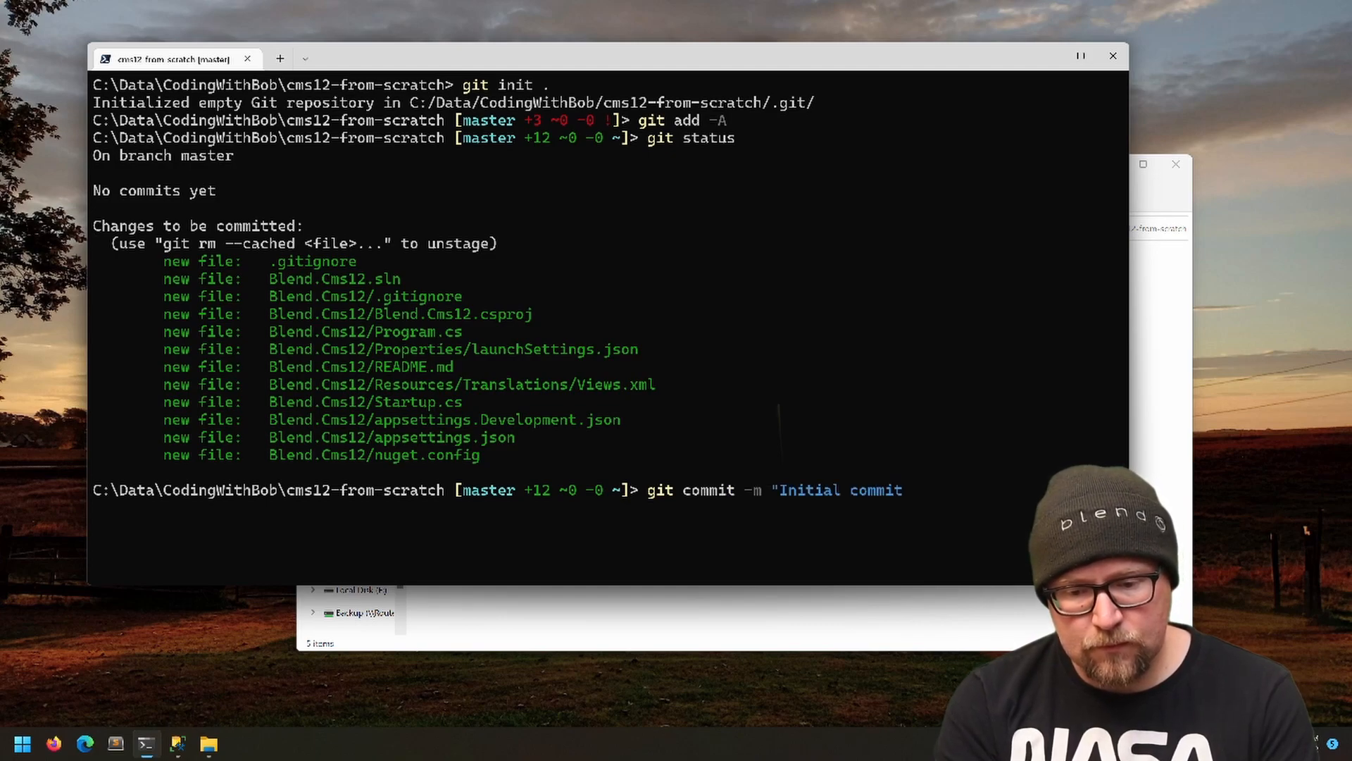
key(Return)
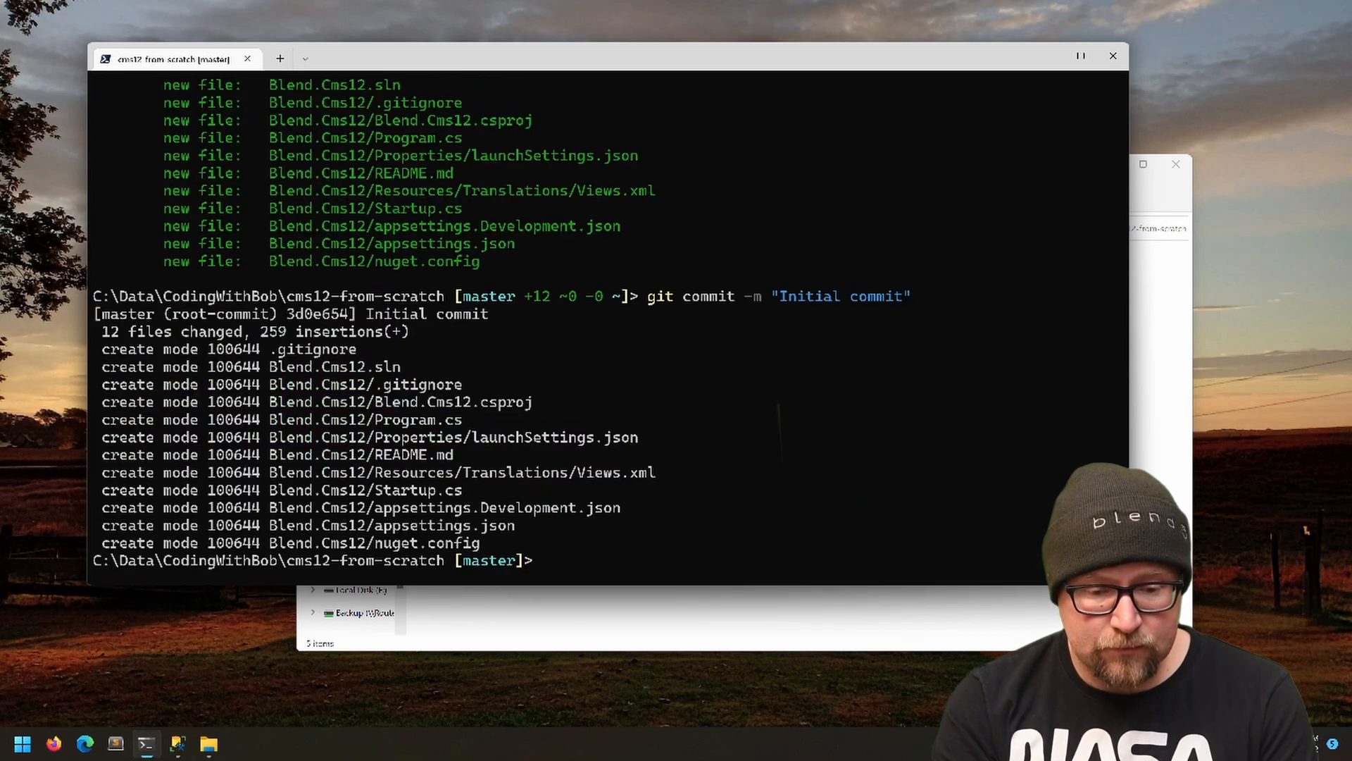